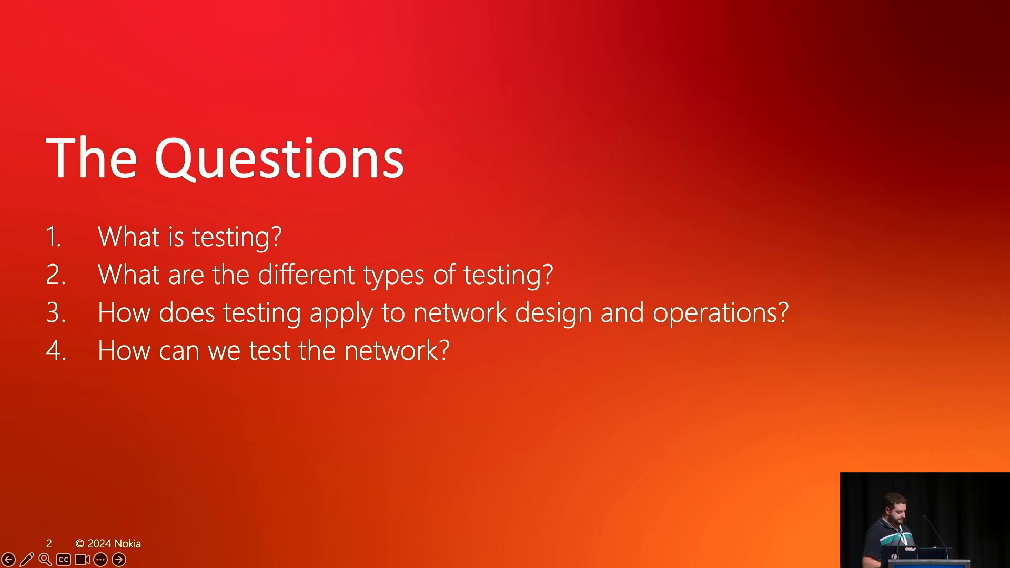
# - Advance the slideshow past What is Testing? to slide 5, Types of Testing
pyautogui.click(118, 559)
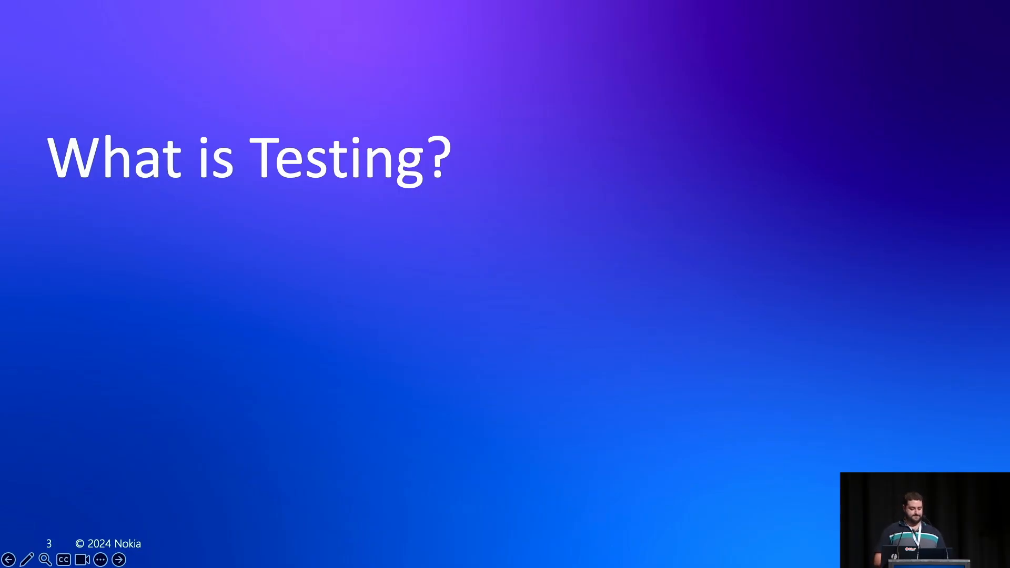
pyautogui.click(118, 560)
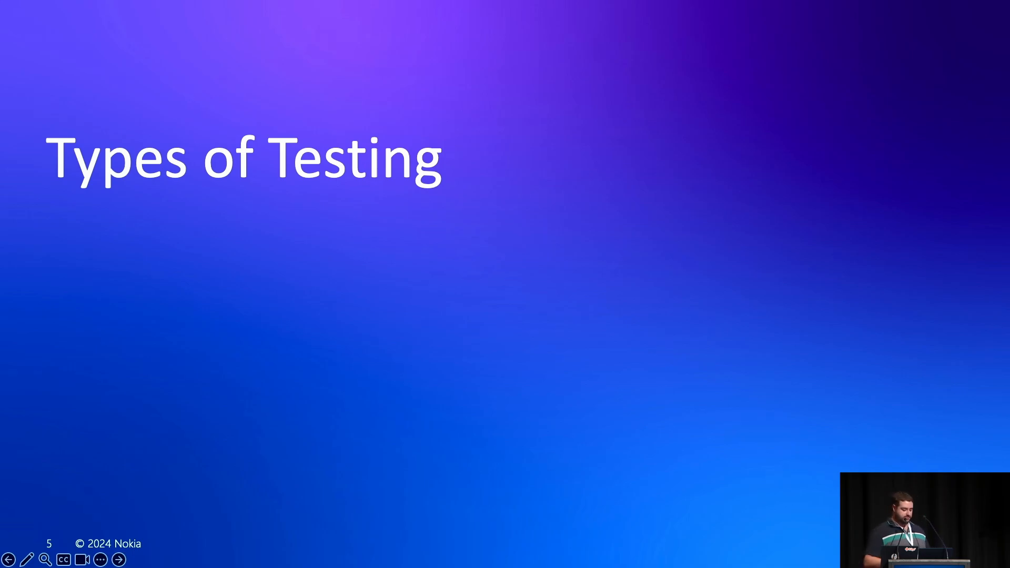
# - Advance from Types of Testing to slide 6, Unit Testing
pyautogui.click(118, 559)
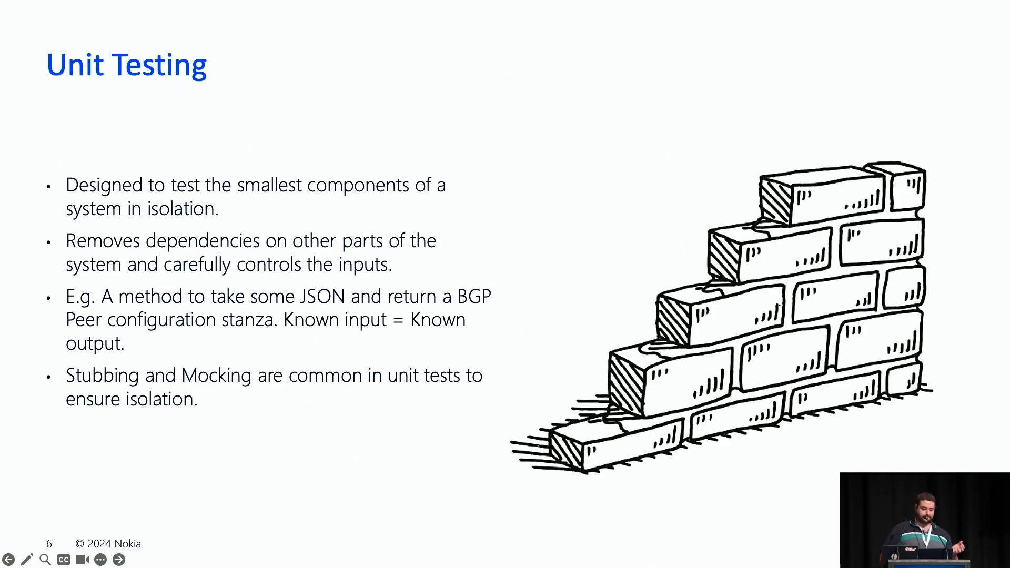
# - Advance from Unit Testing past slide 7 to slide 8, Blackbox Testing
pyautogui.click(118, 559)
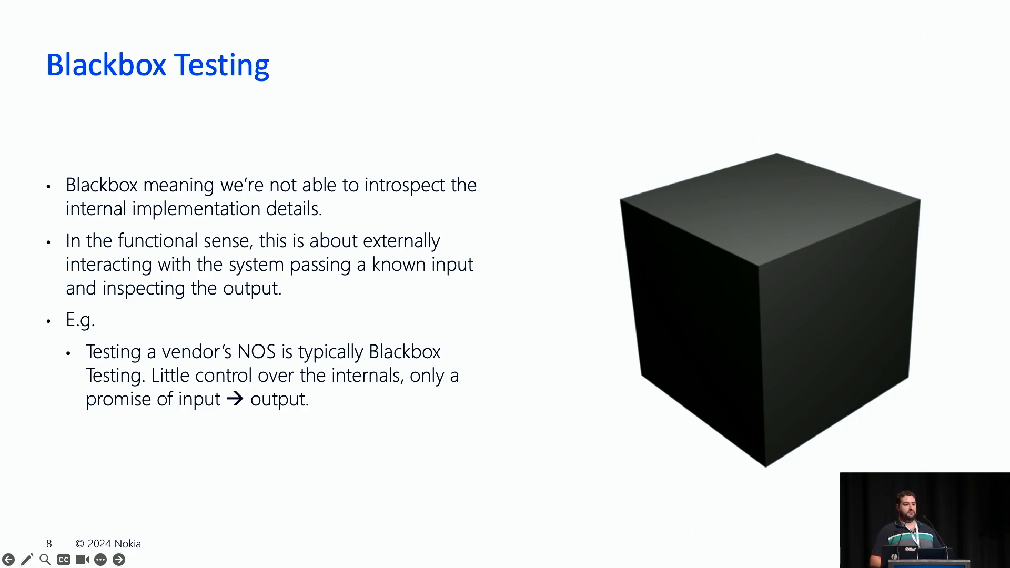
pyautogui.moveTo(745, 539)
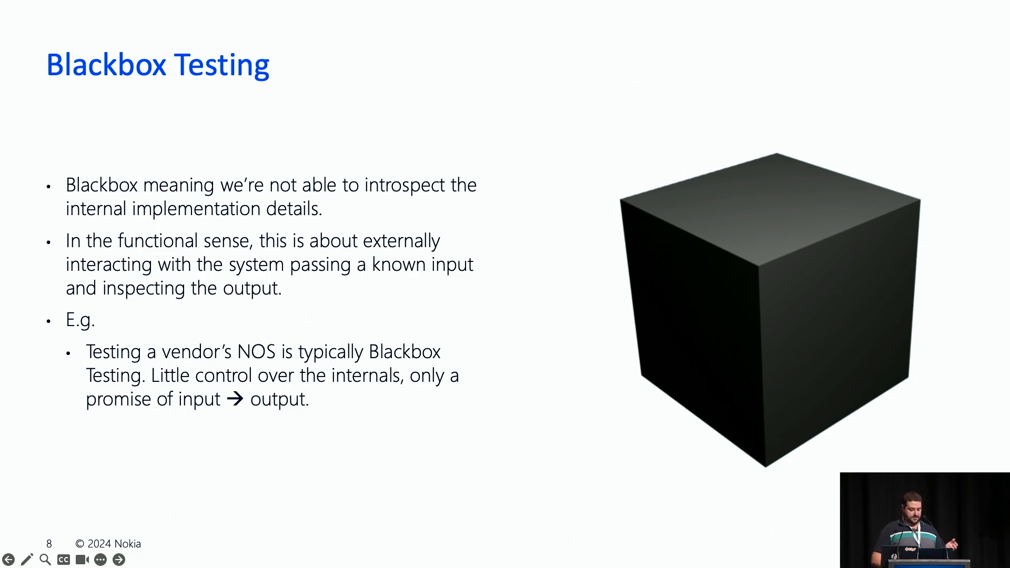
# - Advance from Blackbox Testing to slide 11, Software Development Thinking
pyautogui.click(112, 559)
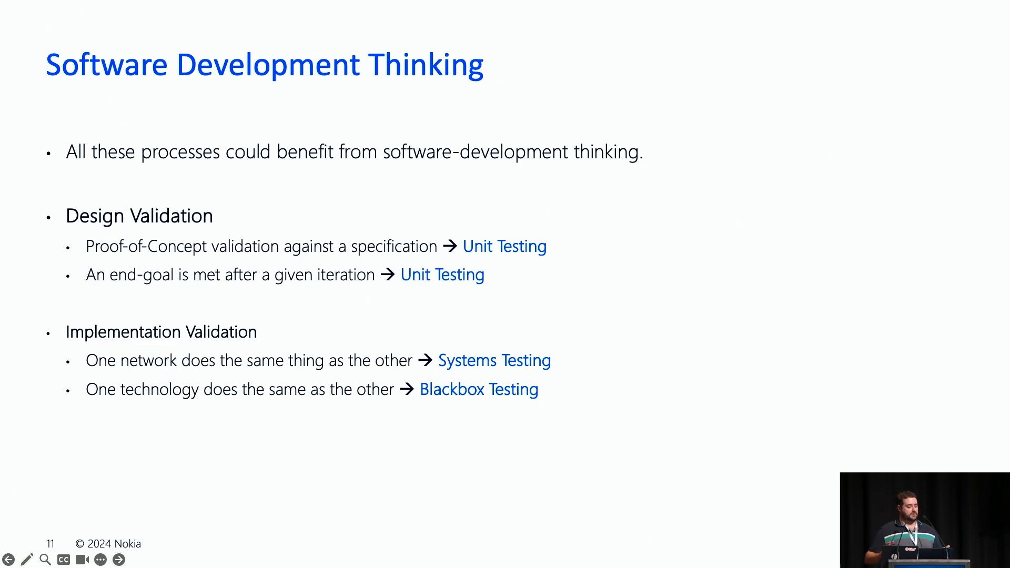
# - Click through What about Operations?, Network Baseline and the next slide to How to test the network?
pyautogui.click(120, 559)
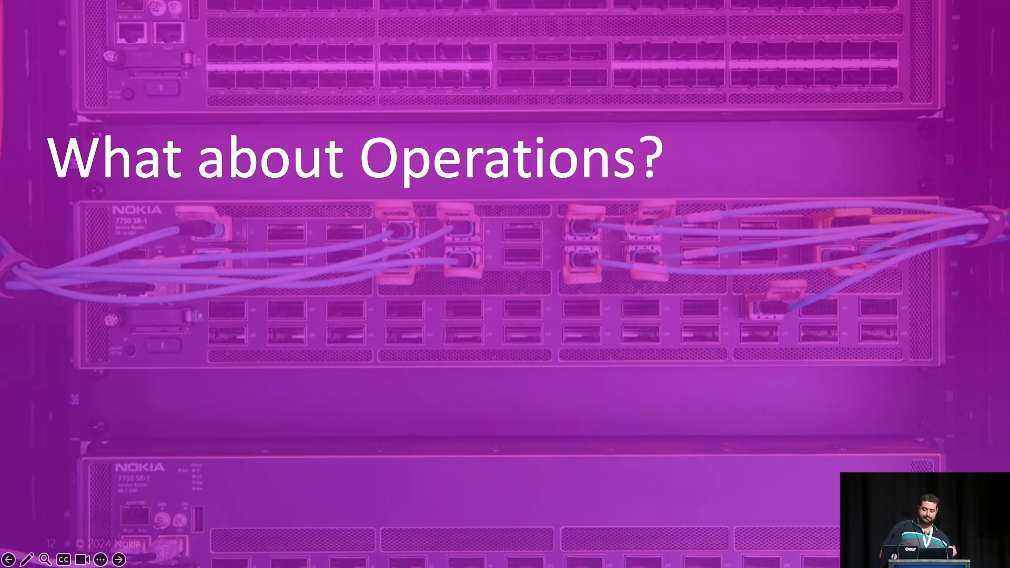
pyautogui.click(118, 559)
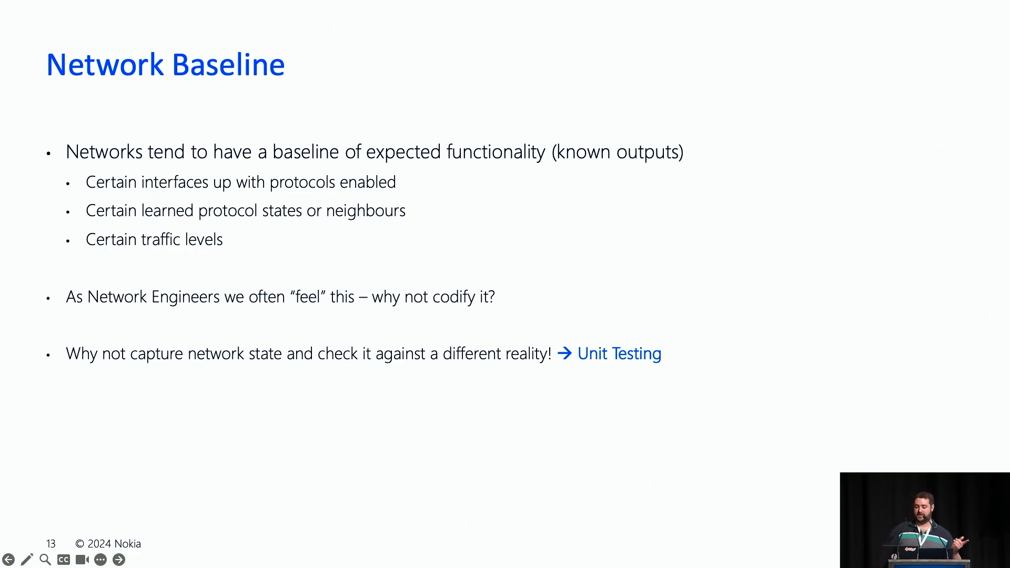
pyautogui.click(118, 559)
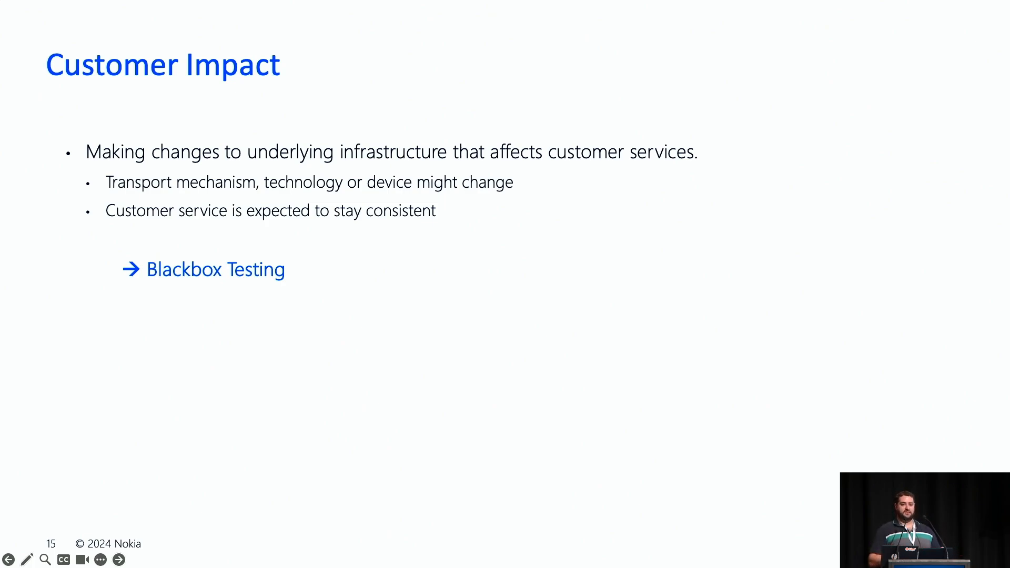
pyautogui.click(112, 560)
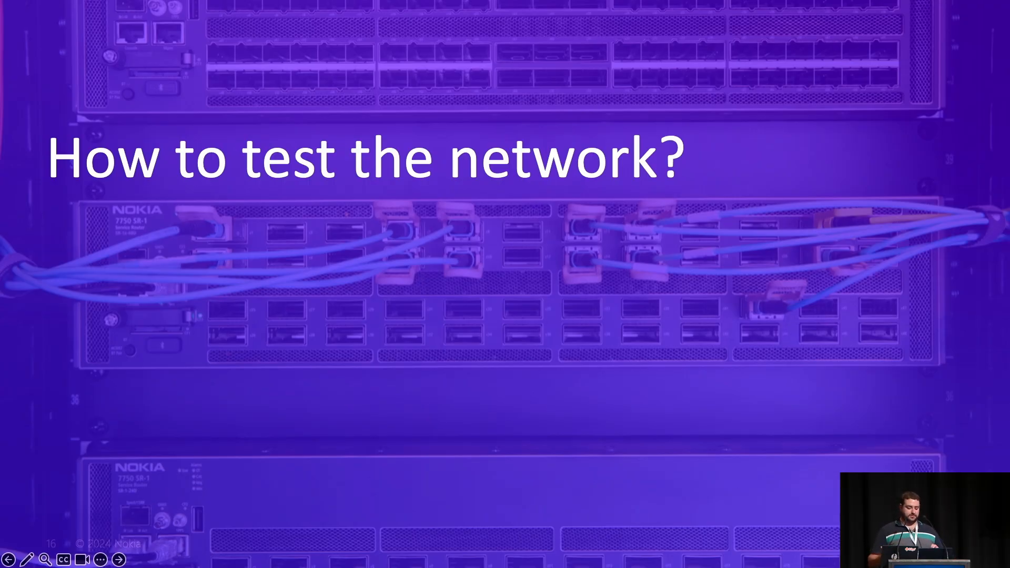
# - Advance past slide 16, How to test the network?, ending the slideshow
pyautogui.click(112, 559)
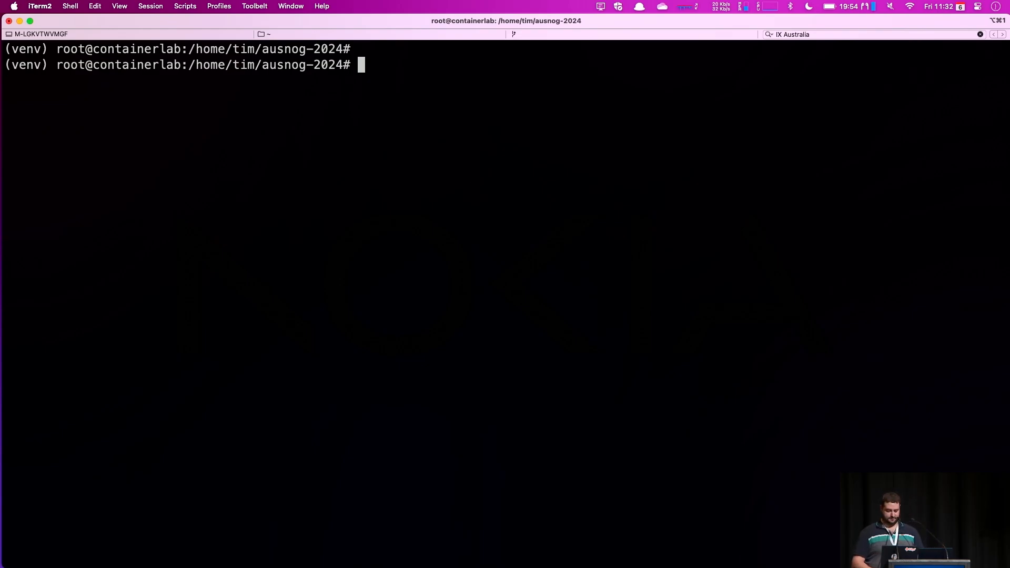
# - List the lab containers with clab inspect and SSH into leaf dcfabric-syd1-pd1-l1
pyautogui.write('clab inspect')
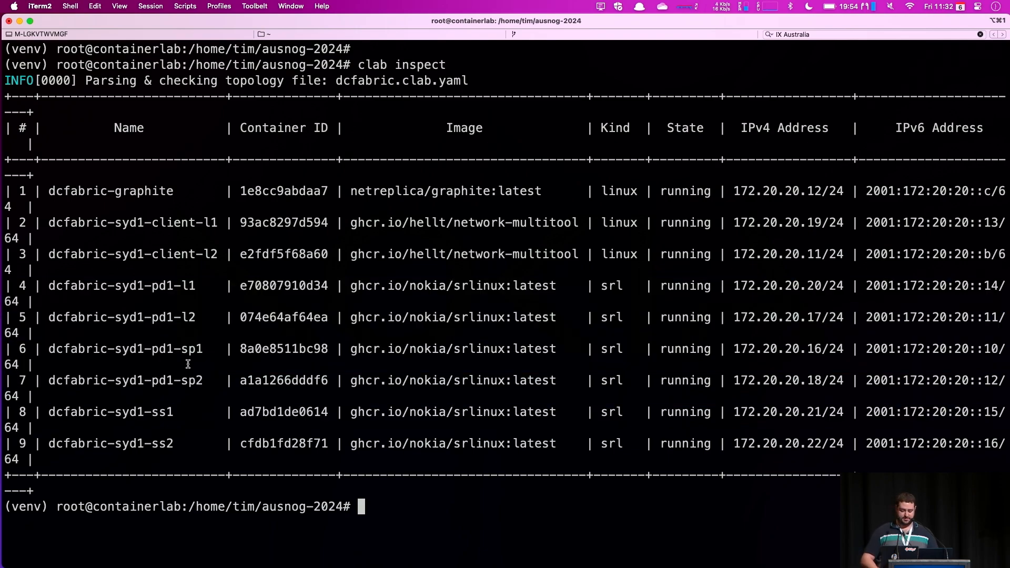
pyautogui.doubleClick(121, 285)
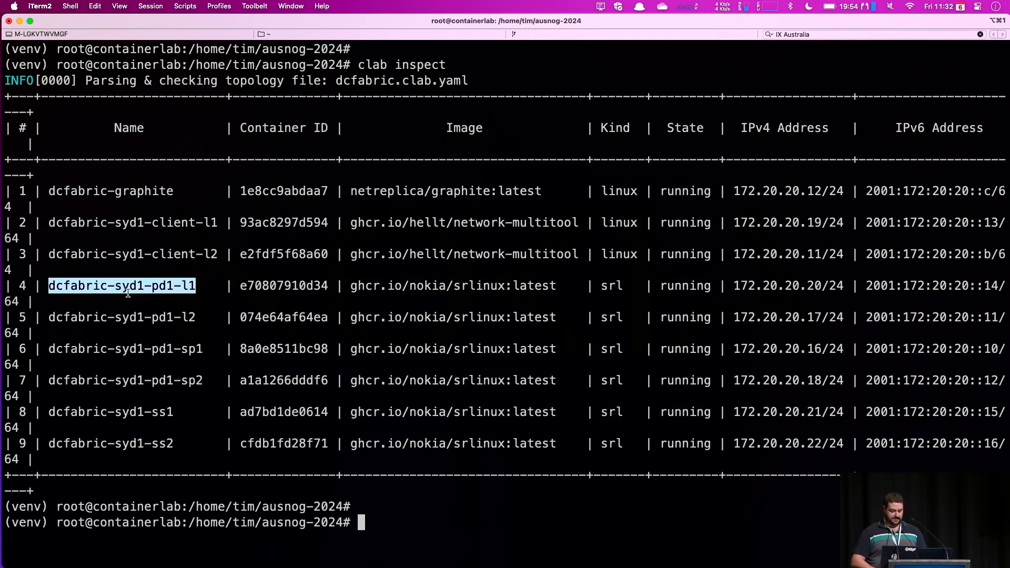
pyautogui.write('ssh adin@dcfabric-syd1-pd1-l1')
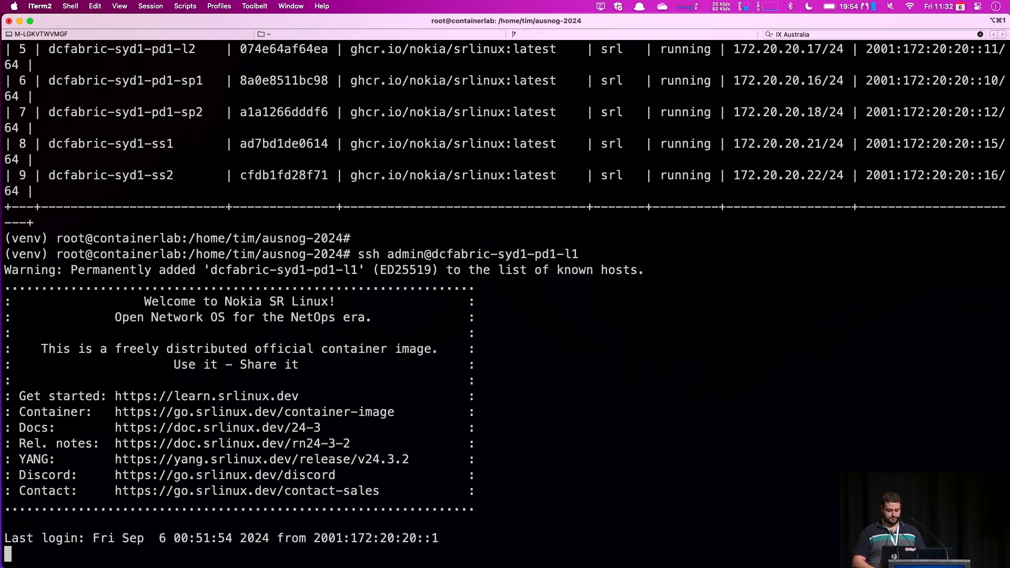
# - Show the MAC-VRF-1 bridge-table mac-table on the leaf, then quit the session
pyautogui.write('show')
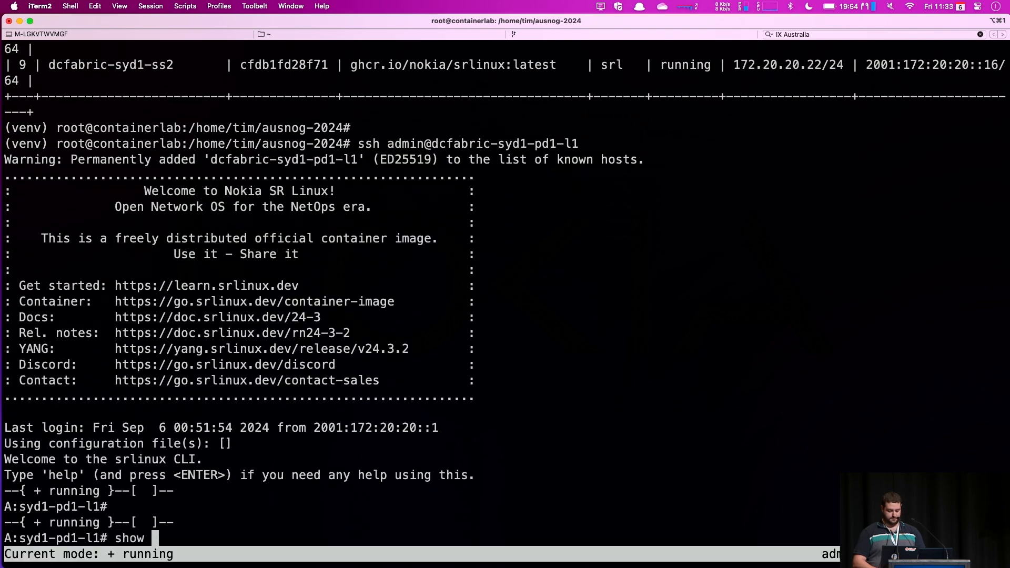
pyautogui.write('network-instance')
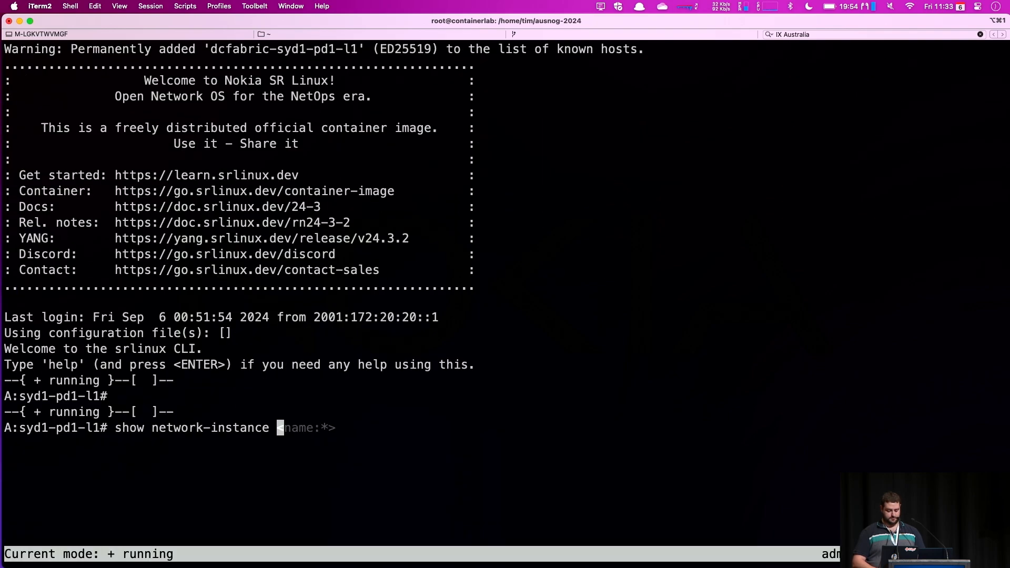
pyautogui.write('MAC-VRF-1 bridge-table')
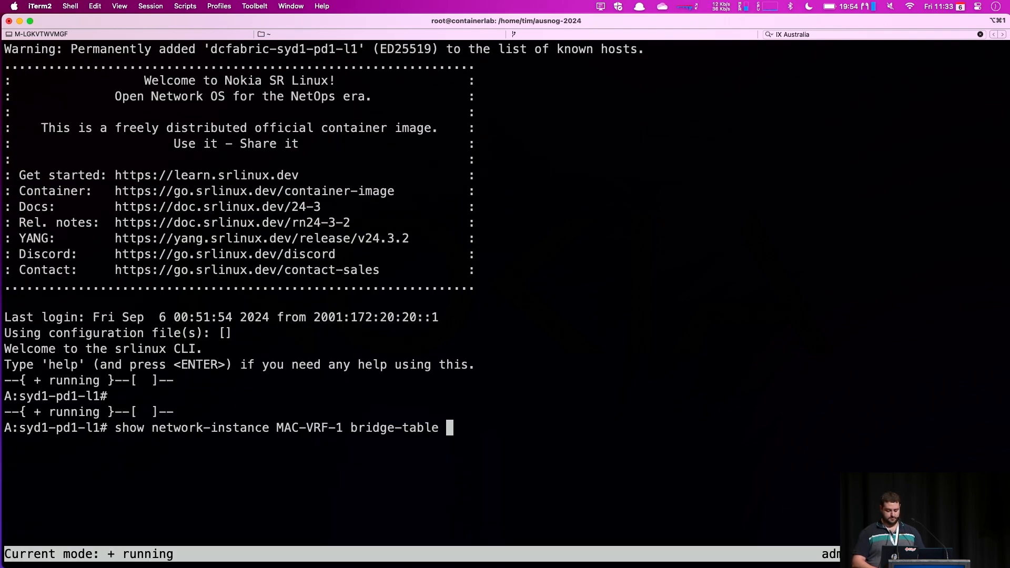
pyautogui.write('mac-table all')
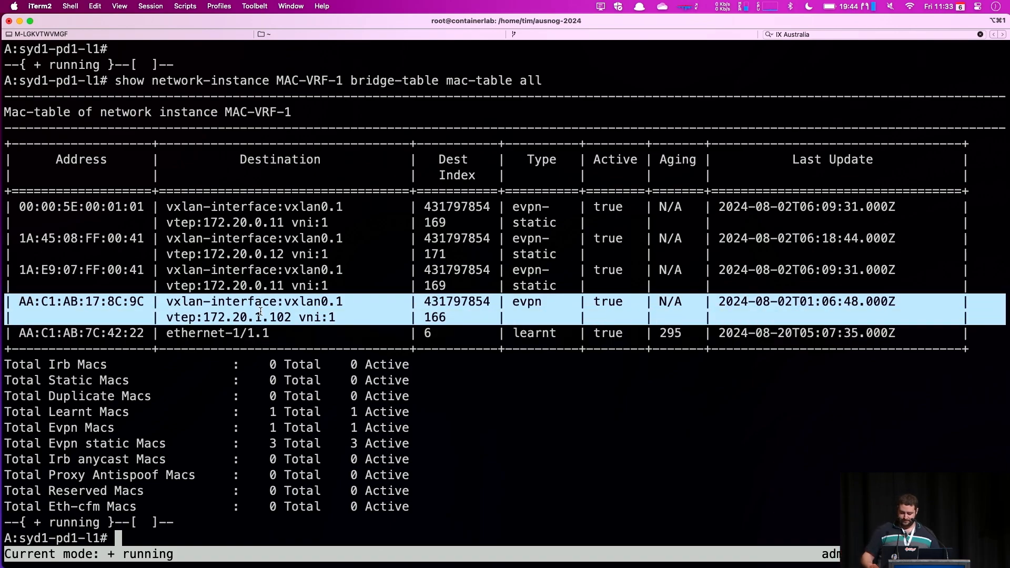
pyautogui.write('quit')
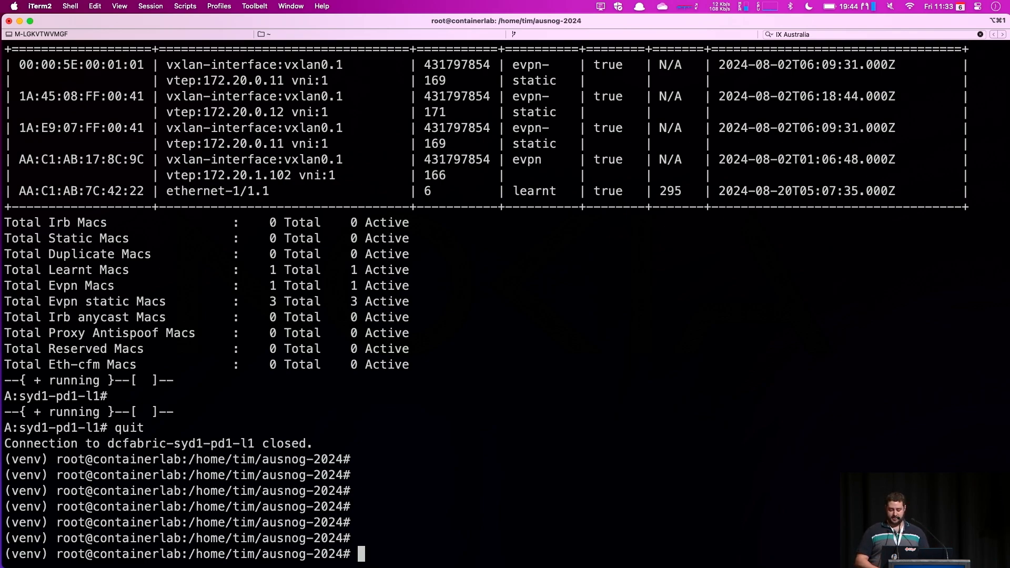
# - List the project, change into nuts/, and print inventory/hosts.yaml with bat
pyautogui.write('ls')
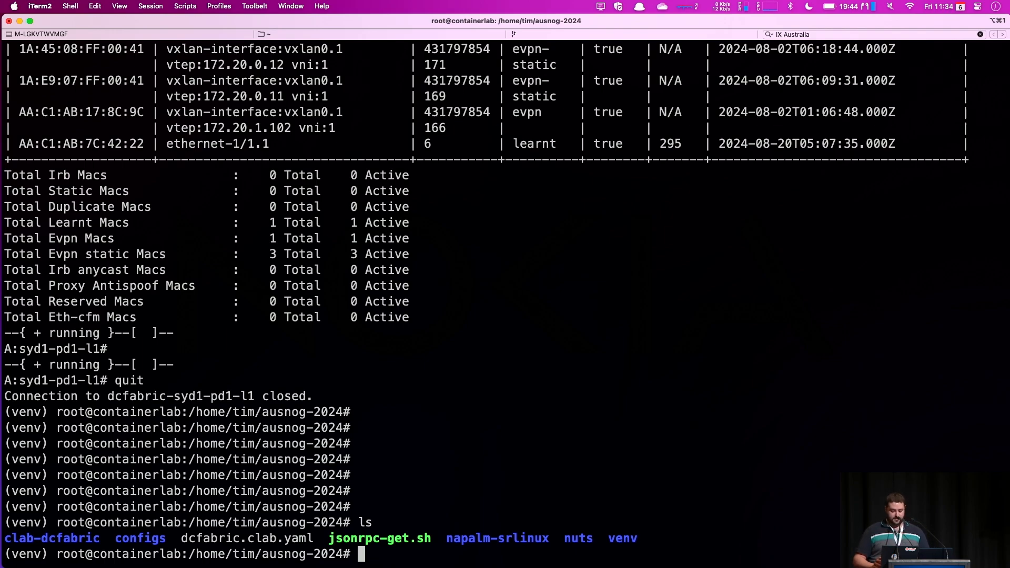
pyautogui.write('cd nuts/')
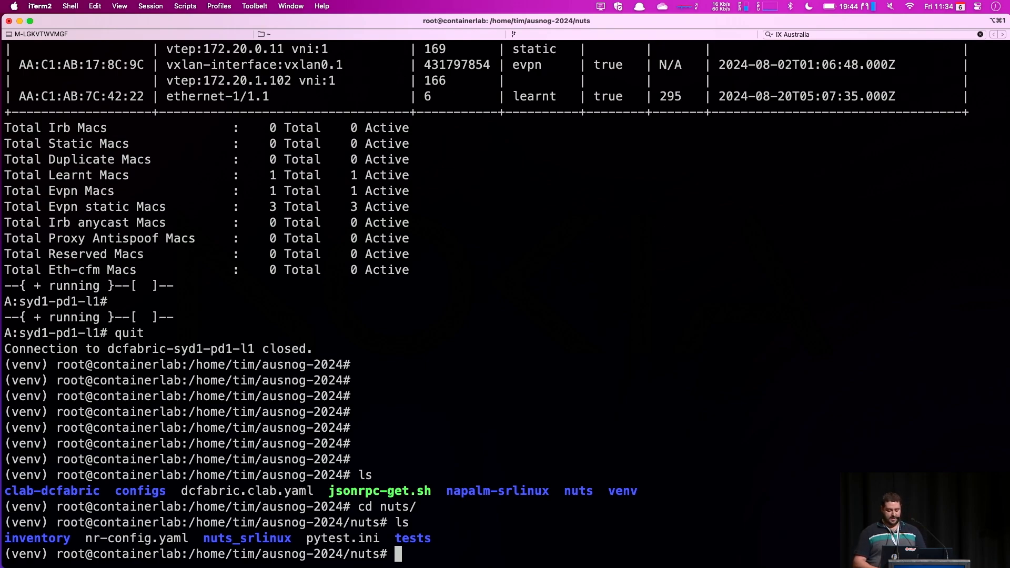
pyautogui.write('bat inventory/hosts.yaml')
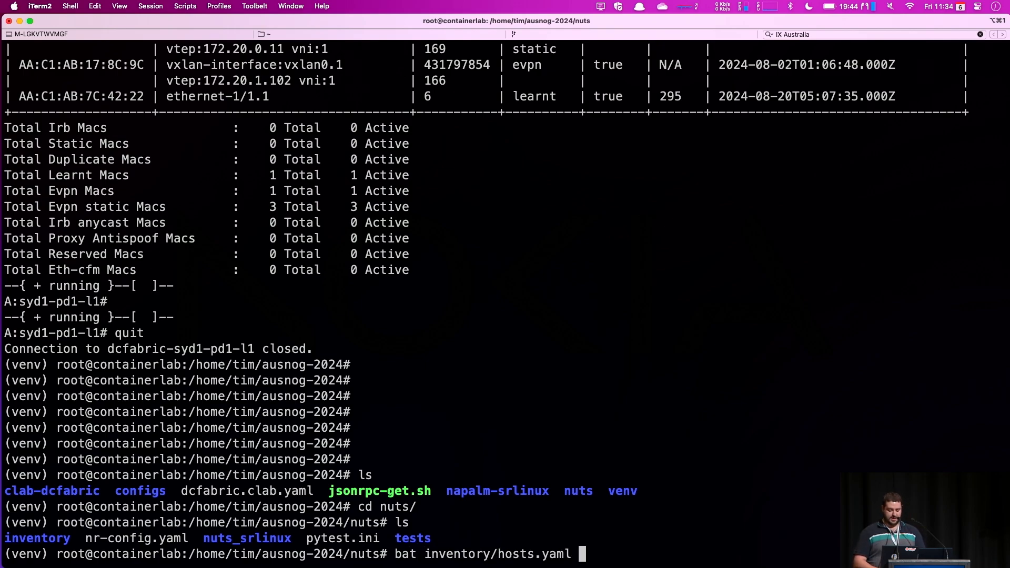
pyautogui.press('enter')
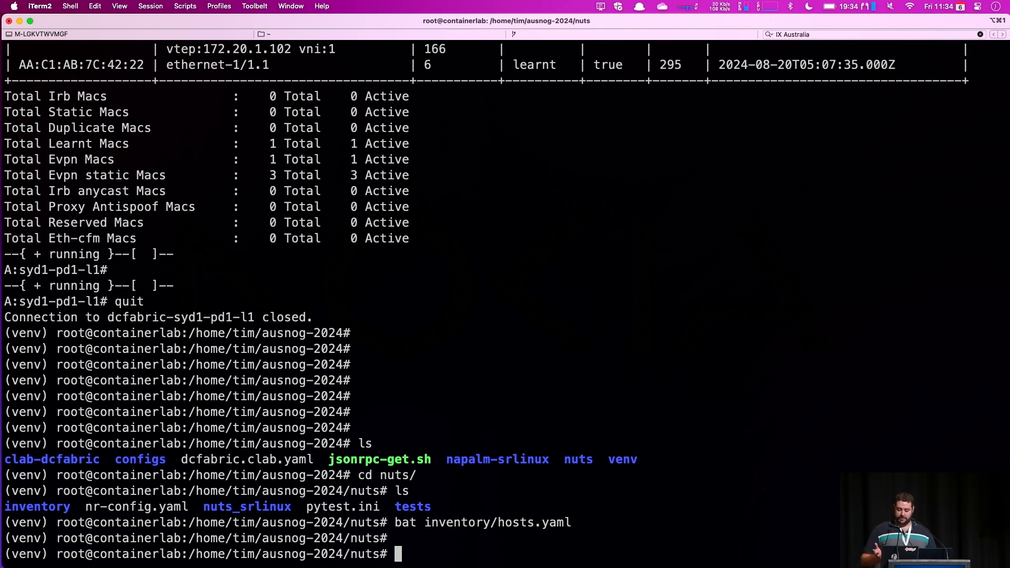
# - List the nuts folder, move into tests/, and begin a cat of a test file
pyautogui.write('ls')
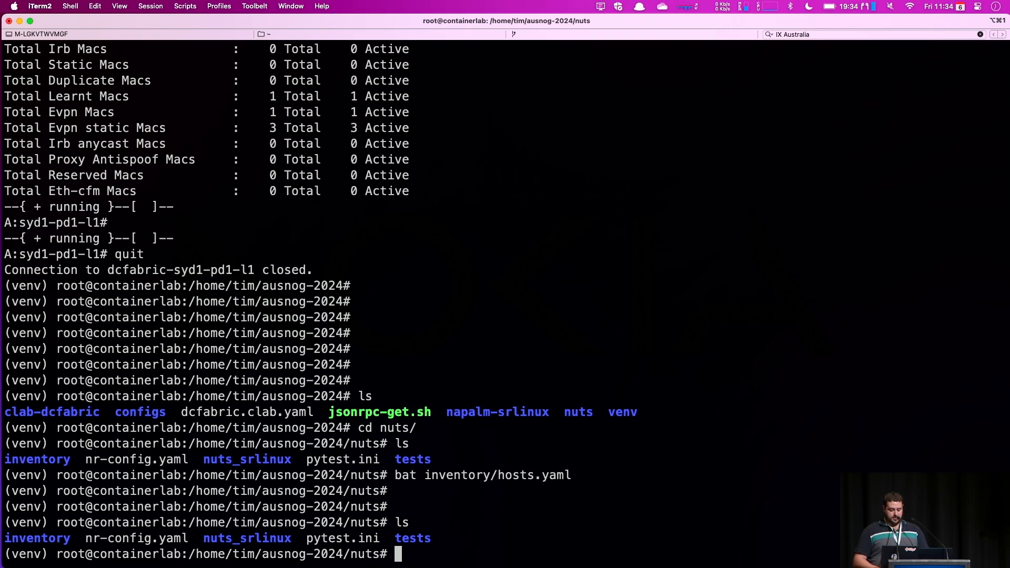
pyautogui.write('cd tests/')
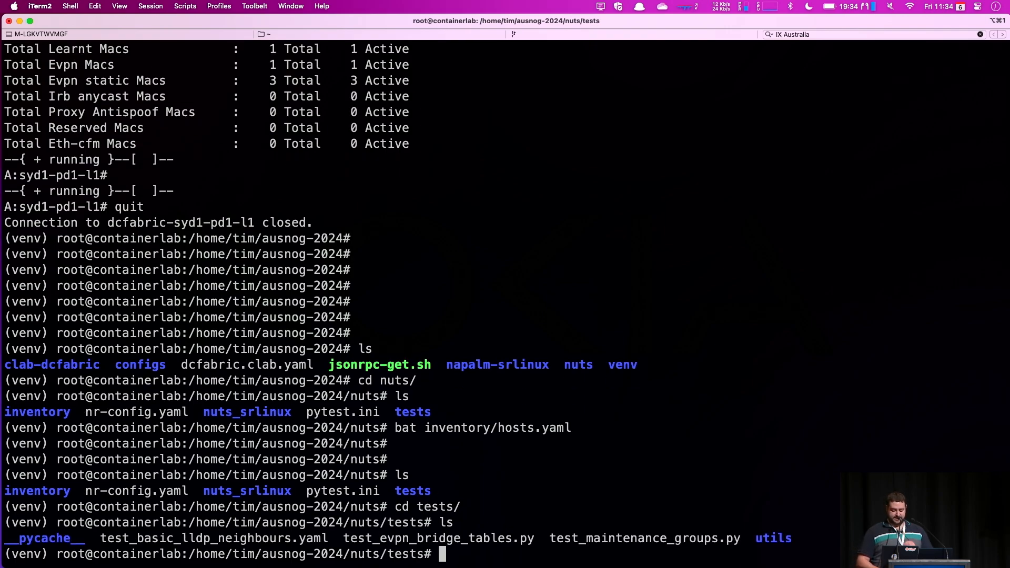
pyautogui.write('cat')
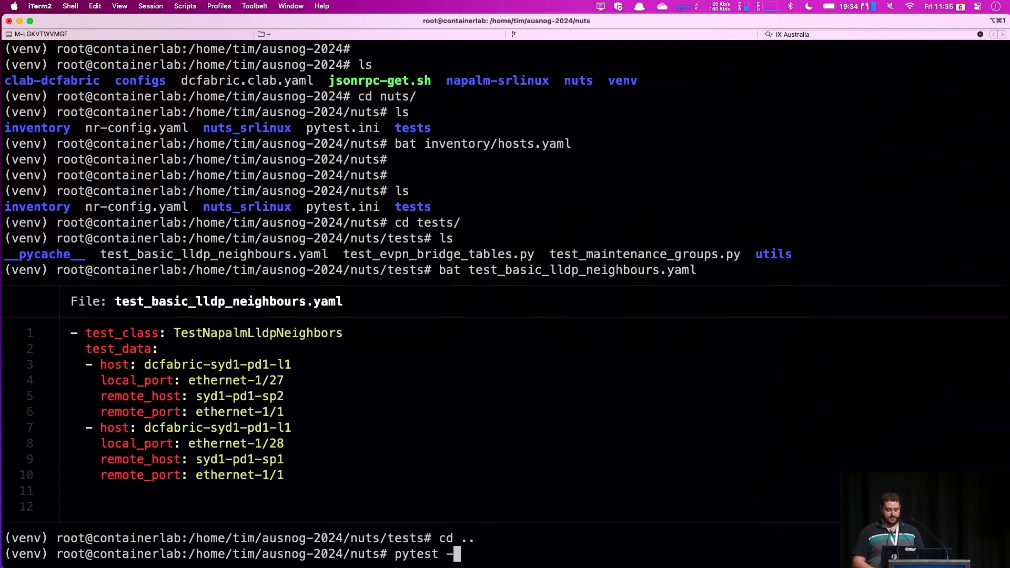
# - Run pytest on ./tests/test_basic_lldp_neighbours.yaml, which reports 4 passed
pyautogui.write('./tests/bas')
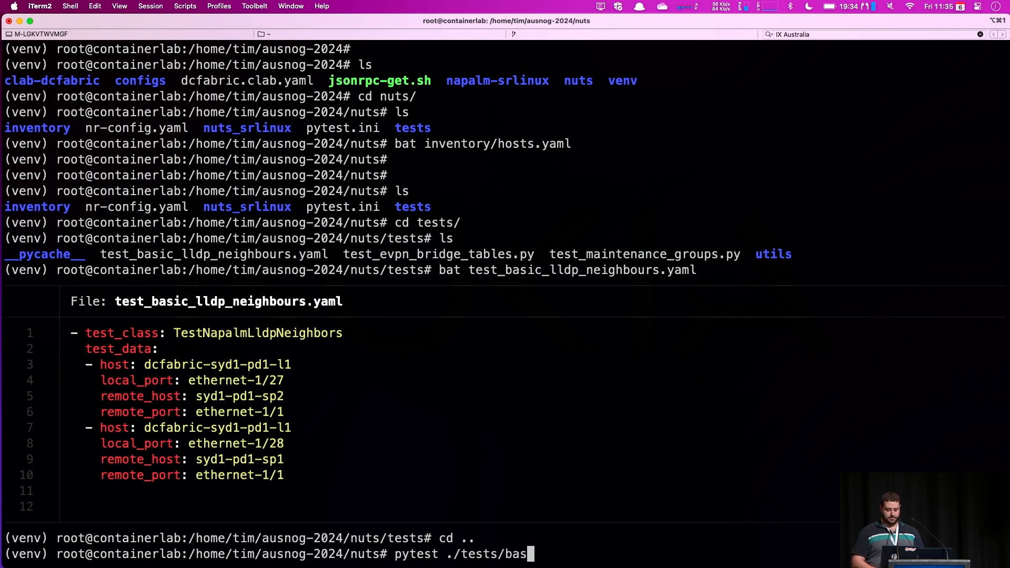
pyautogui.press('Backspace')
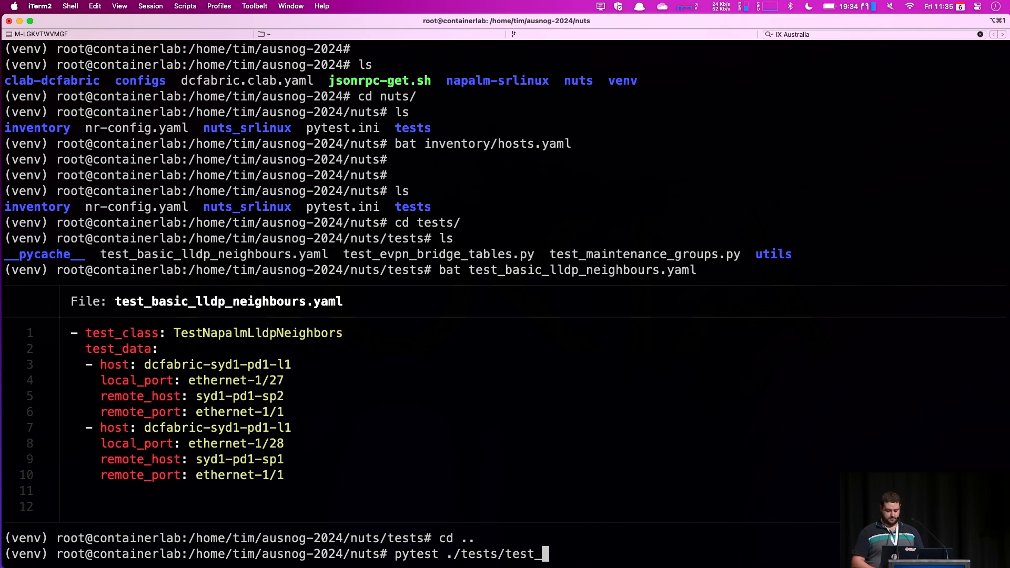
pyautogui.write('basic_lld')
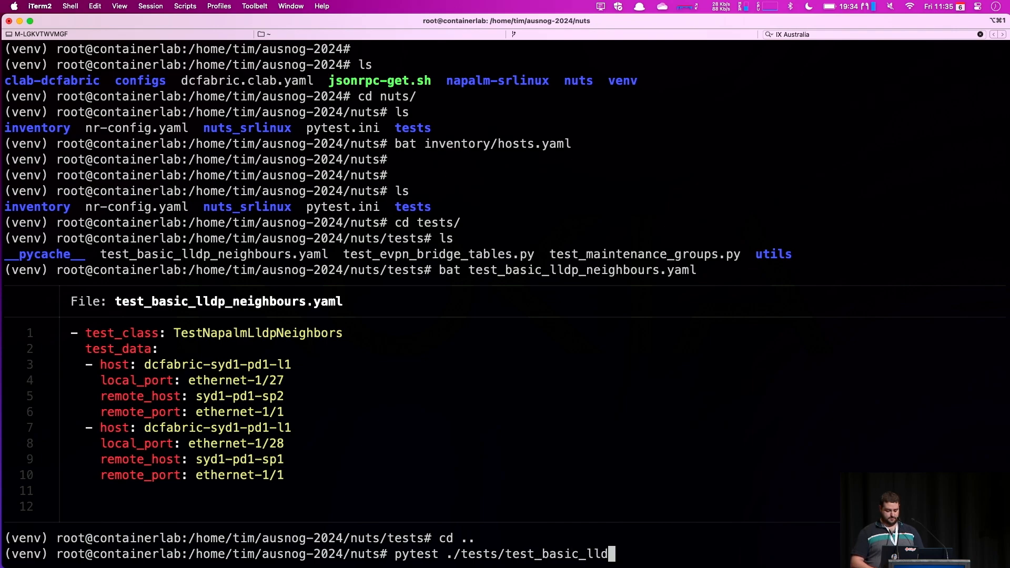
pyautogui.write('p')
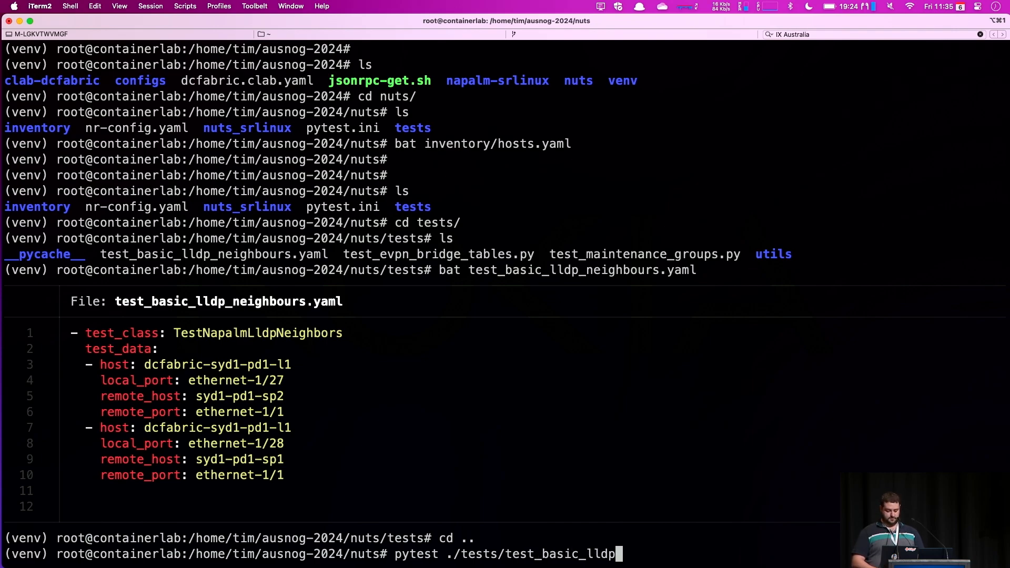
pyautogui.write('neighbours.yam')
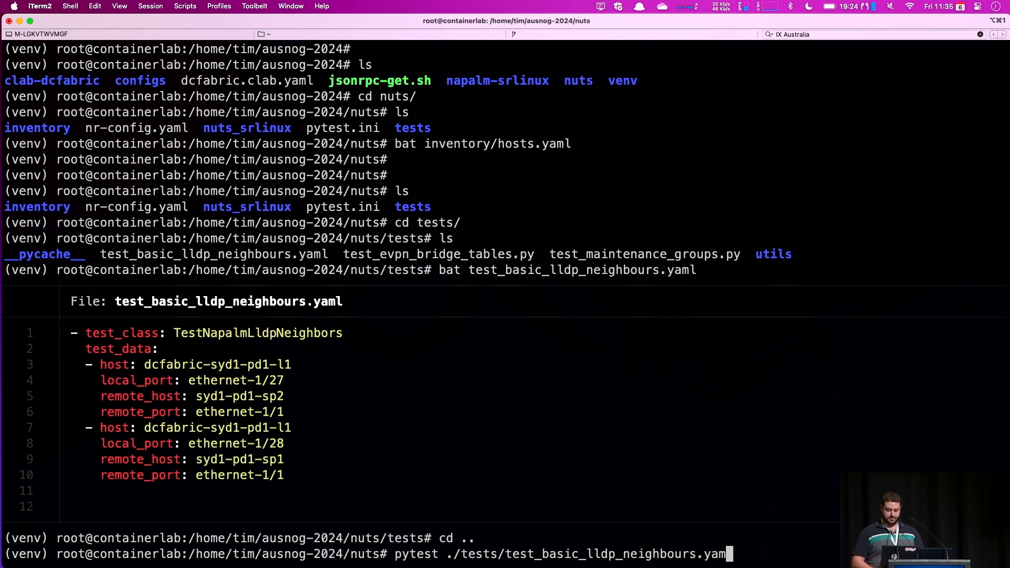
pyautogui.press('Return')
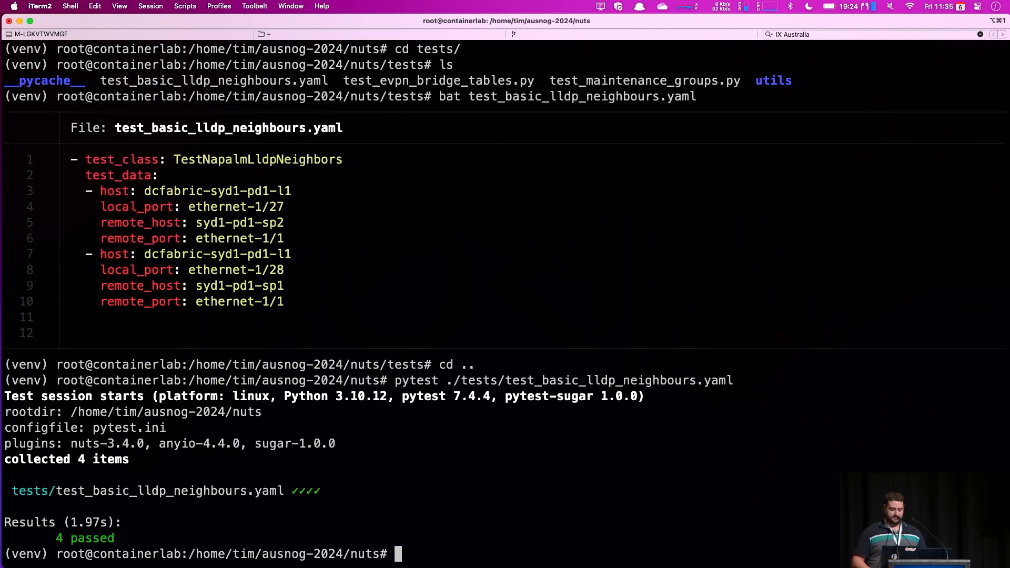
# - Rerun the LLDP neighbours tests verbosely, listing each remote host and port check (4 passed)
pyautogui.write('pytest ./tests/test_basic_lldp_neighbours.yaml')
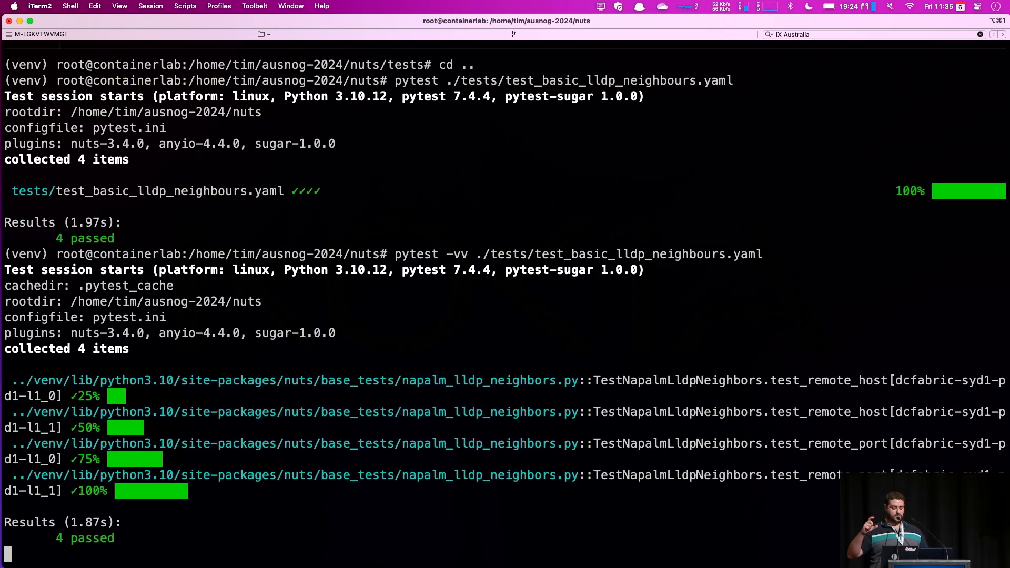
pyautogui.press('Return')
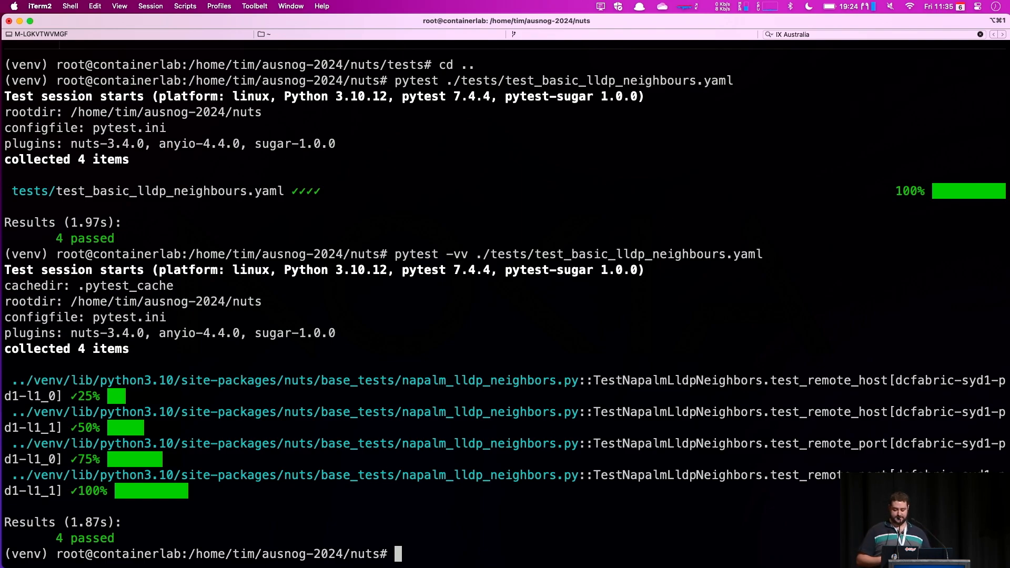
# - From the tests folder, generate test_prestate.yaml with the build-prestate.py utility
pyautogui.write('ls')
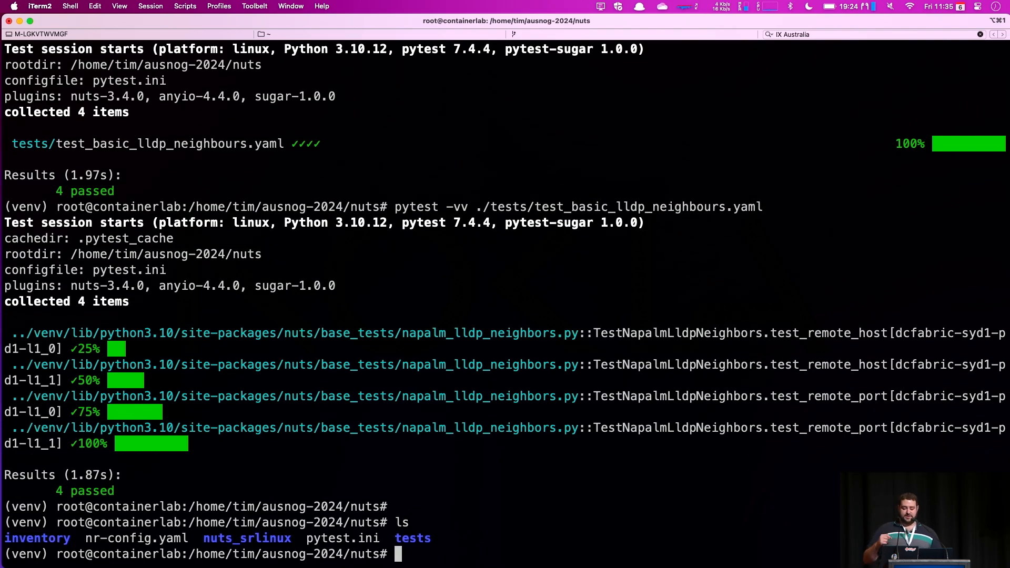
pyautogui.write('cd tests/')
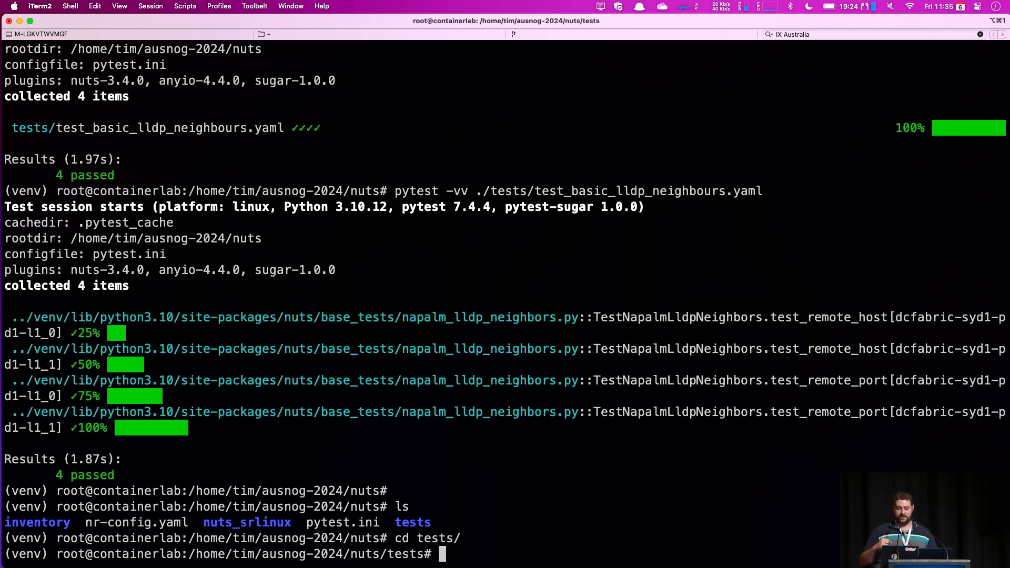
pyautogui.write('python3 ./')
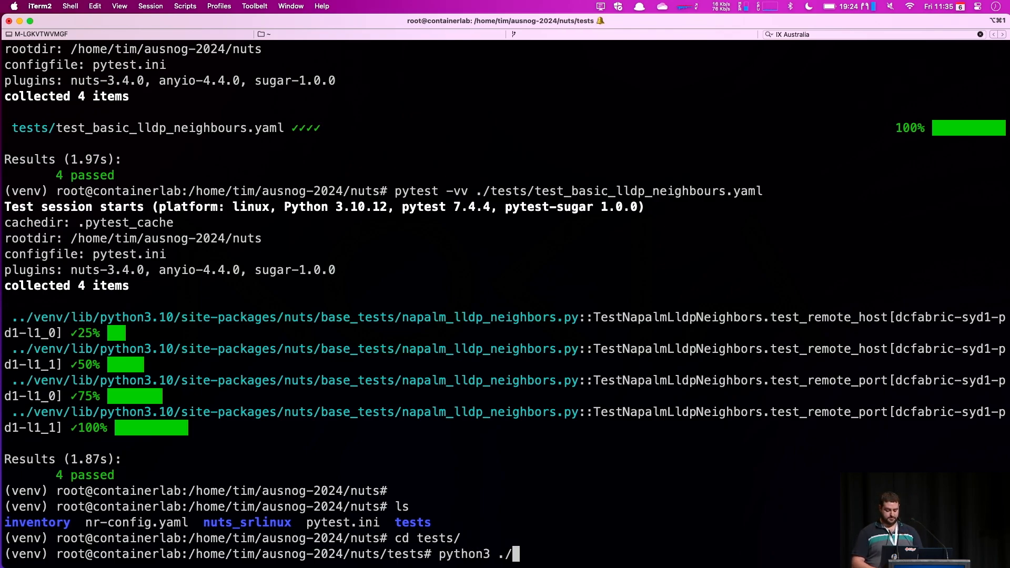
pyautogui.write('test')
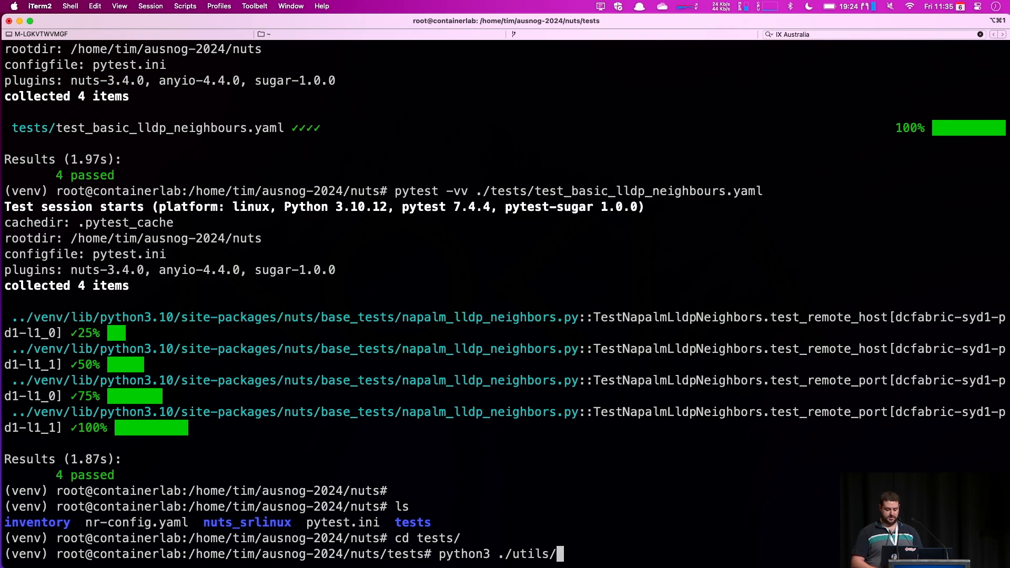
pyautogui.write('build-prestate.py > te')
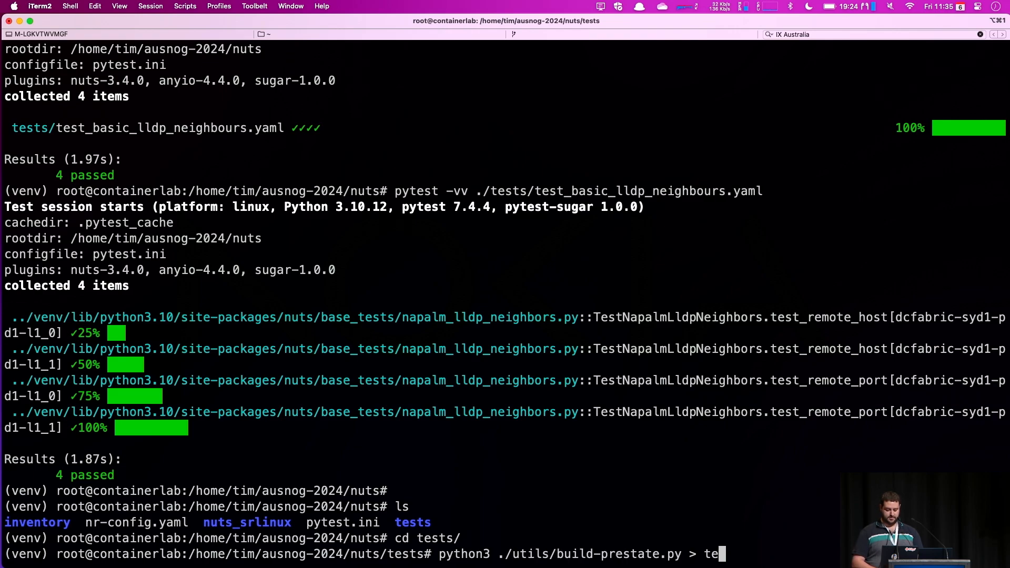
pyautogui.write('st_prestat.')
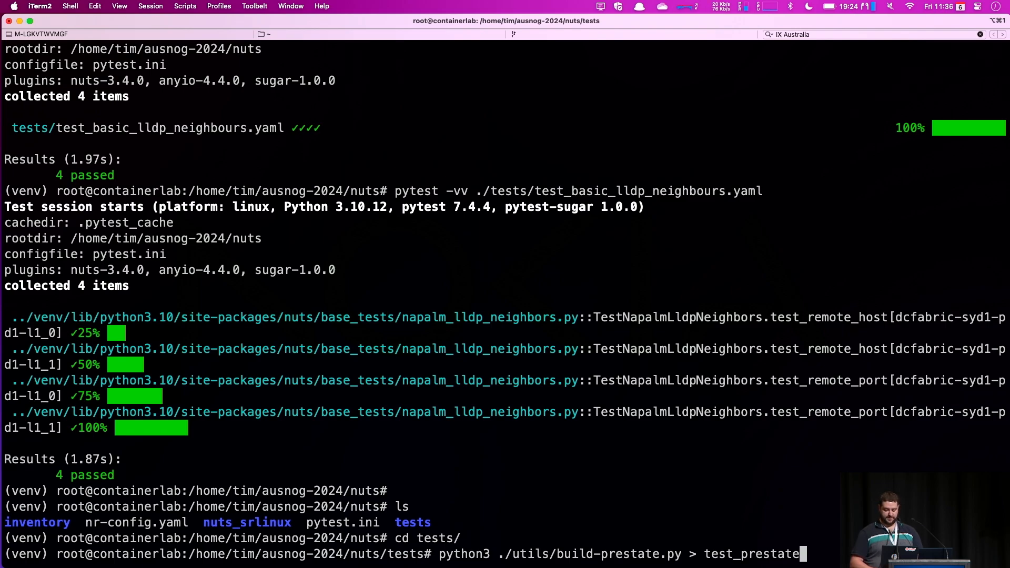
pyautogui.write('.yaml')
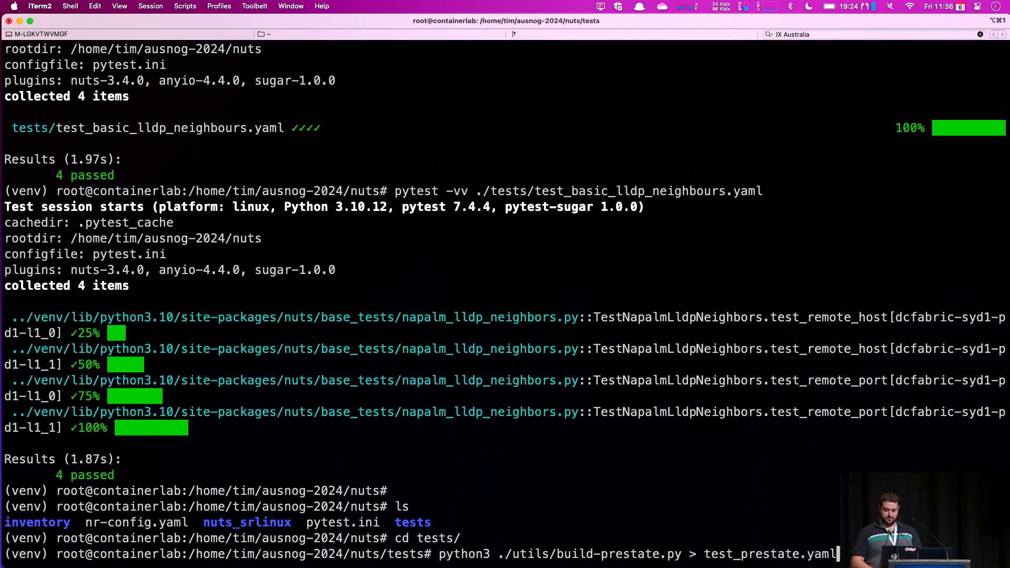
pyautogui.press('Return')
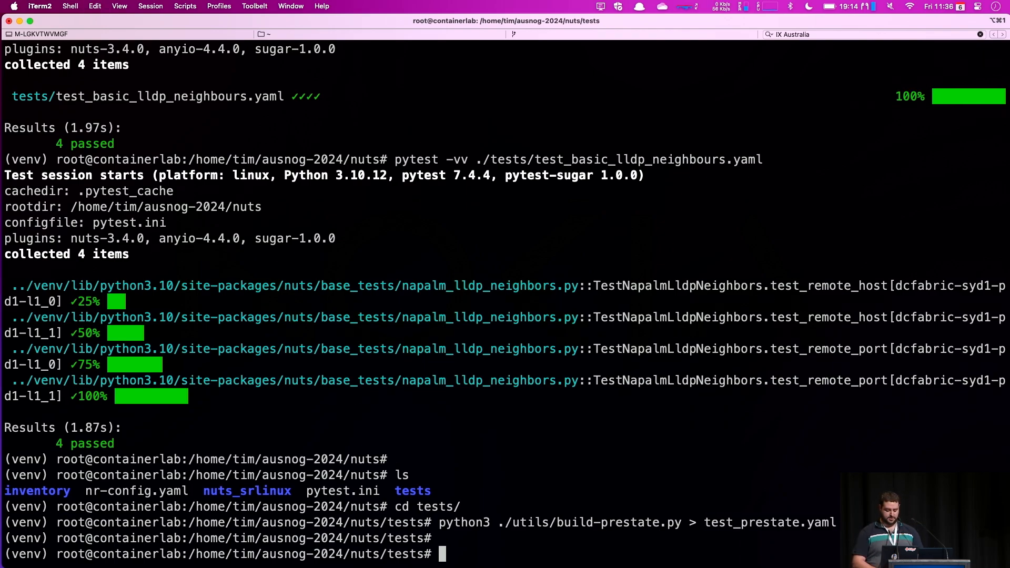
# - View test_prestate.yaml with bat and return to the nuts project directory
pyautogui.write('bat')
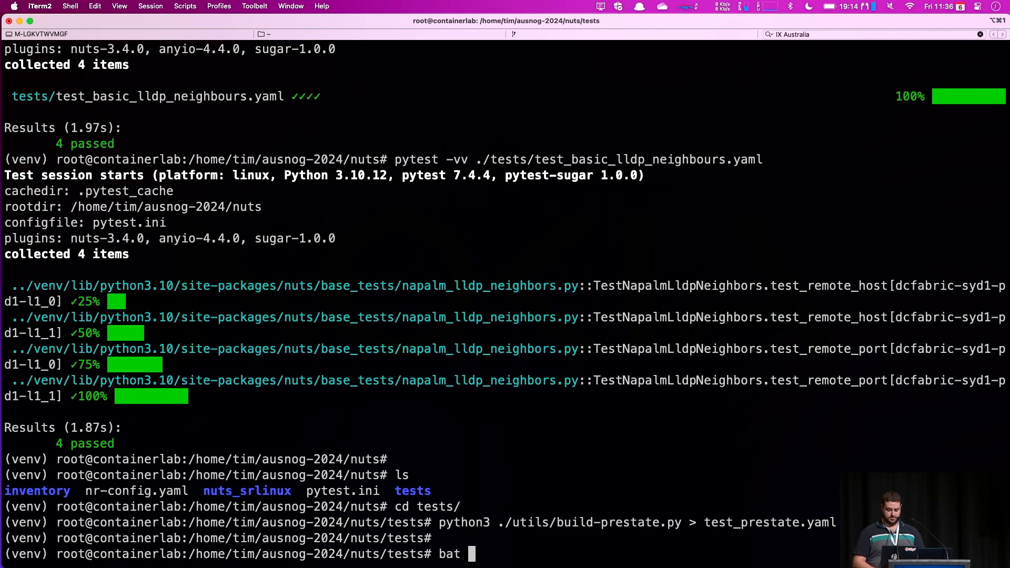
pyautogui.write('test_PRE')
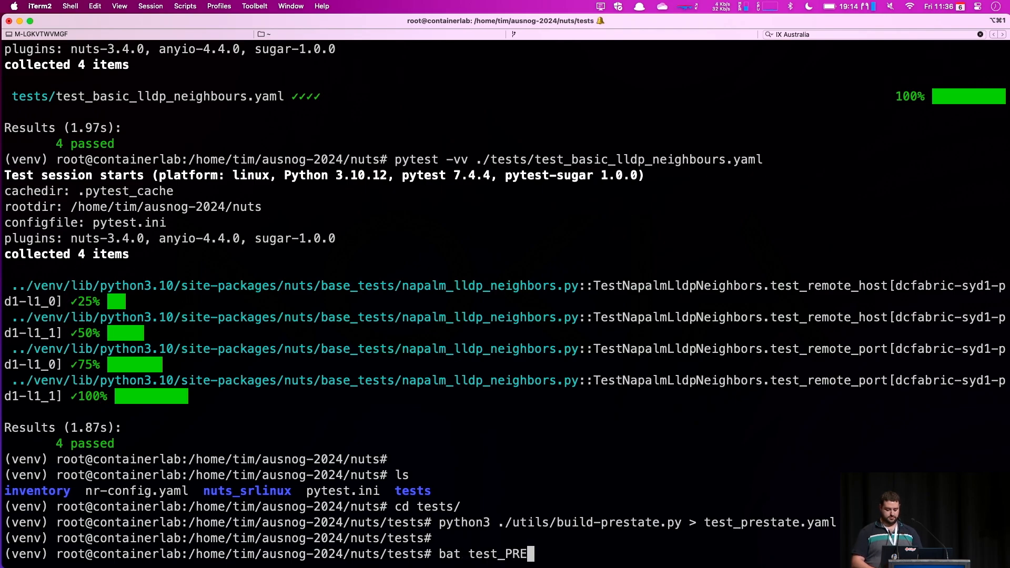
pyautogui.press('Backspace')
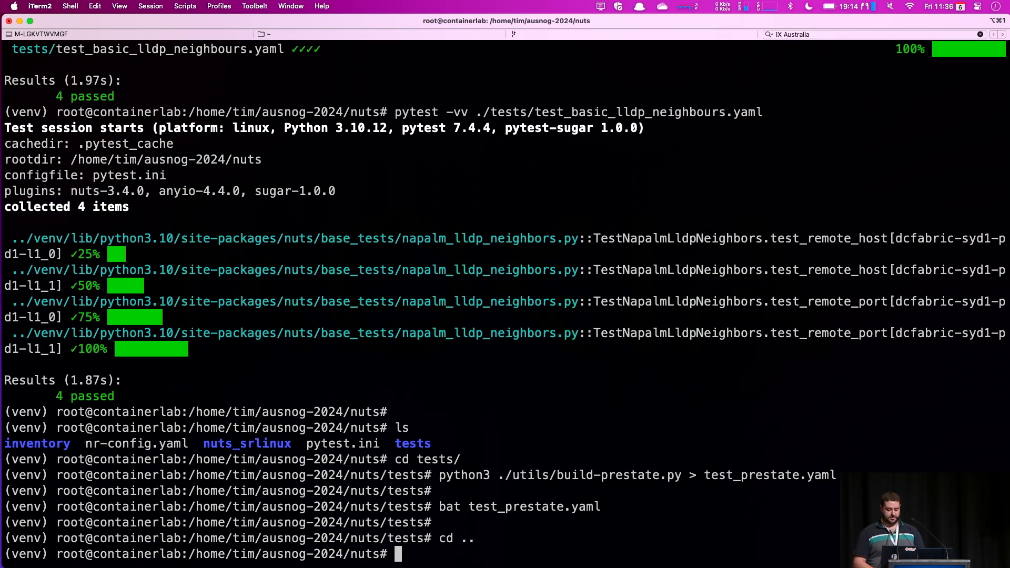
# - Run pytest on ./tests/test_prestate.yaml after a wrong path: 284 passed, 24 skipped
pyautogui.write('pytest ./tes')
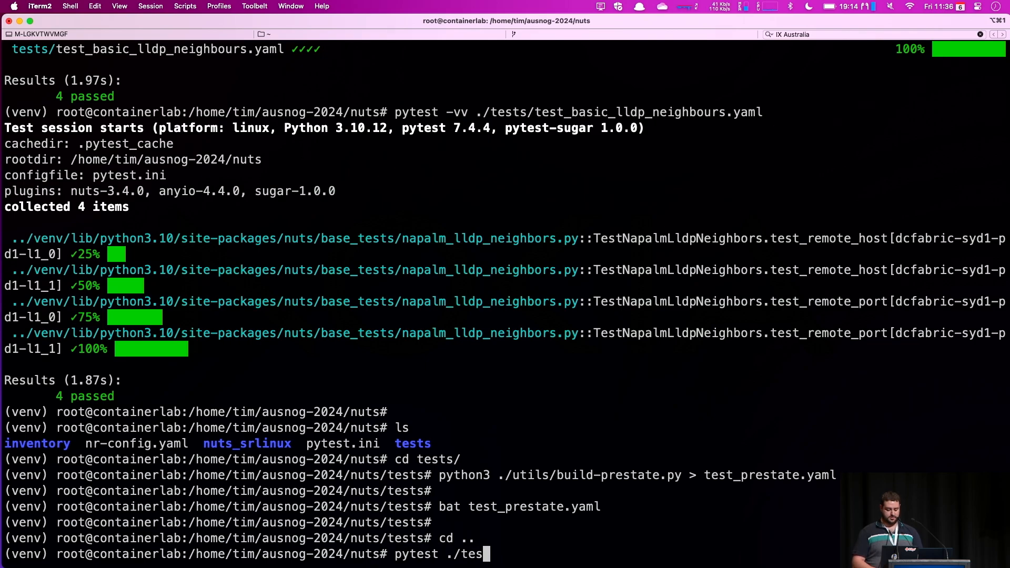
pyautogui.write('t/pe')
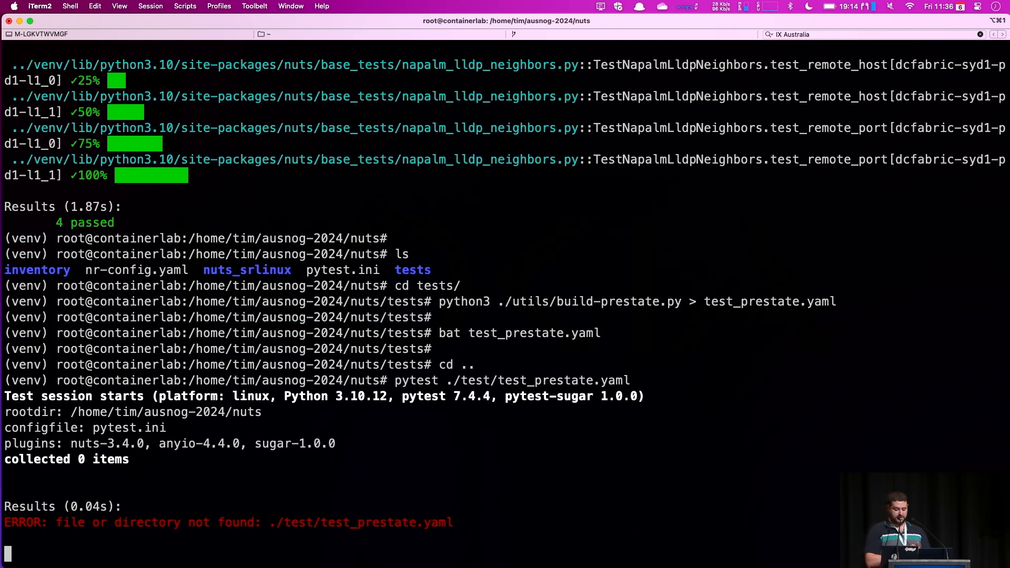
pyautogui.write('pytest ./test/test_prestate.yaml')
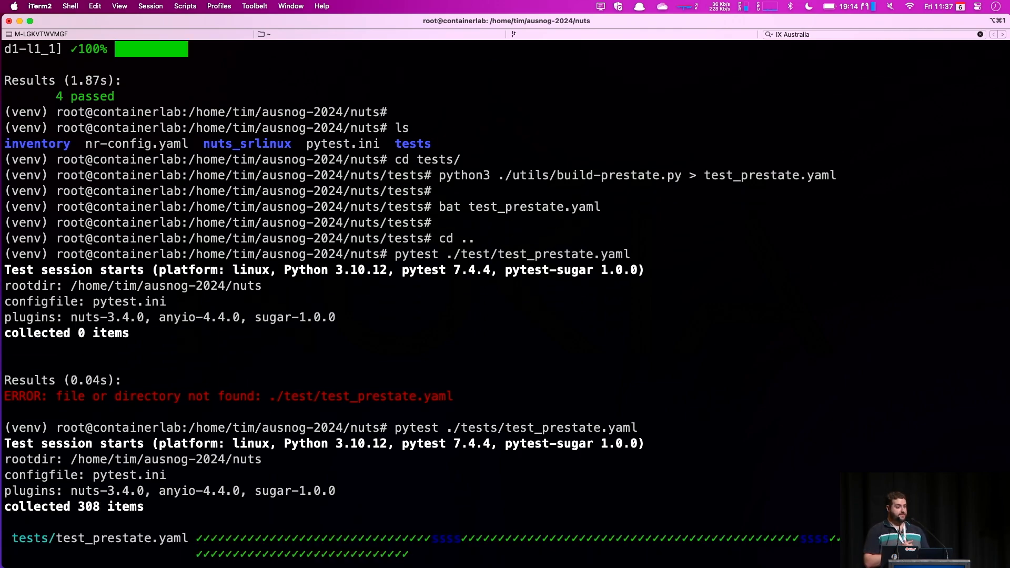
pyautogui.scroll(-3)
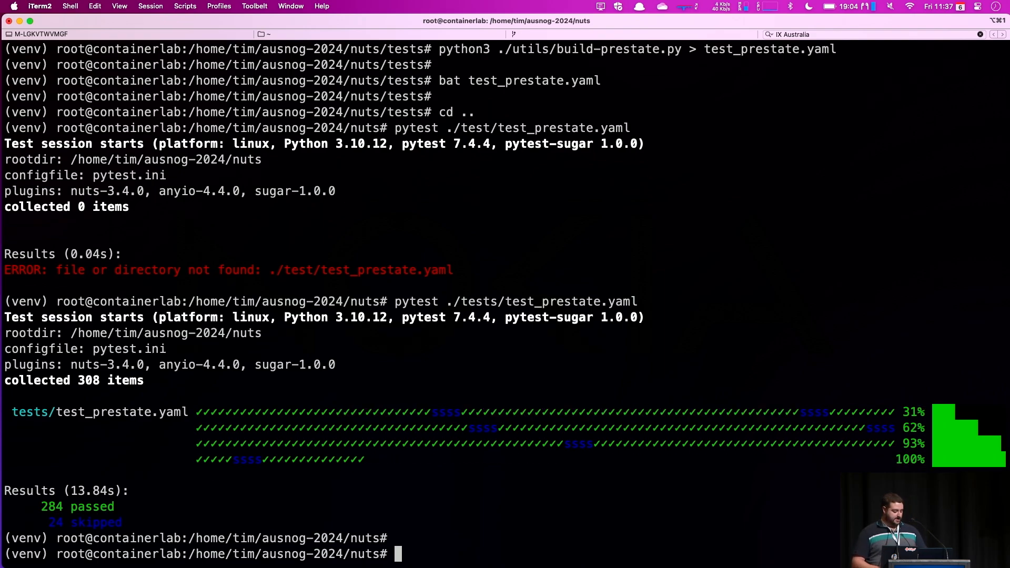
pyautogui.scroll(-3)
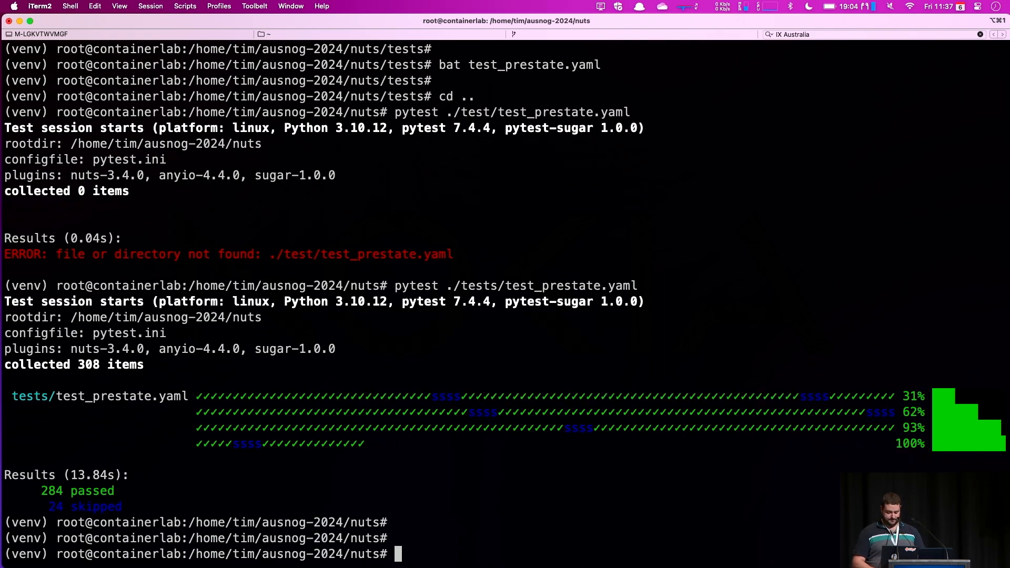
# - SSH as admin into spine dcfabric-syd1-pd1-sp1
pyautogui.write('ssh admin@')
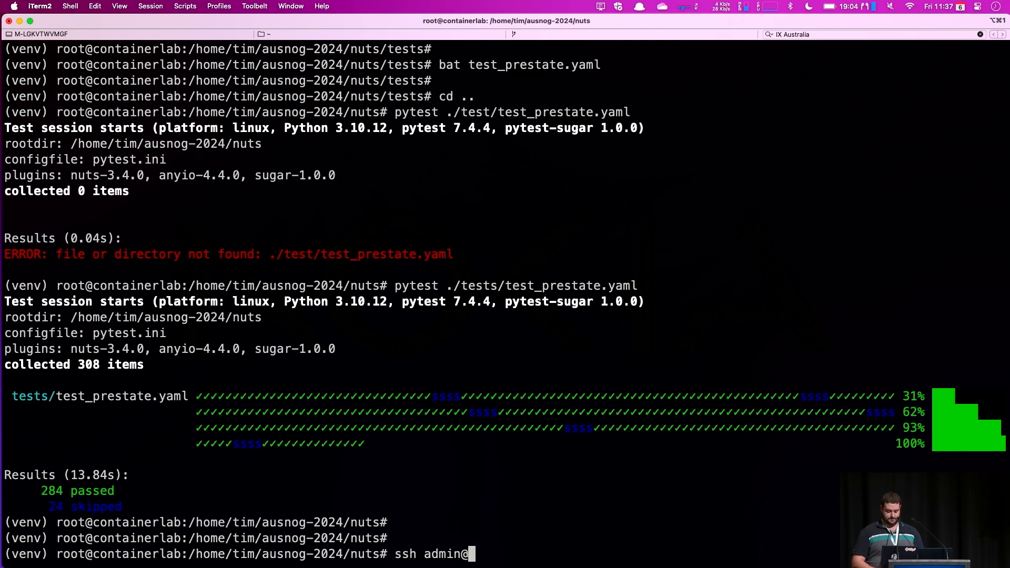
pyautogui.write('dcfabric-')
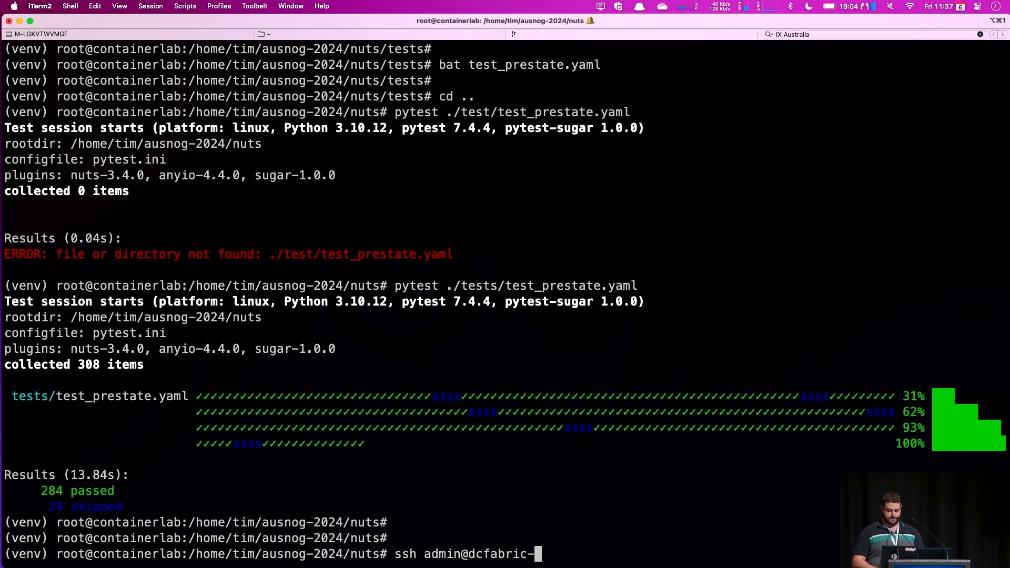
pyautogui.write('syd1-')
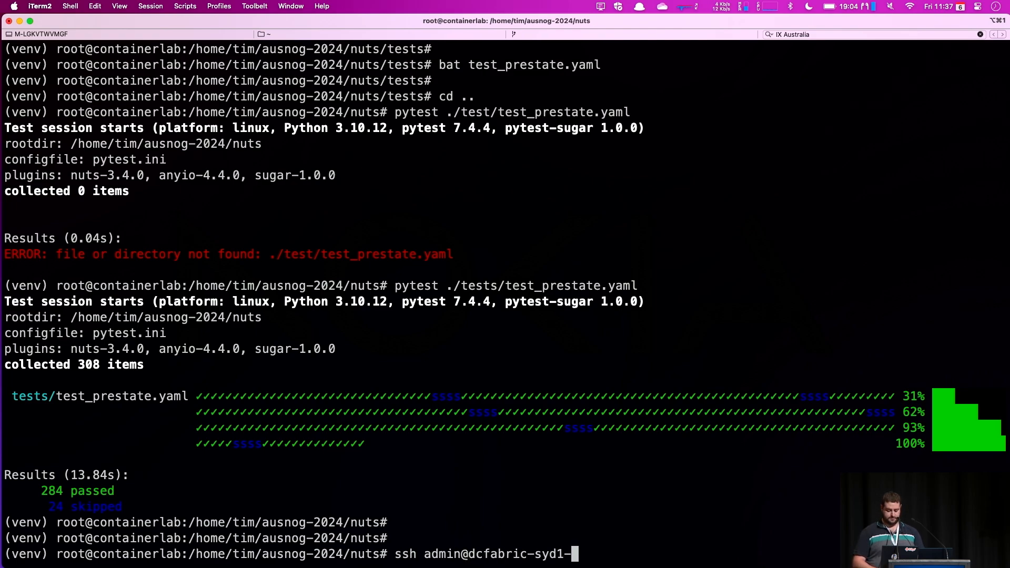
pyautogui.write('pd1-sp1')
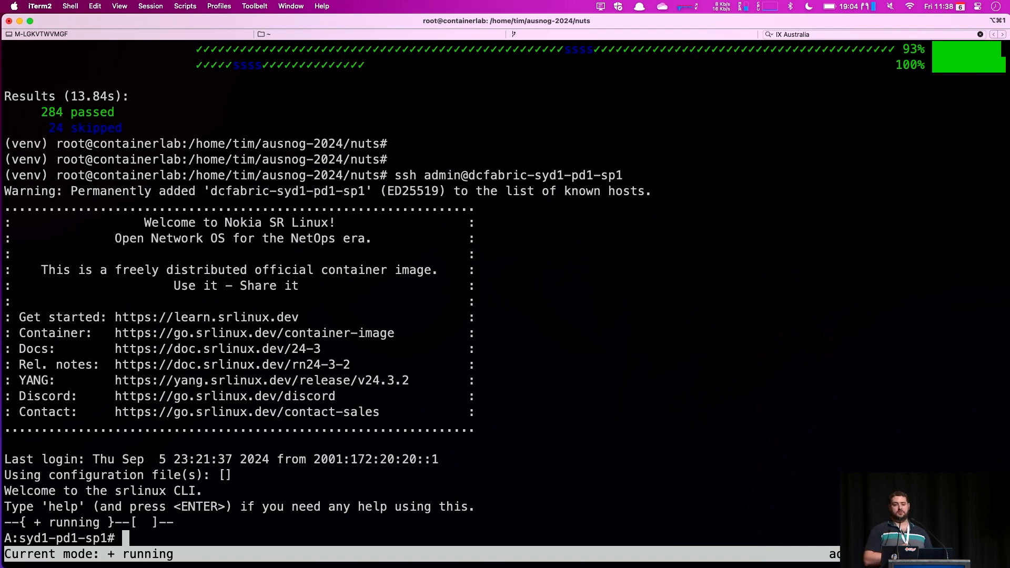
# - Show the spine's DRAIN_BGP_UNDERLAY maintenance config and BGP underlay neighbor states
pyautogui.write('info')
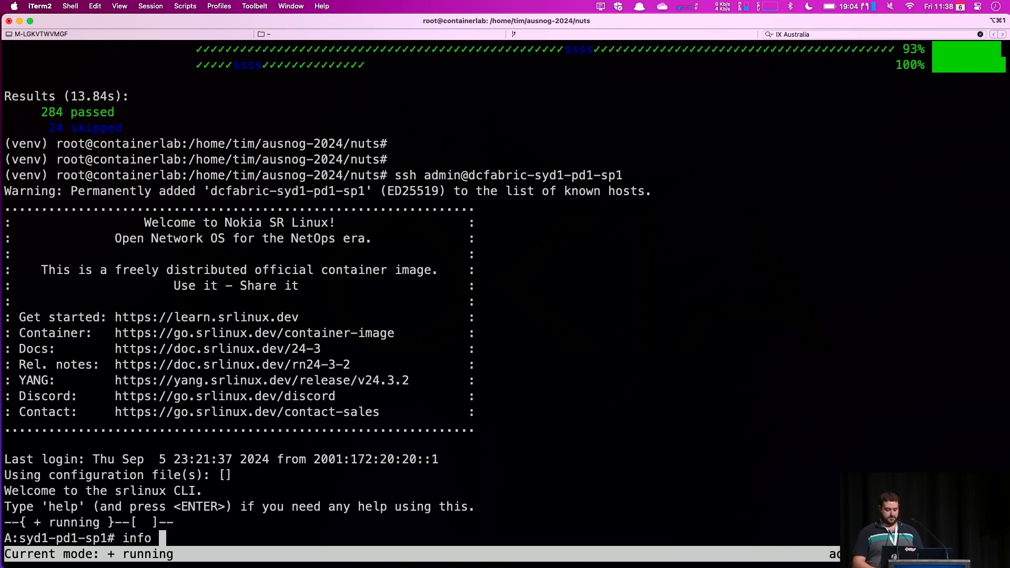
pyautogui.write('system maintenance')
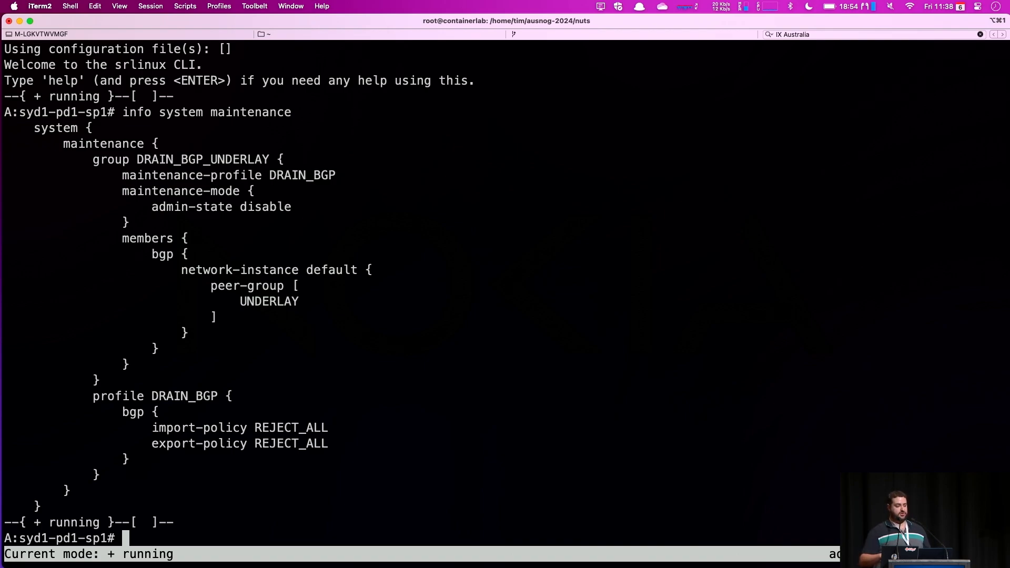
pyautogui.write('sc')
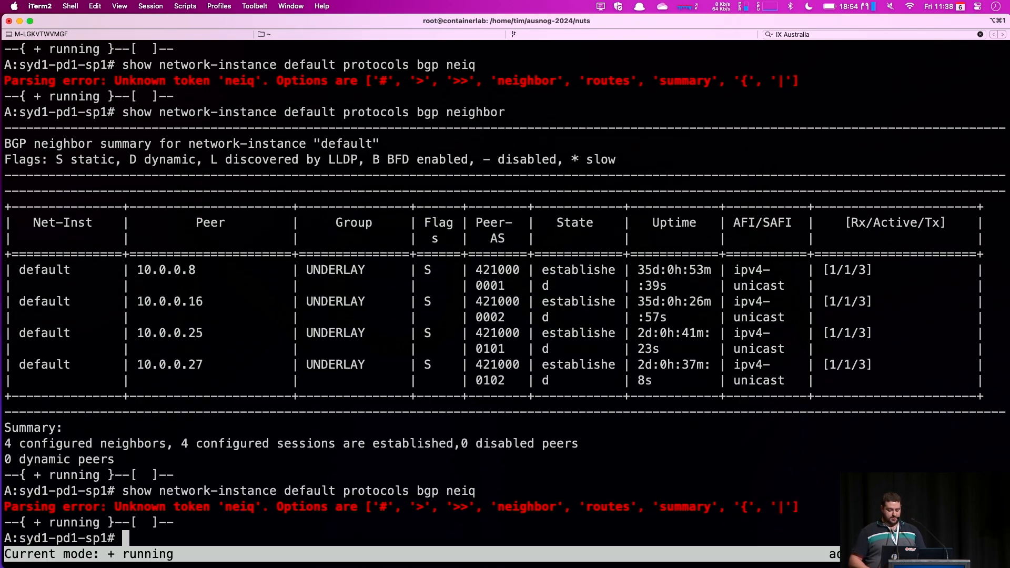
pyautogui.write('info system maintenance')
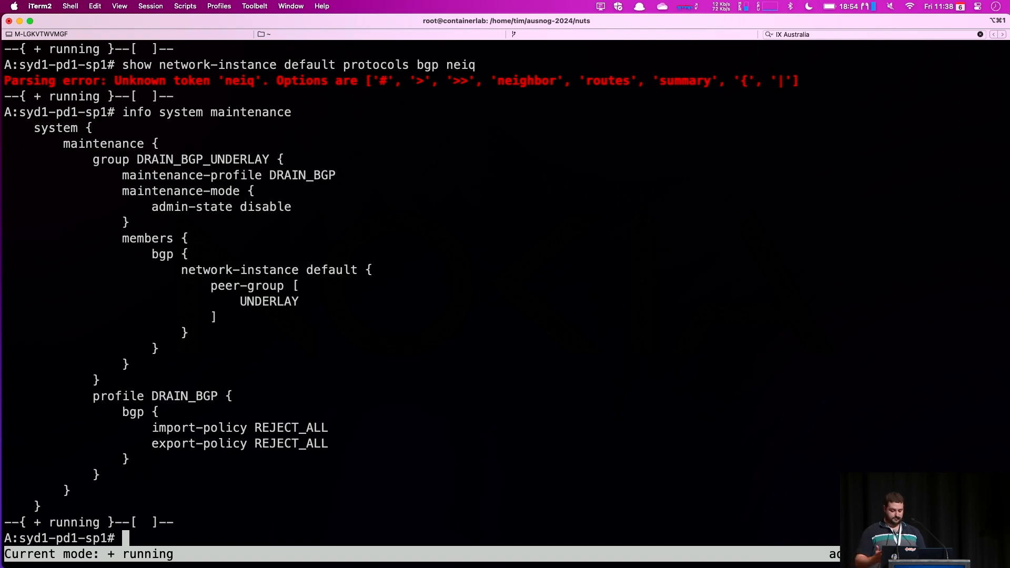
# - Leave the spine and pass EVPN bridge table (4) and maintenance group (6) tests
pyautogui.write('quit')
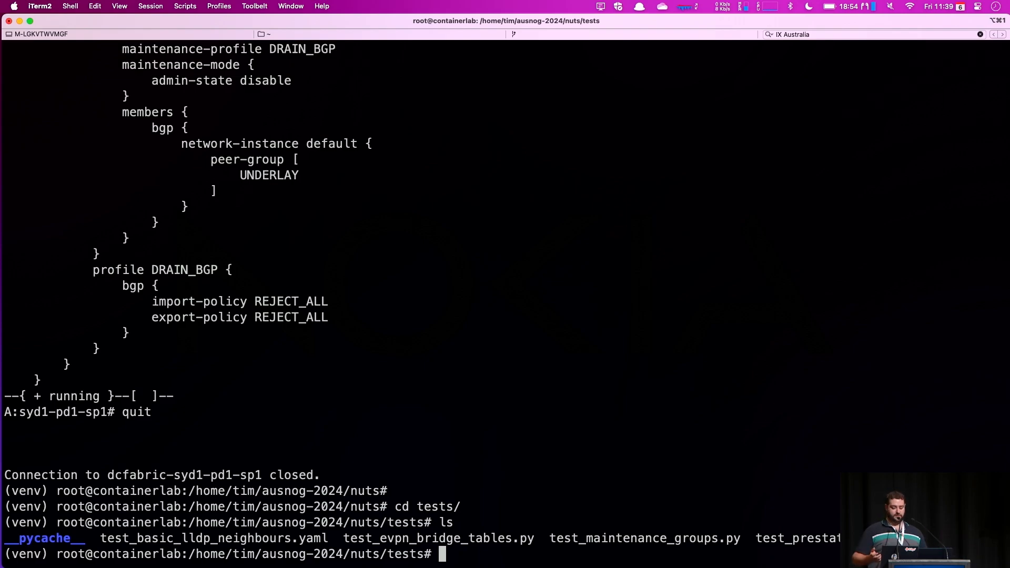
pyautogui.write('test./tests/test_evpn_bridge_tables.')
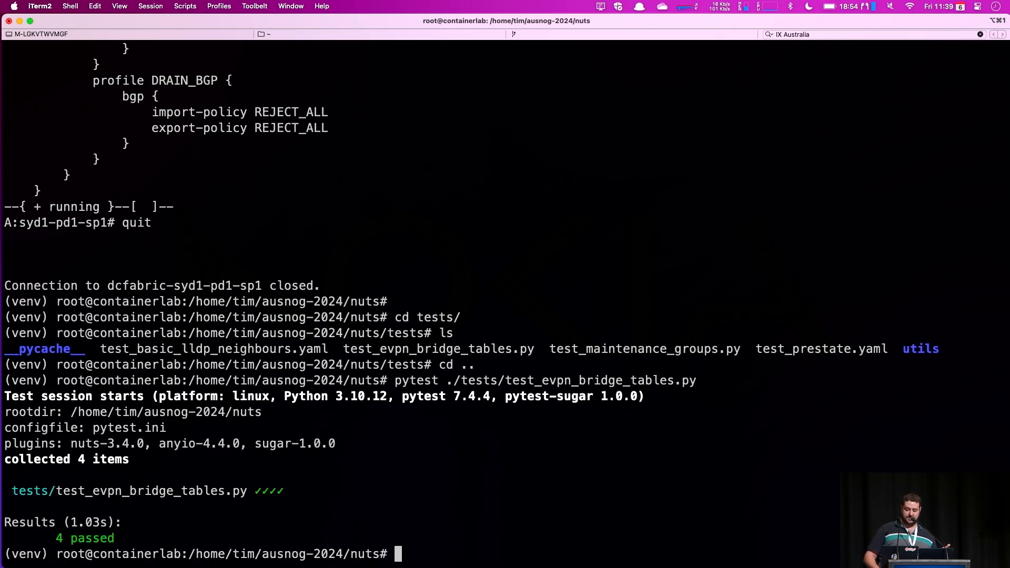
pyautogui.write('pytest ./tests/test_e')
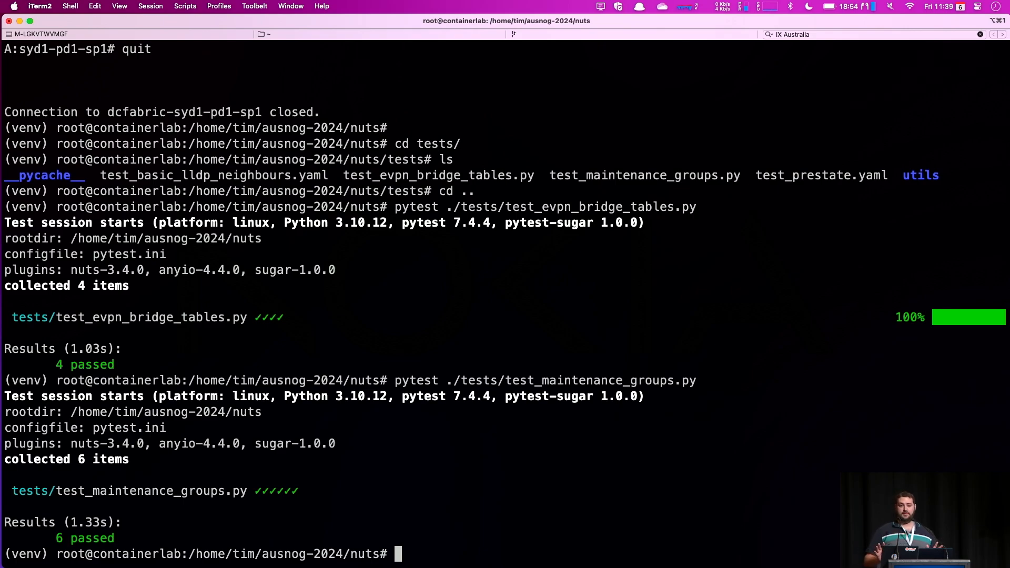
pyautogui.write('cd ..')
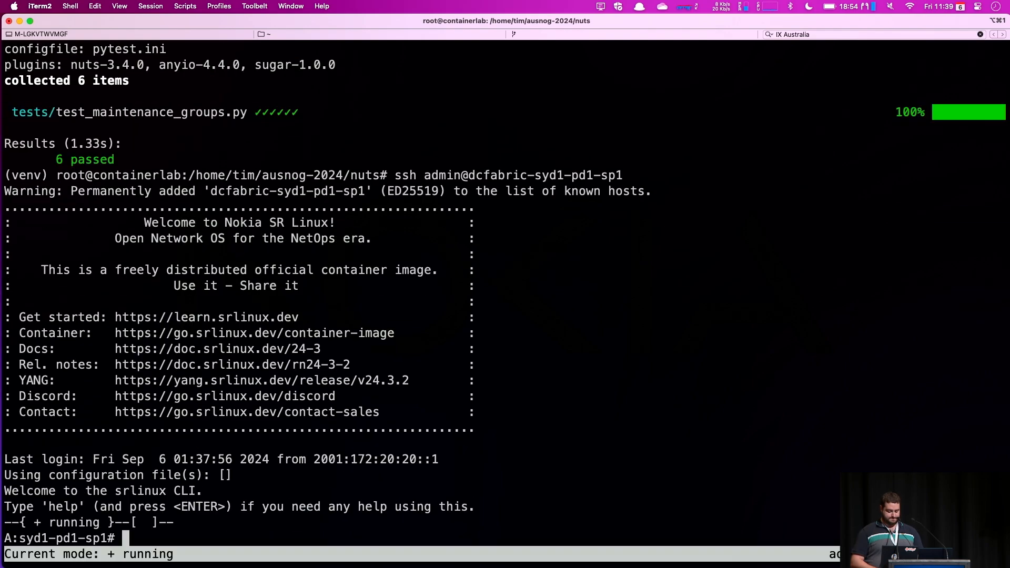
# - Set DRAIN_BGP_UNDERLAY maintenance-mode admin-state to enable on the spine and commit
pyautogui.write('se')
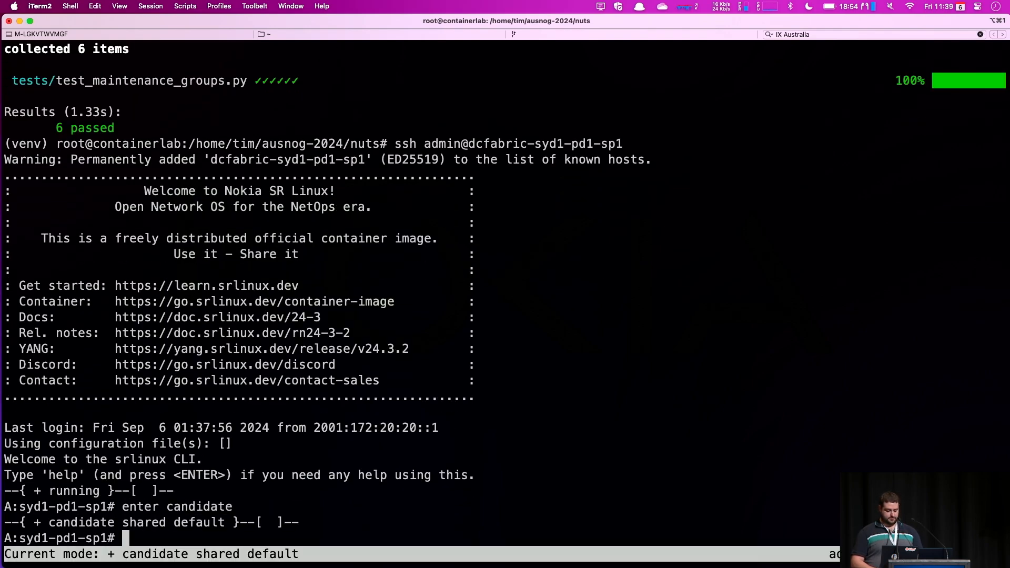
pyautogui.write('set system')
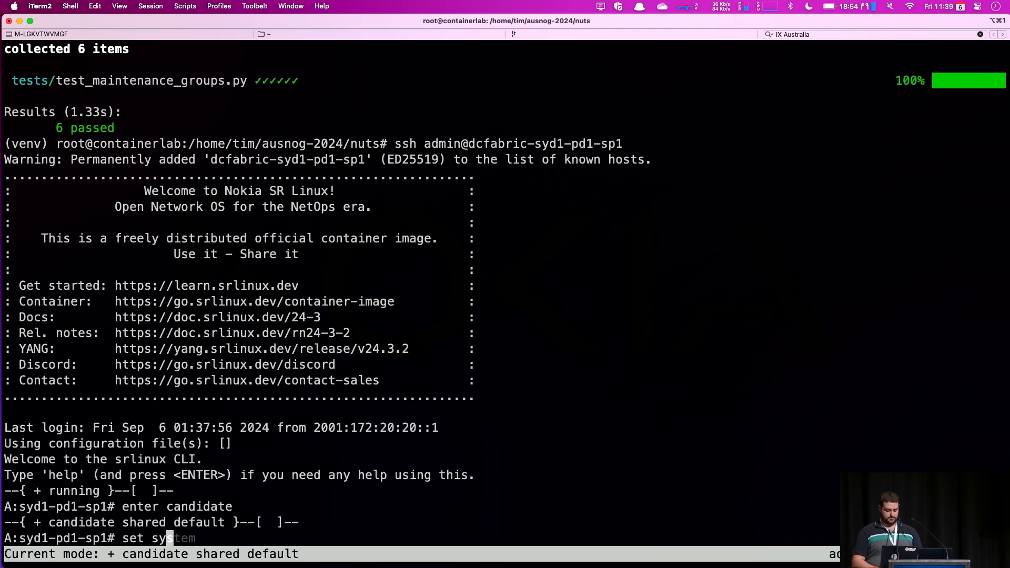
pyautogui.write('maintenance')
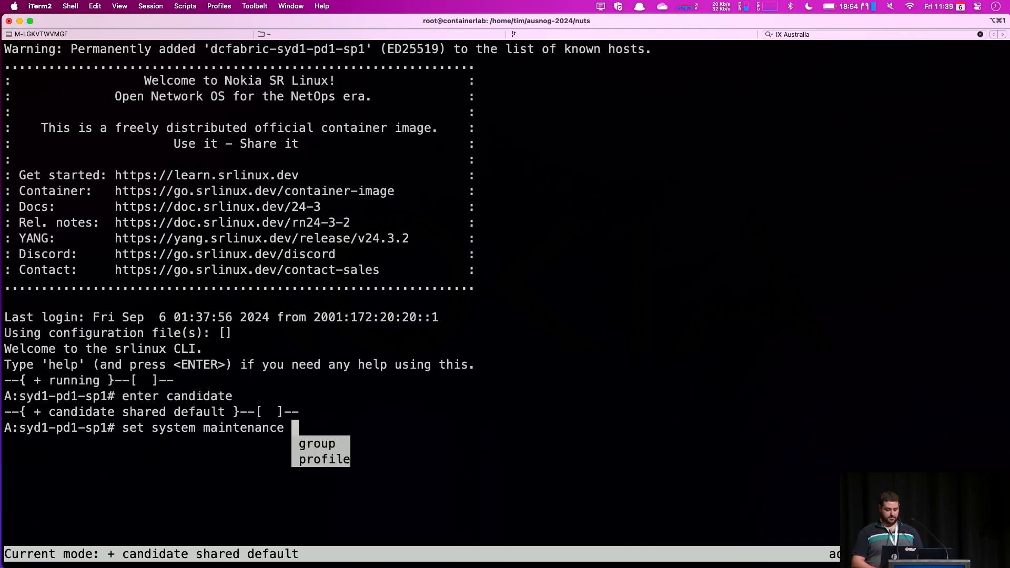
pyautogui.write('group DRAIN_BGP_UNDERLAY')
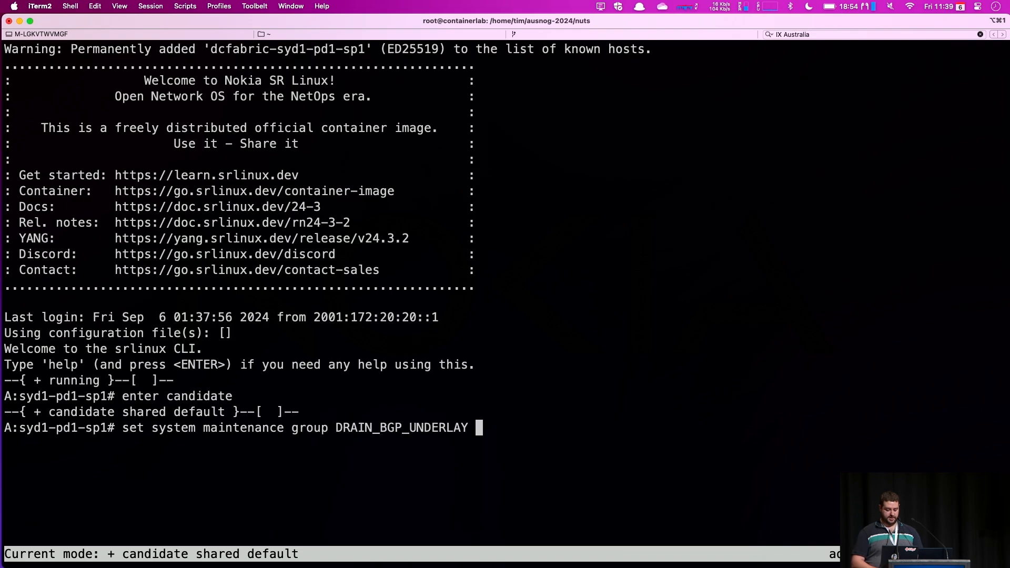
pyautogui.write('maintenance-')
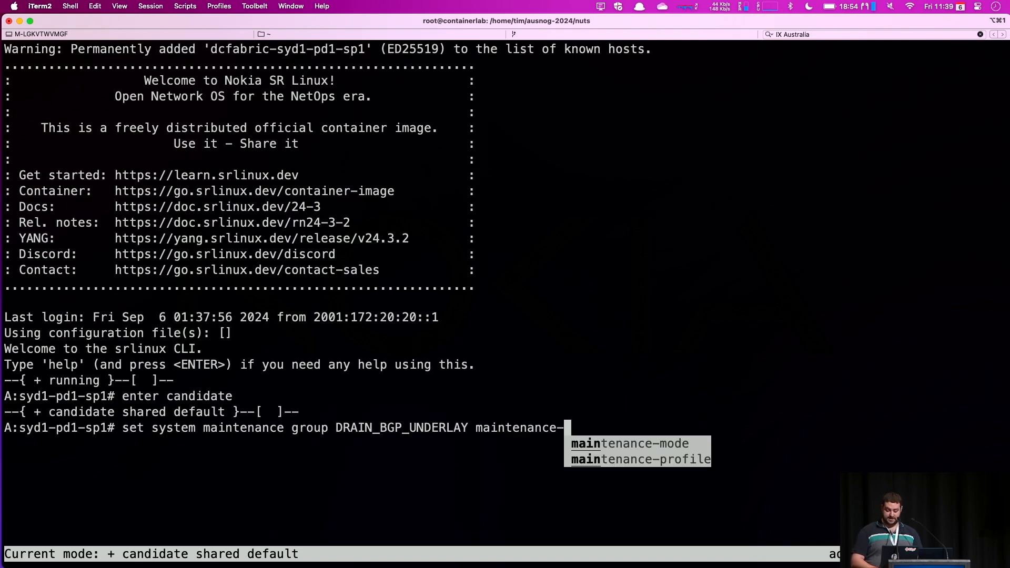
pyautogui.write('mode admin-state enable')
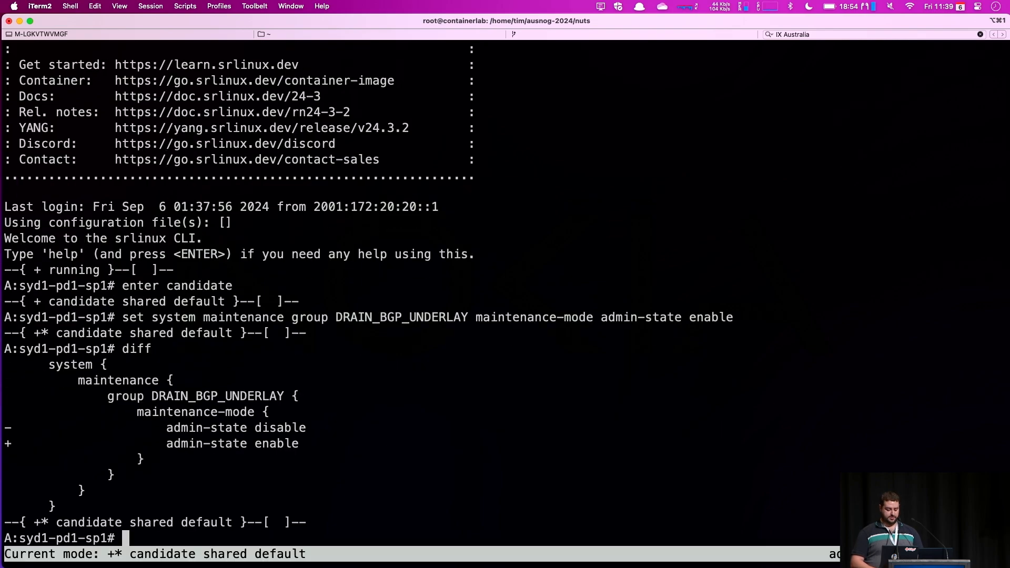
pyautogui.write('commit now')
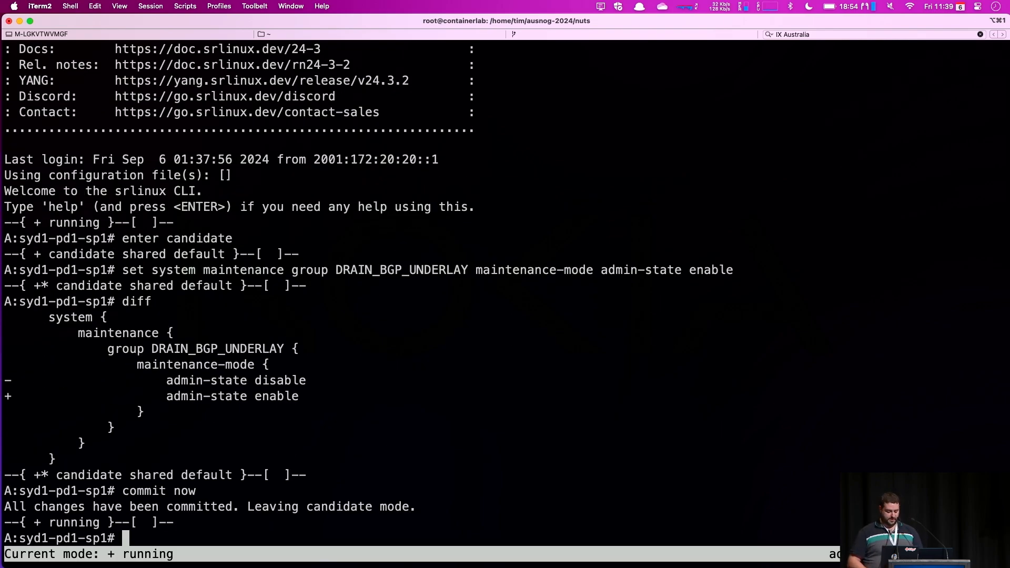
pyautogui.write('show network-instance default protocols bgp neighbor')
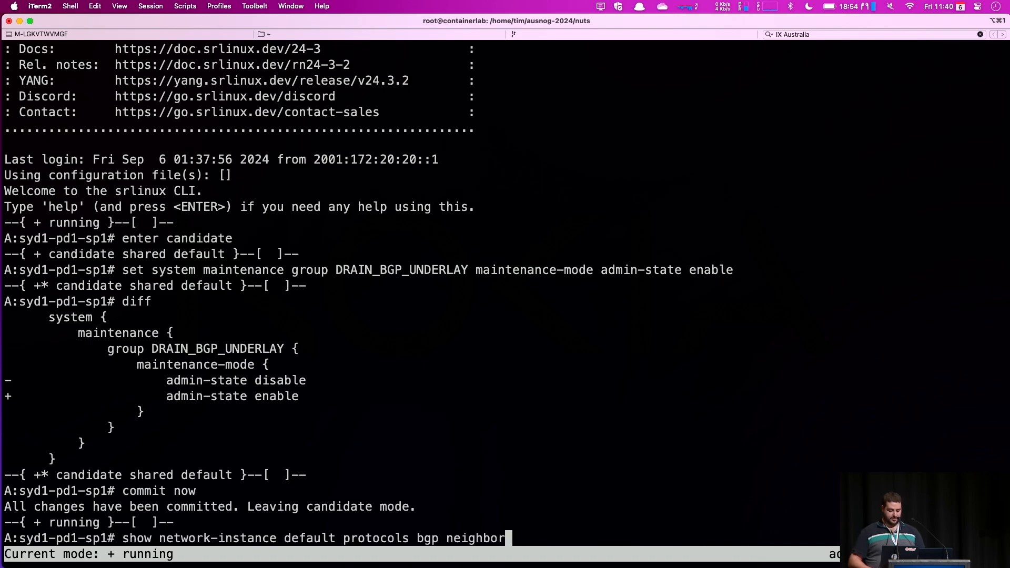
# - Confirm four established BGP neighbors, each with REJECT_ALL import and export policies
pyautogui.press('enter')
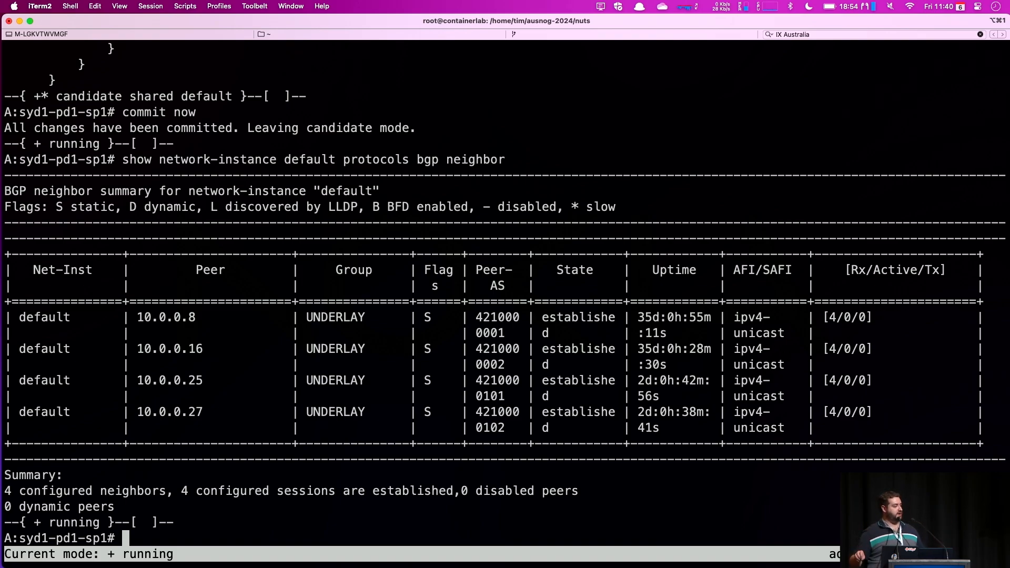
pyautogui.write('info f')
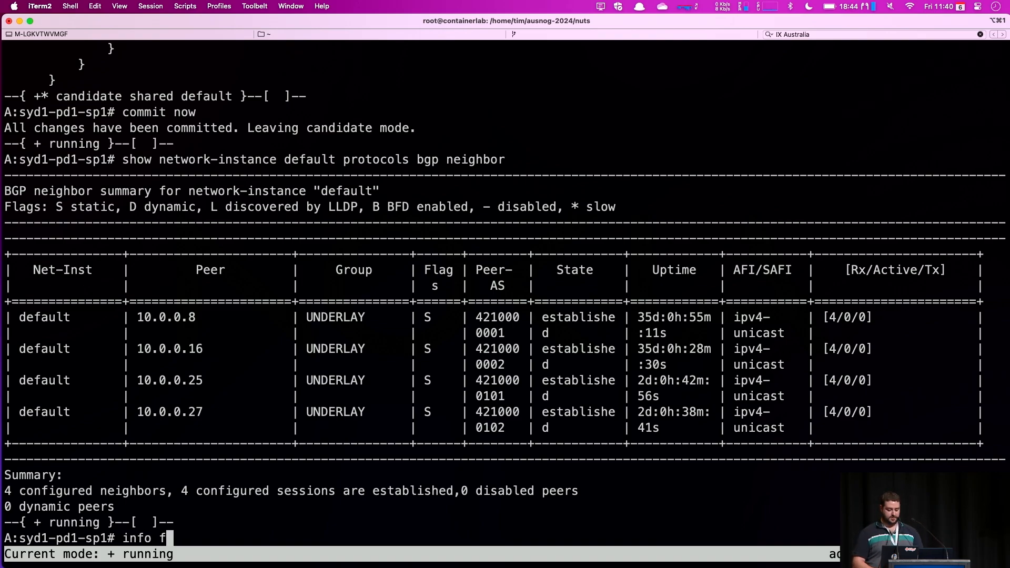
pyautogui.press('BackSpace')
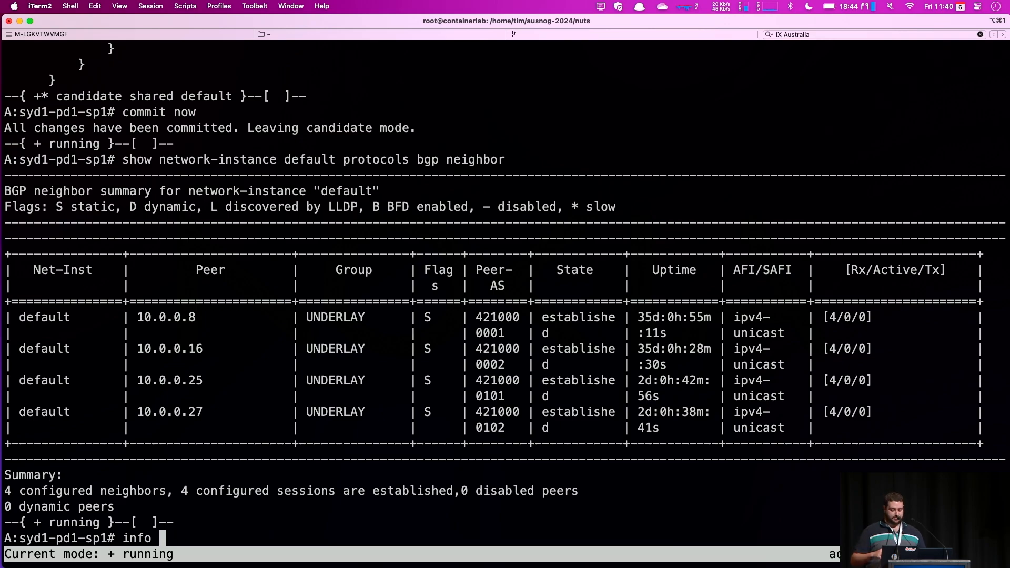
pyautogui.write('from state network-instance default protocols bgp neighbor * import-policy')
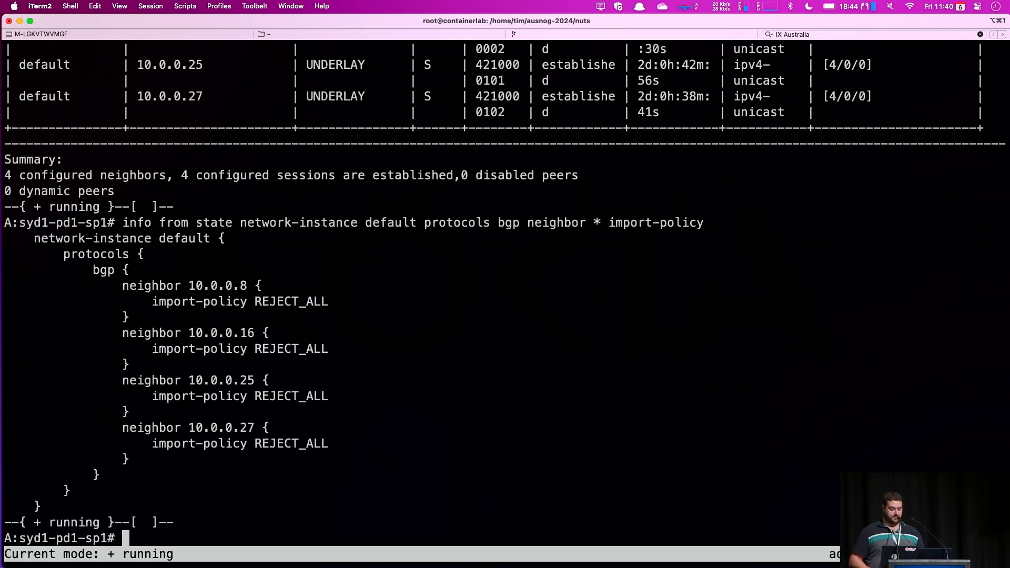
pyautogui.write('info from state network-instance default protocols bgp neighbor * import-policy')
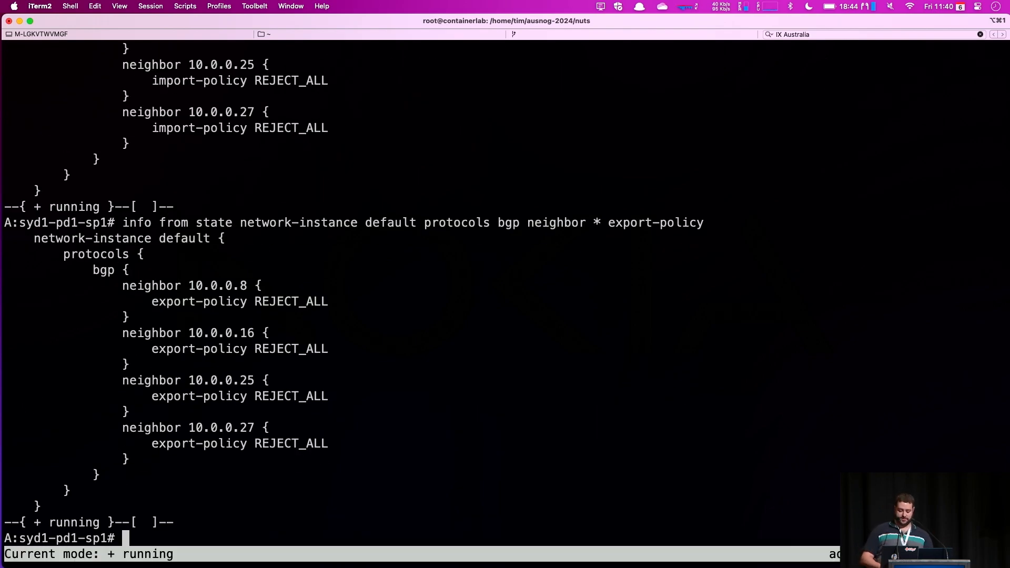
# - Reconnect over SSH to spine dcfabric-syd1-pd1-sp1
pyautogui.write('quit')
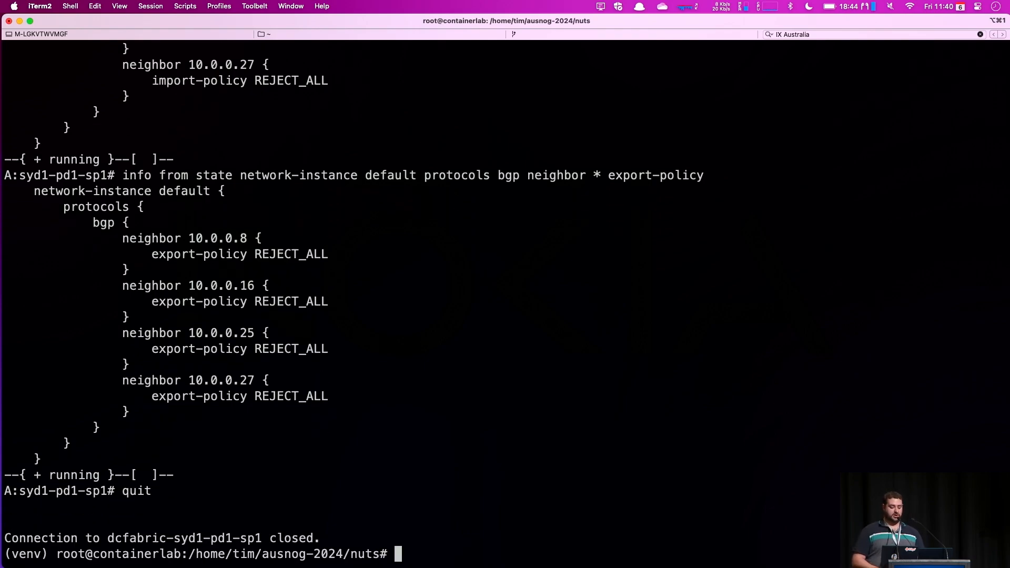
pyautogui.write('ssh admin@dcfabric-syd1-pd1-sp1')
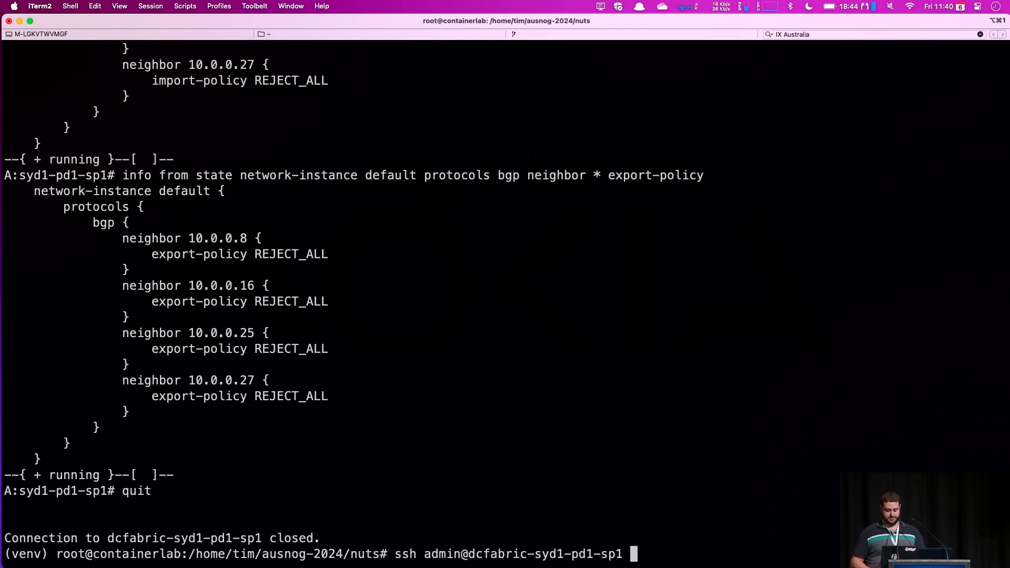
pyautogui.press('Return')
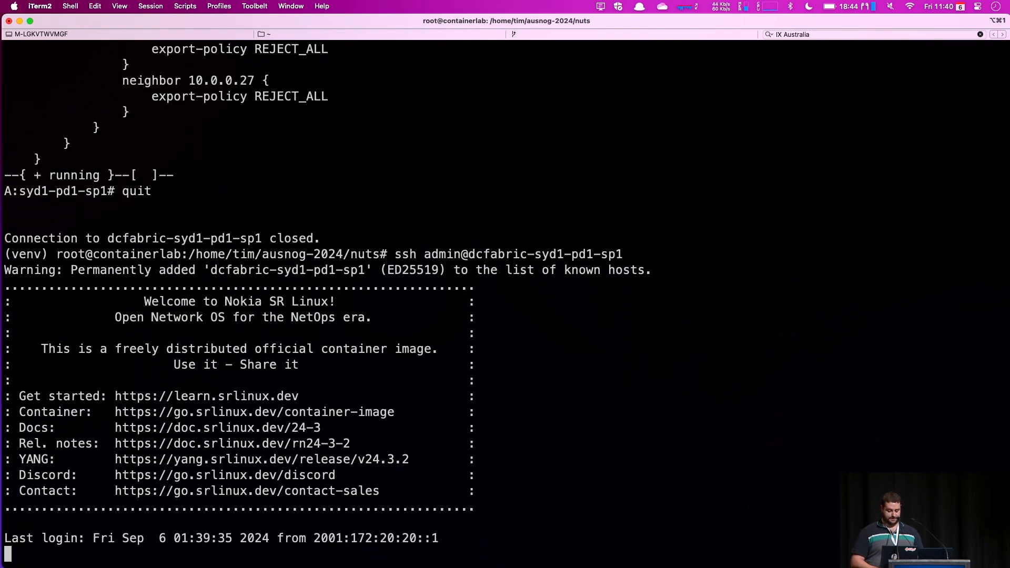
# - Disable interfaces ethernet-1/1 and ethernet-1/2 on the spine and commit
pyautogui.write('enter candidate')
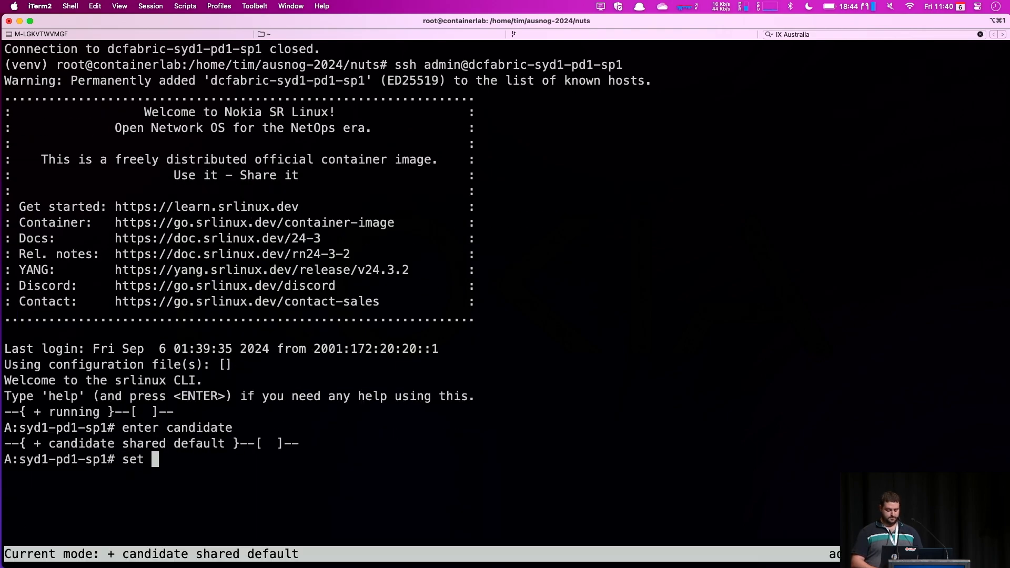
pyautogui.write('interface ethernet-1/1')
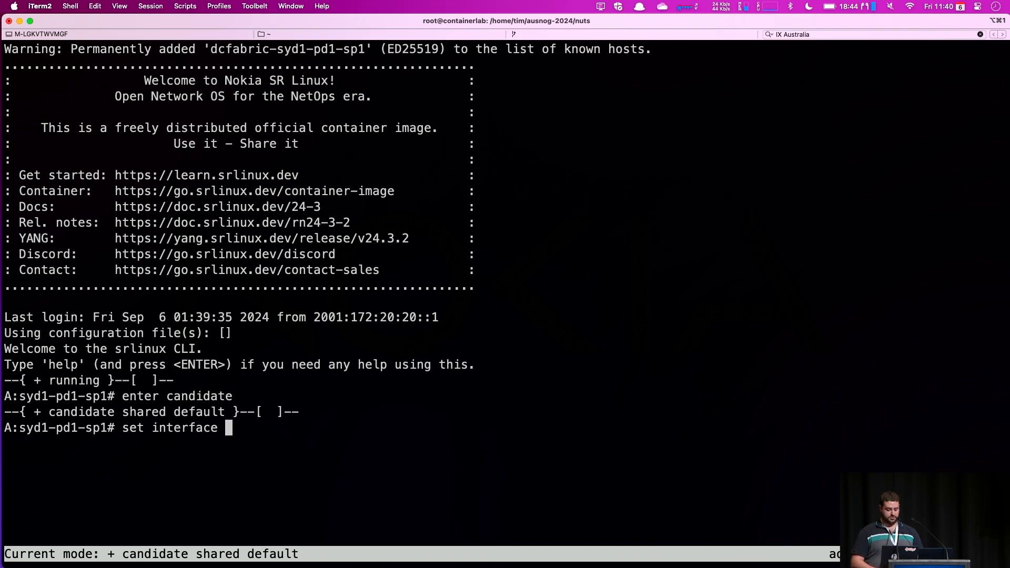
pyautogui.write('show')
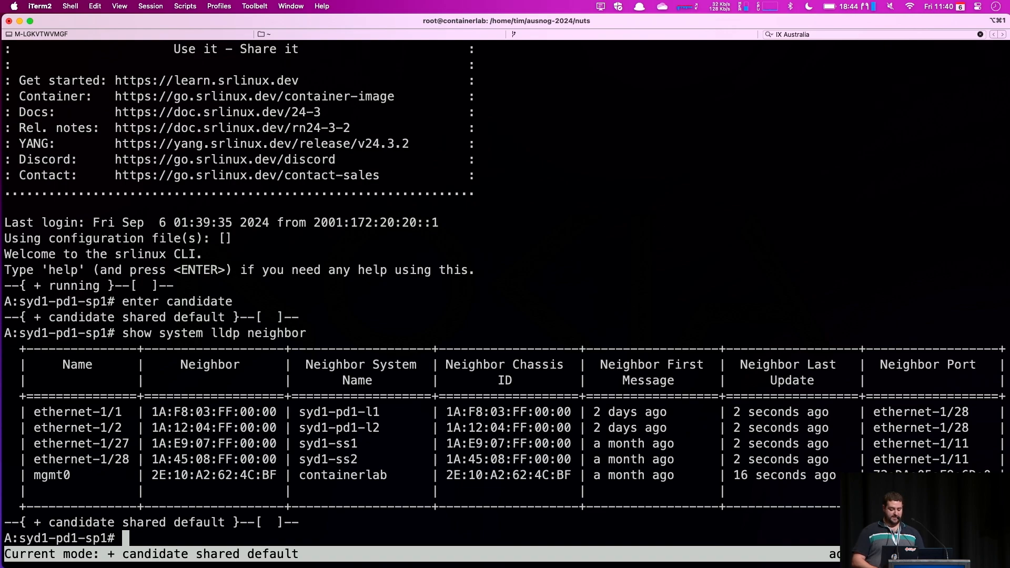
pyautogui.write('set interface ethernet-1/')
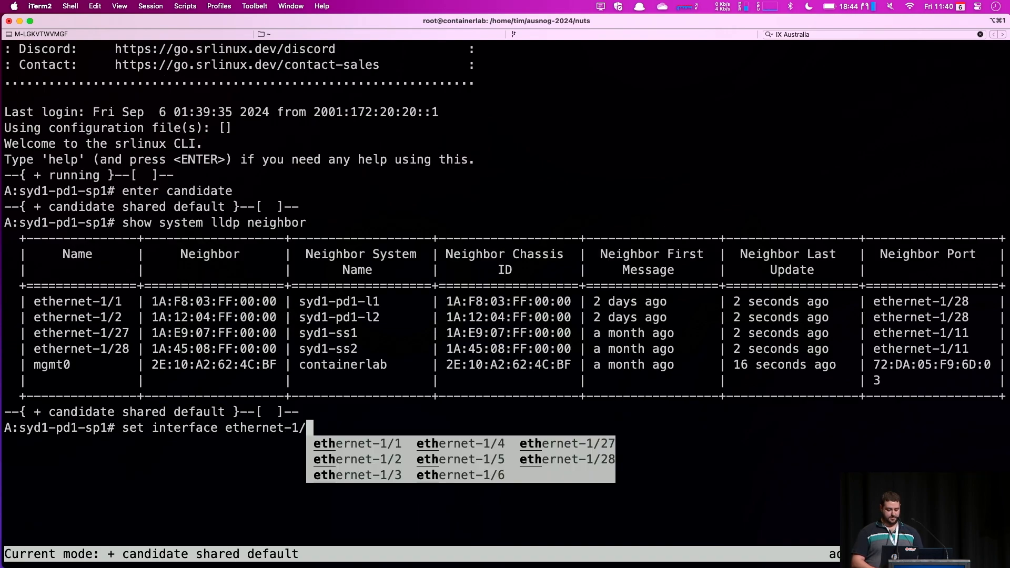
pyautogui.write('1 admin-state disable')
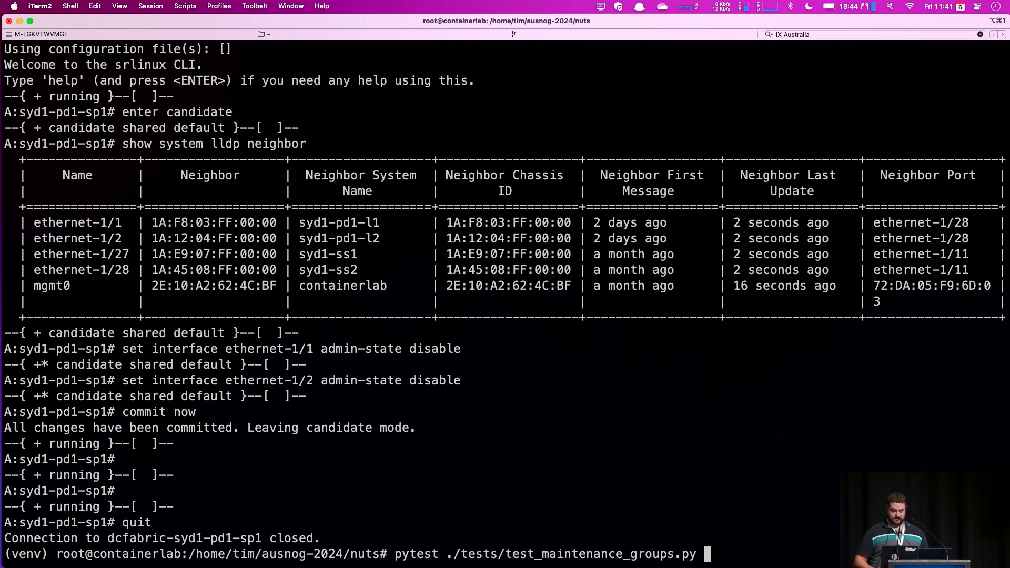
# - Run pytest on test_maintenance_groups.py: 5 pass, 1 fails for syd1-pd1-sp1's active maintenance group
pyautogui.press('Backspace')
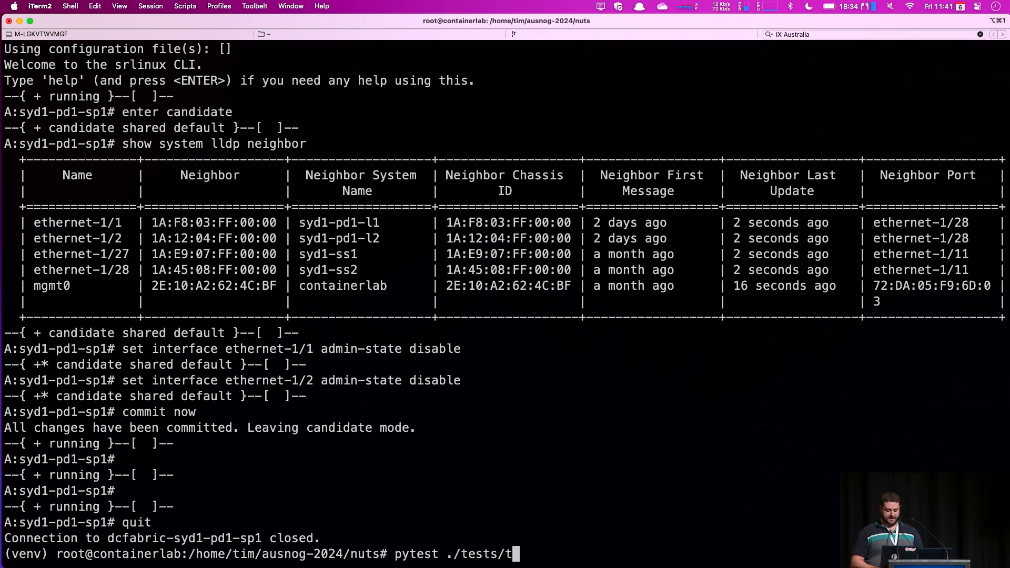
pyautogui.write('mai')
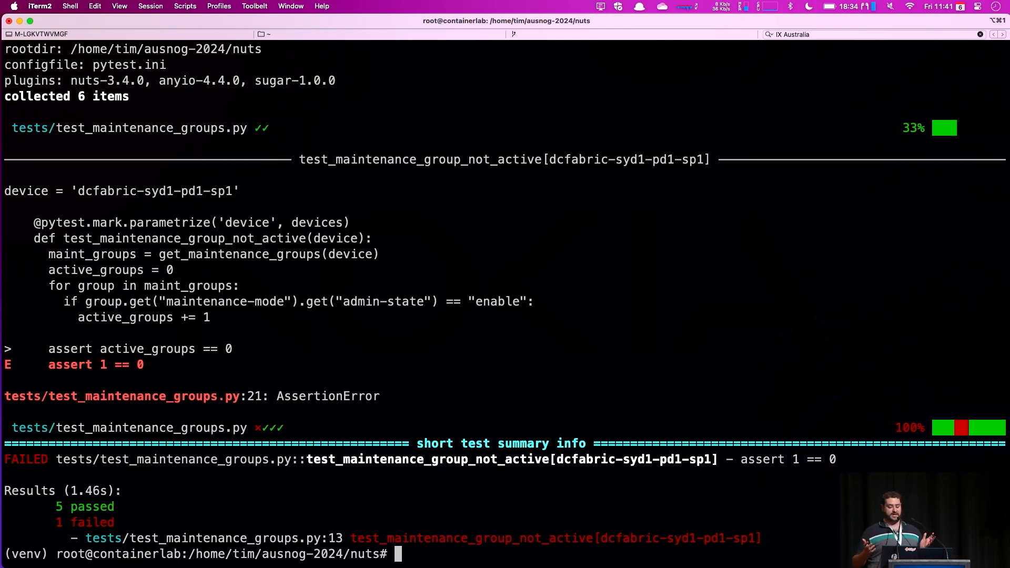
pyautogui.doubleClick(427, 459)
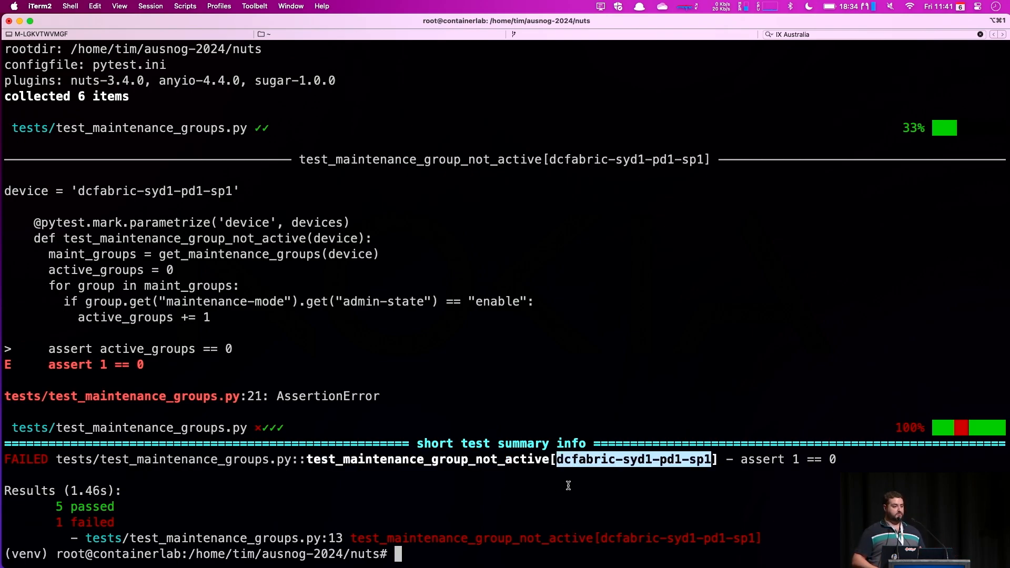
pyautogui.write('pytest ./tests/test_maintenance_groups.py')
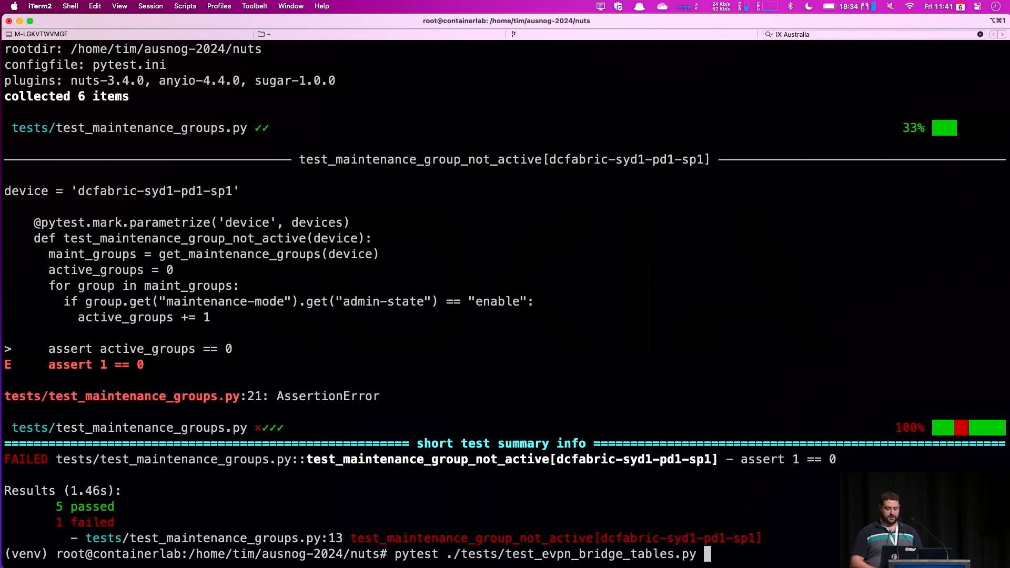
# - SSH into spine dcfabric-syd1-pd1-sp1 as admin to reach the SR Linux CLI
pyautogui.press('enter')
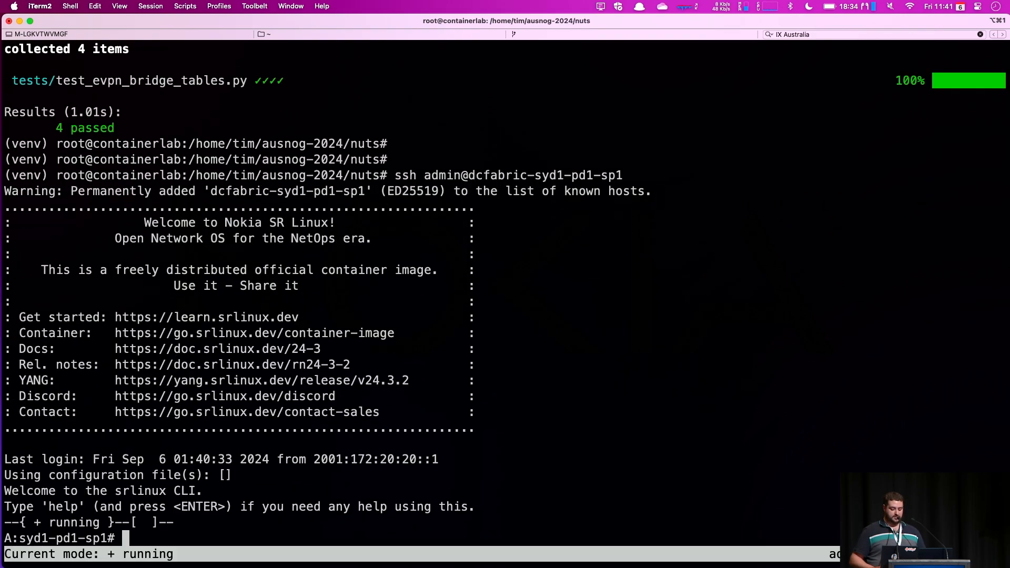
# - Set ethernet-1/1 admin-state enable on the spine, commit now, and re-enter candidate mode
pyautogui.write('en')
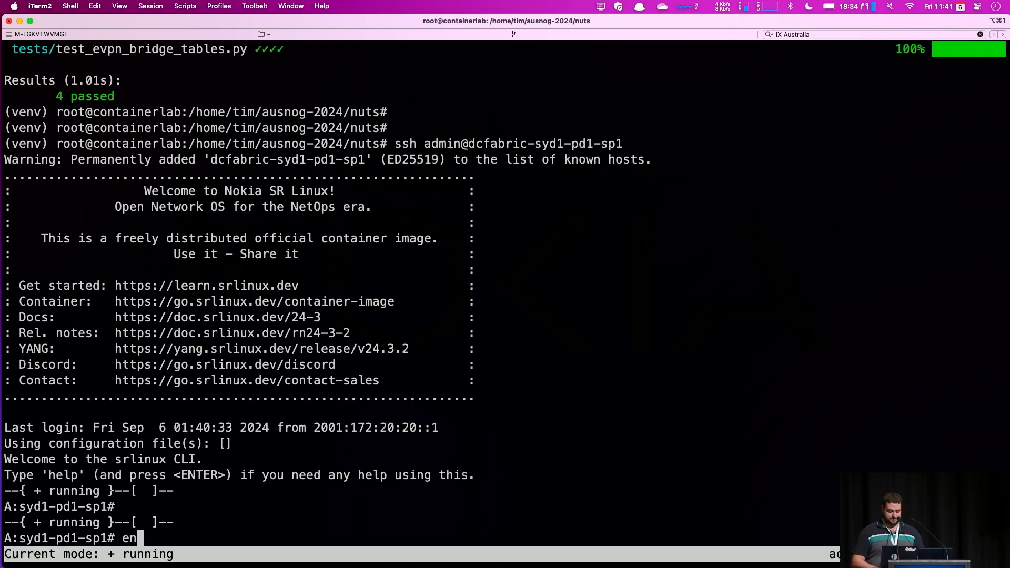
pyautogui.press('enter')
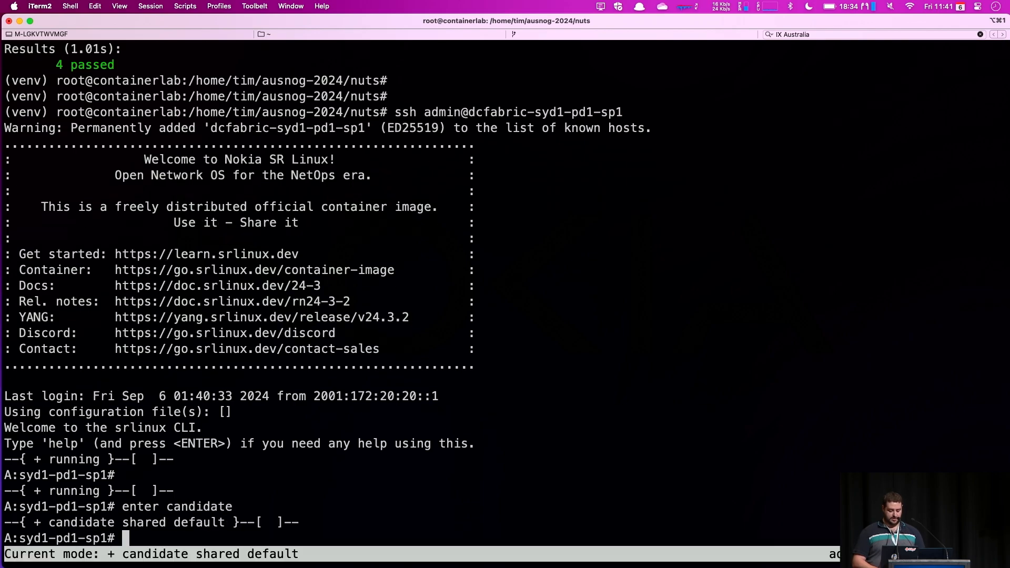
pyautogui.write('set interface ethernet-1/1 admin-state enable')
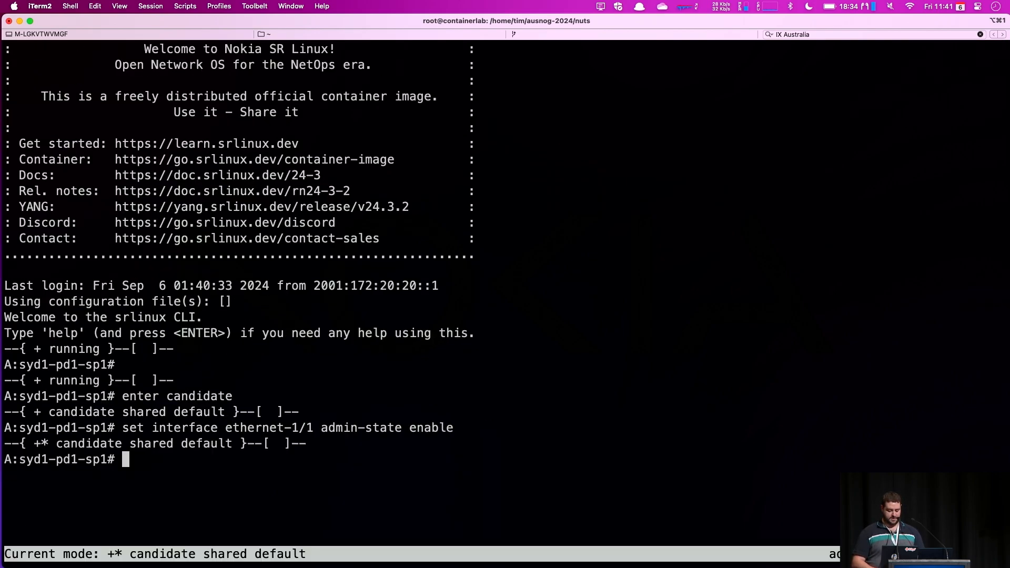
pyautogui.write('diff')
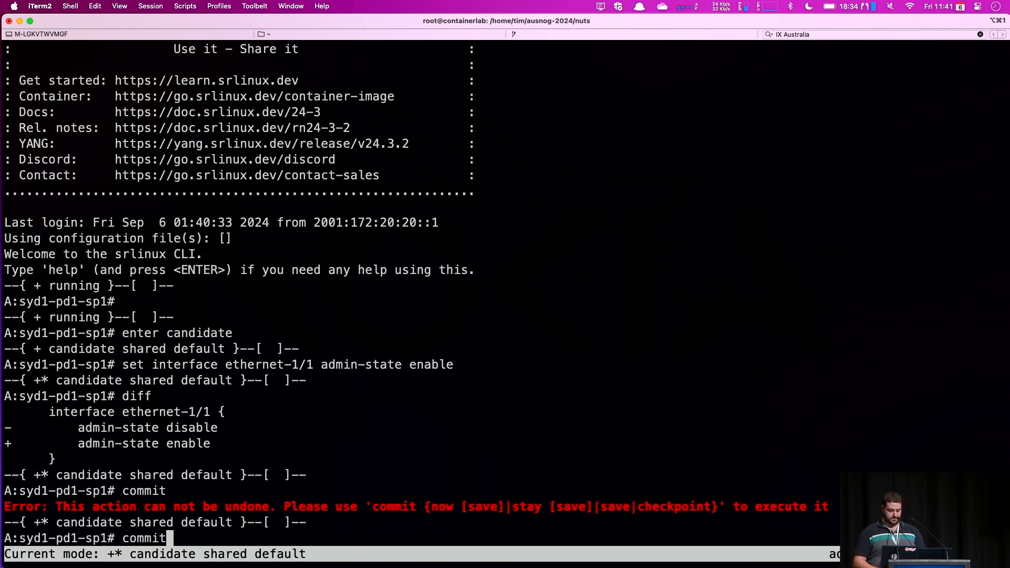
pyautogui.write('now')
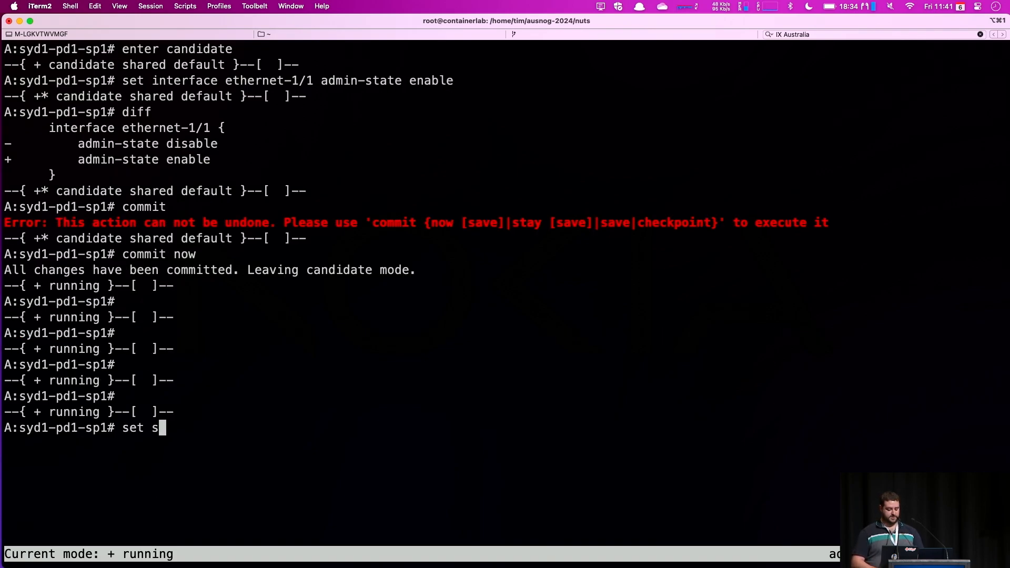
pyautogui.write('yste')
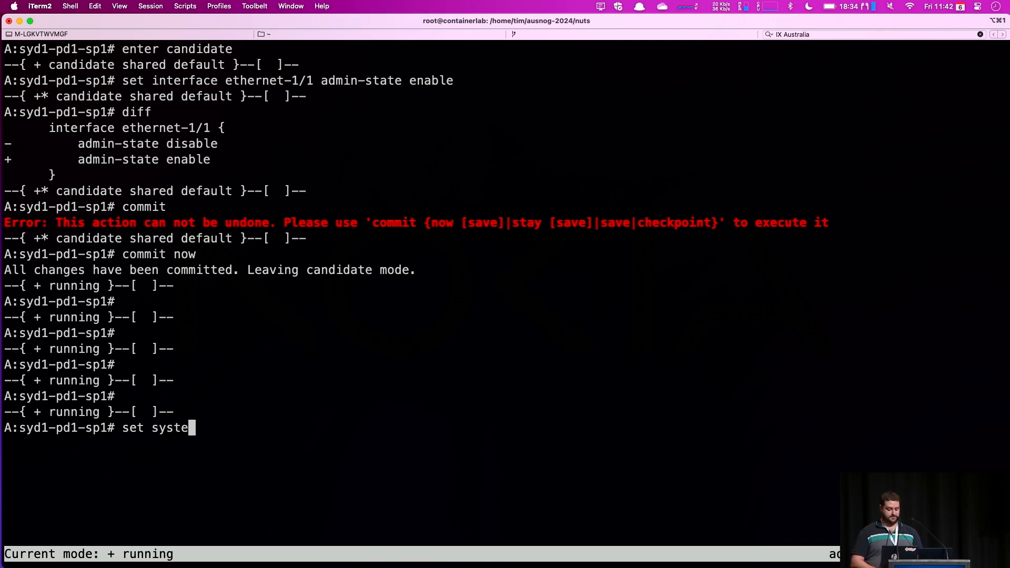
pyautogui.write('admin')
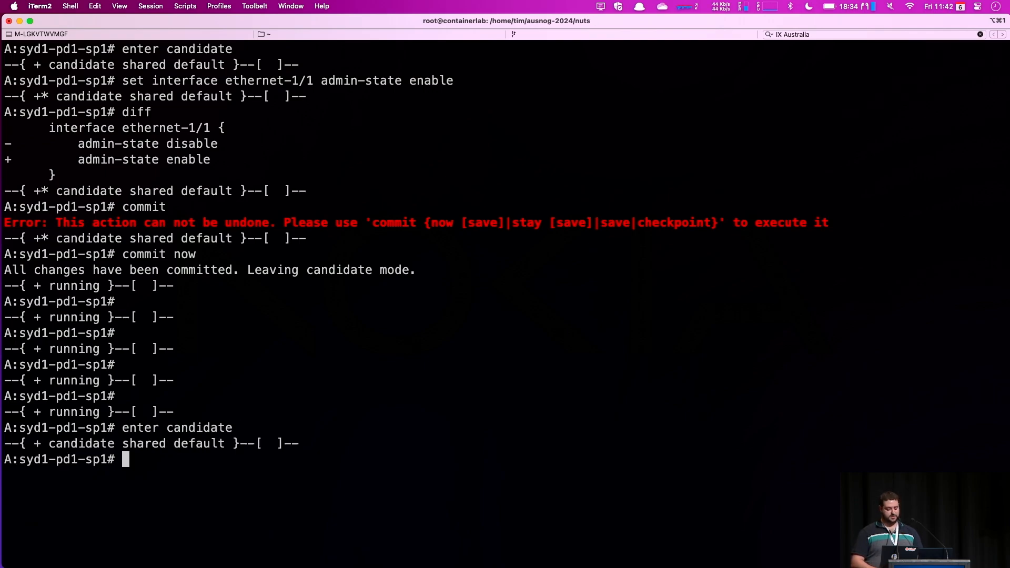
# - Set DRAIN_BGP_UNDERLAY maintenance-mode admin-state to disable and commit the change
pyautogui.write('set system maintenance')
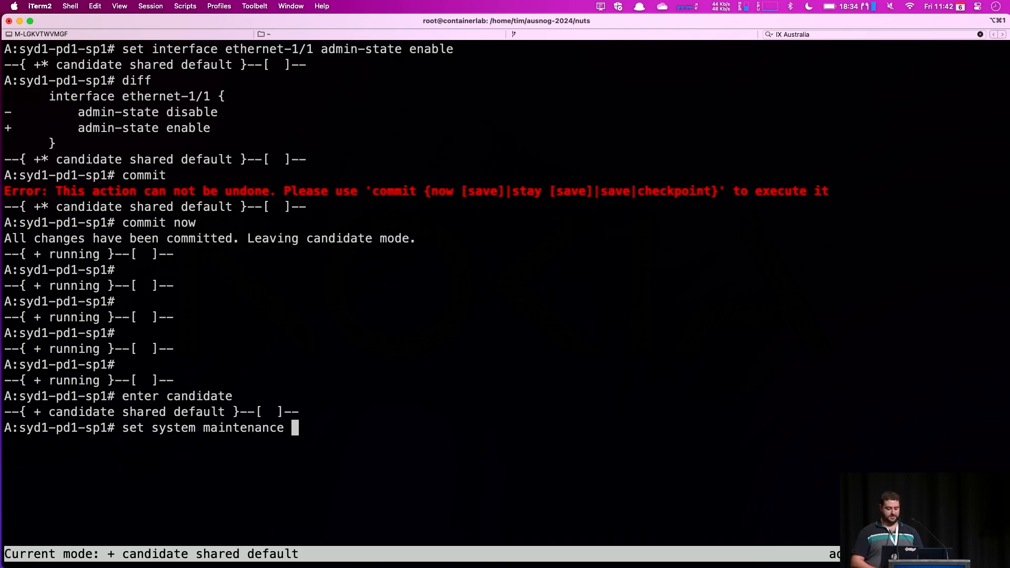
pyautogui.write('group DRAIN_BGP_UNDERLAY')
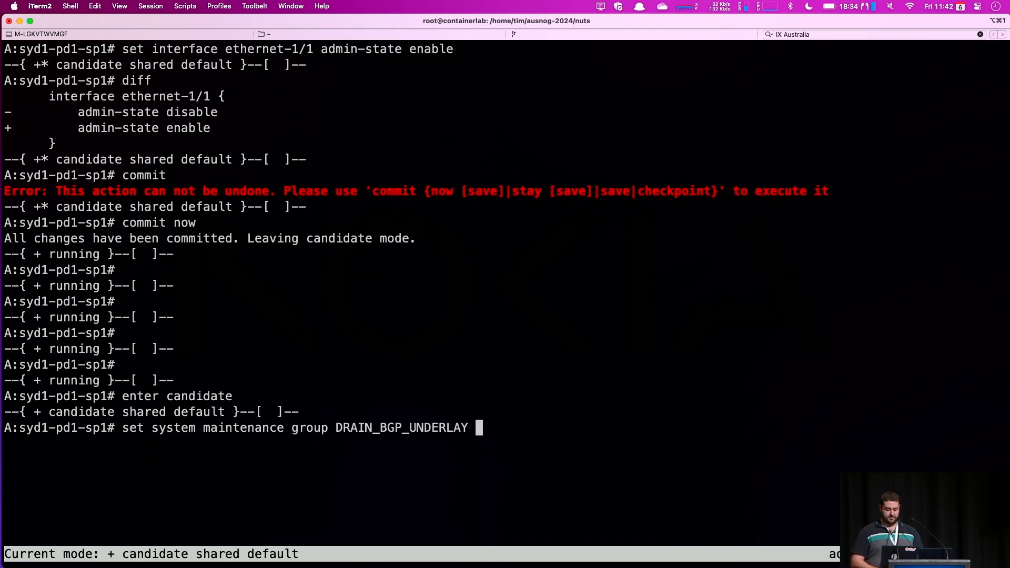
pyautogui.write('maintenance-e')
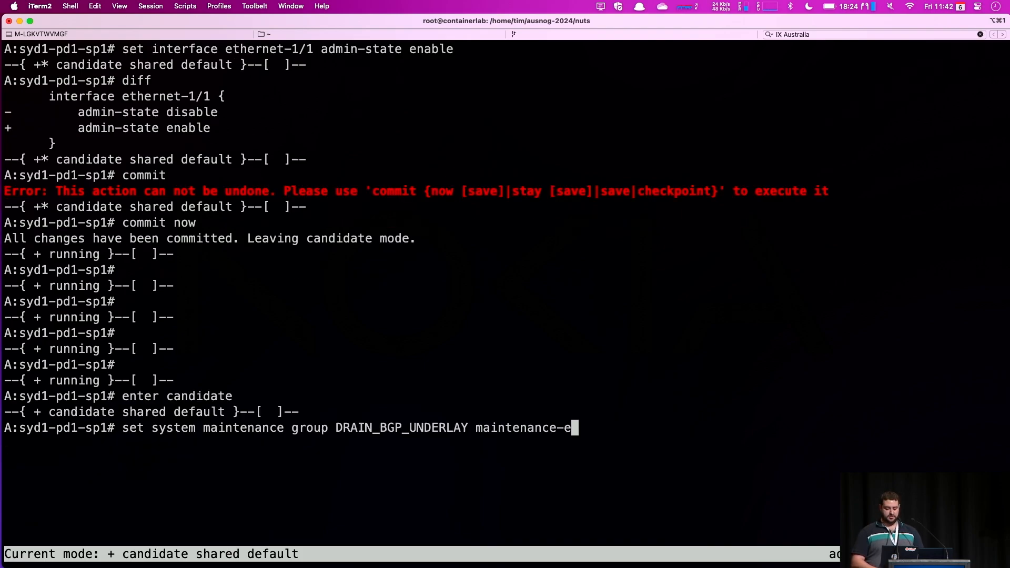
pyautogui.write('mode admin-state')
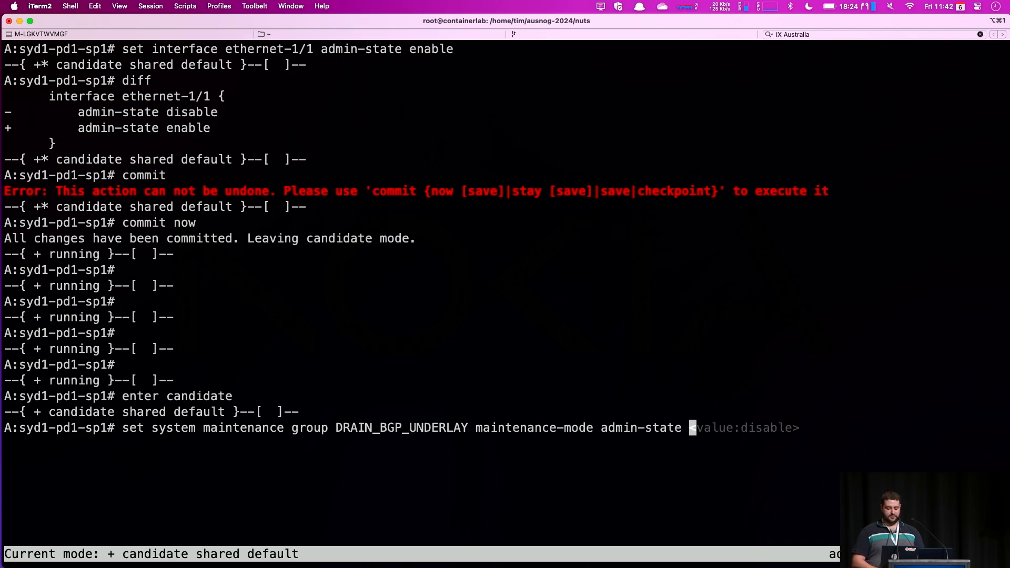
pyautogui.write('enable')
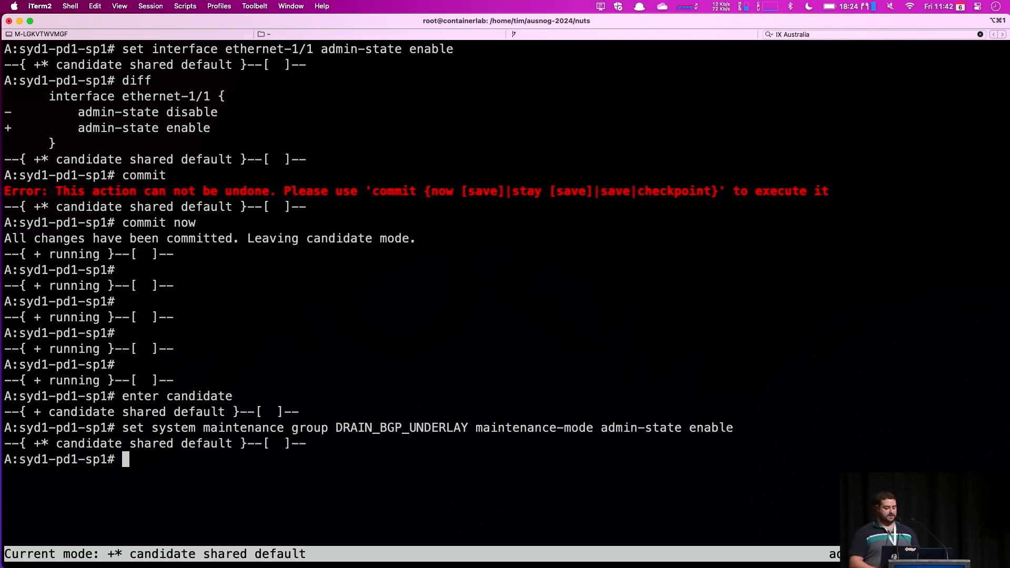
pyautogui.write('diff')
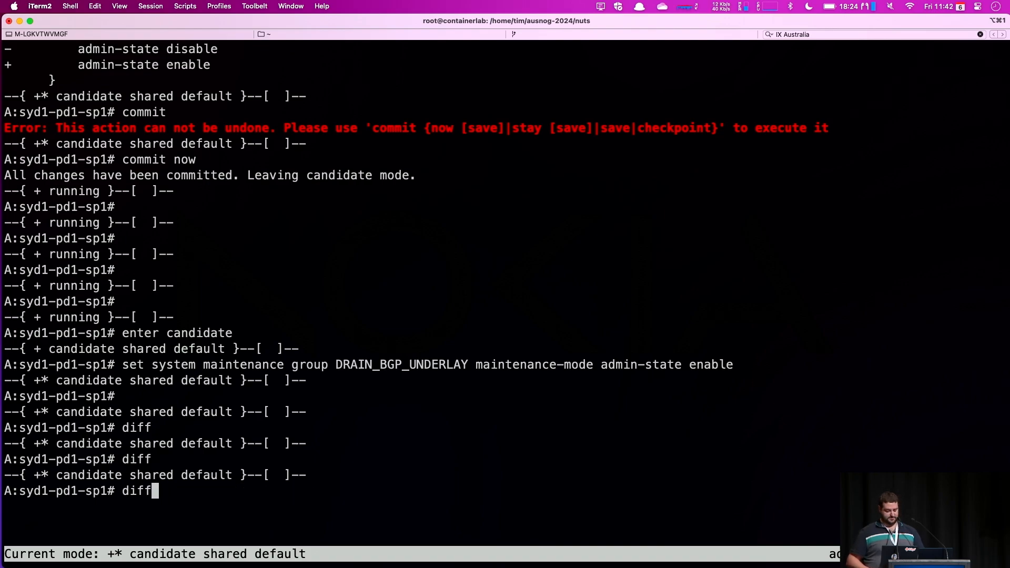
pyautogui.write('set interface ethernet-1/1 admin-state enable')
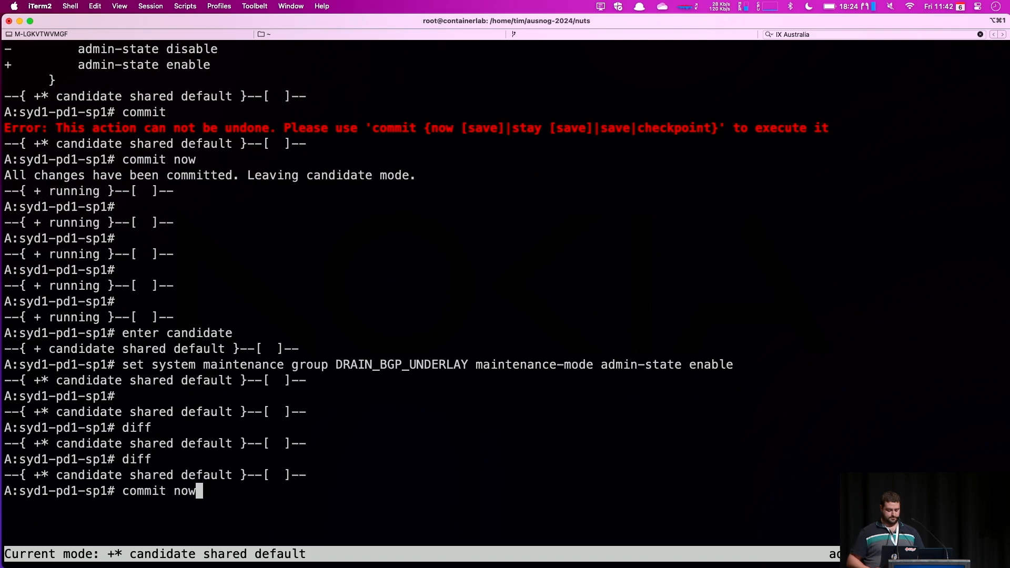
pyautogui.write('enter candidate')
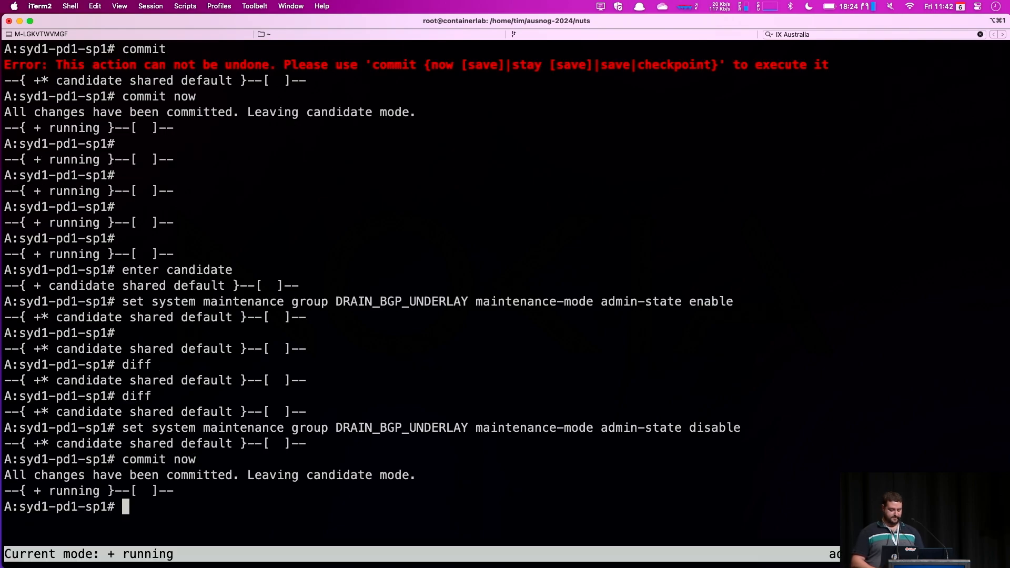
# - Show the default network-instance BGP neighbors (3 of 4 established), then quit
pyautogui.write('show sy')
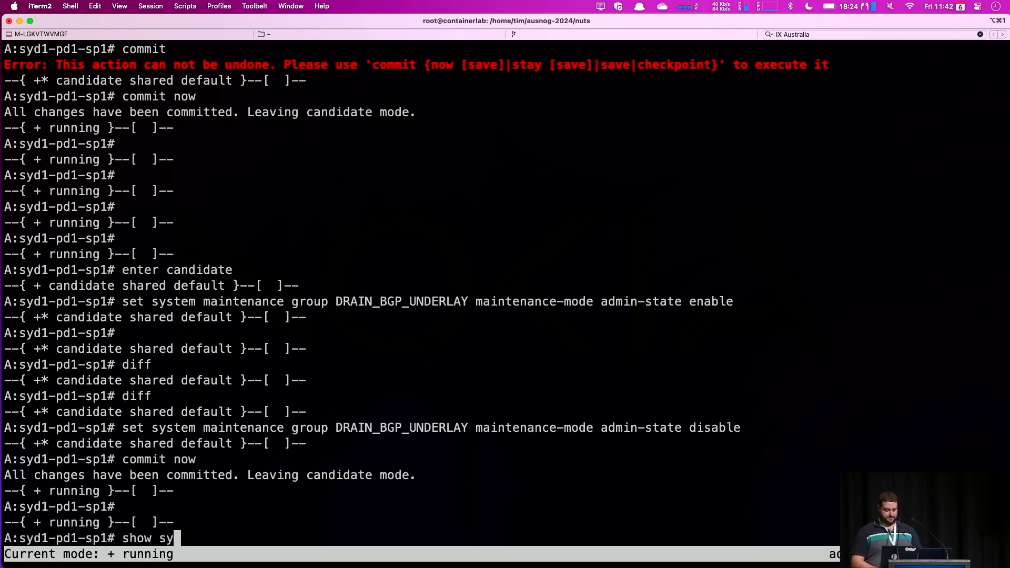
pyautogui.write('network-instance default')
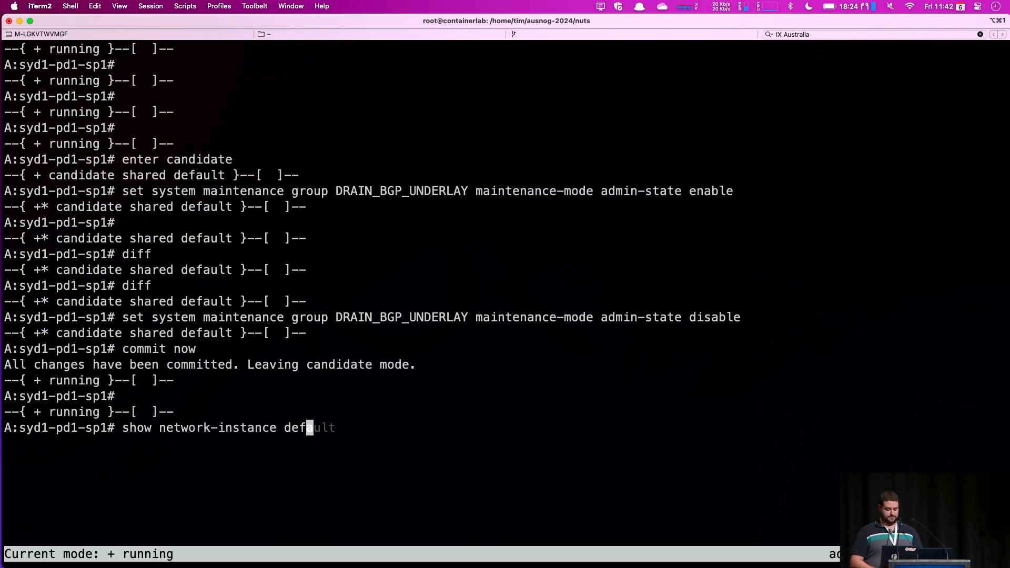
pyautogui.write('protocols bgp-evpn')
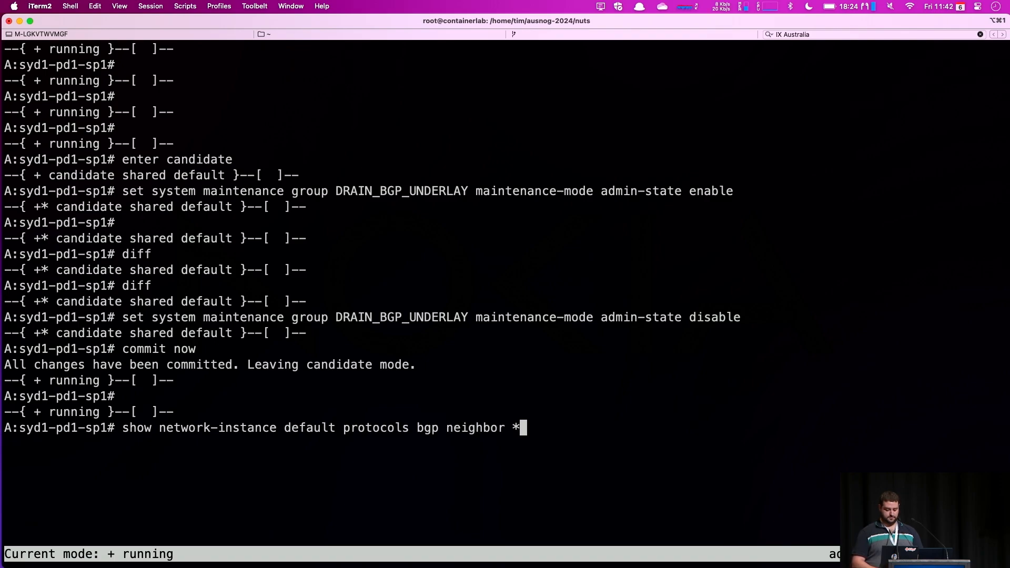
pyautogui.press('enter')
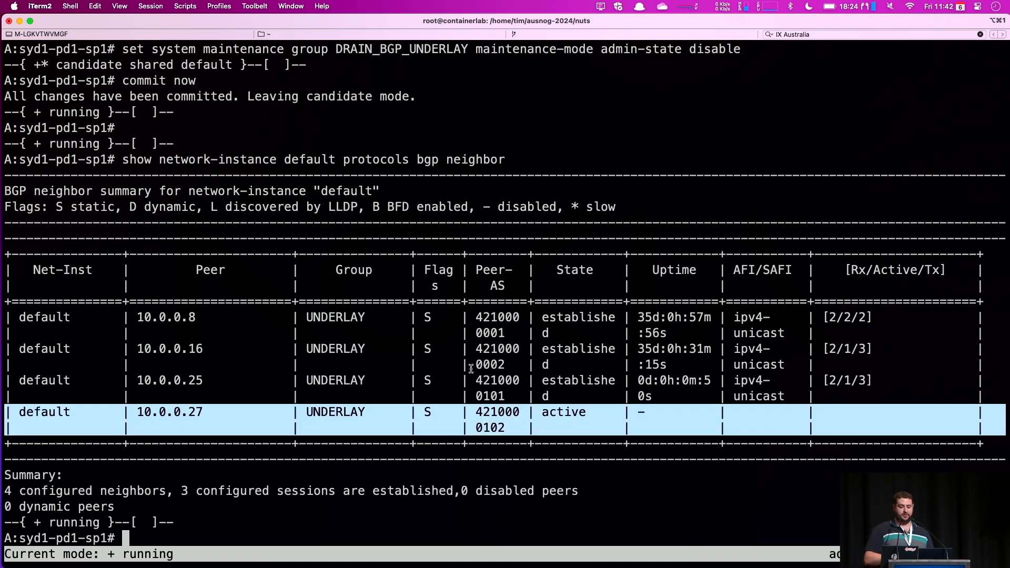
pyautogui.write('quit')
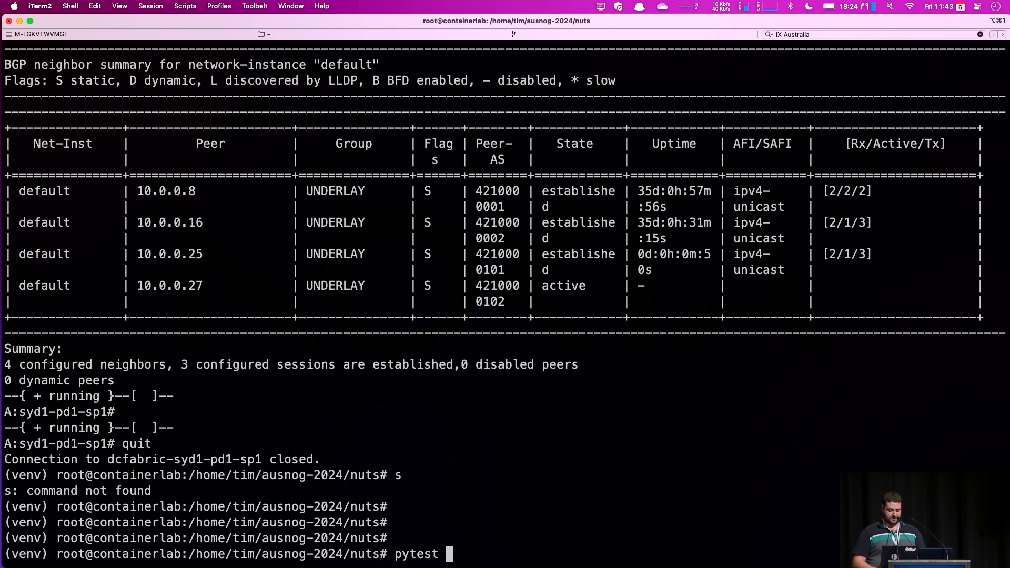
# - Run the full pytest suite and scroll to its 289 passed, 9 failed summary
pyautogui.press('Return')
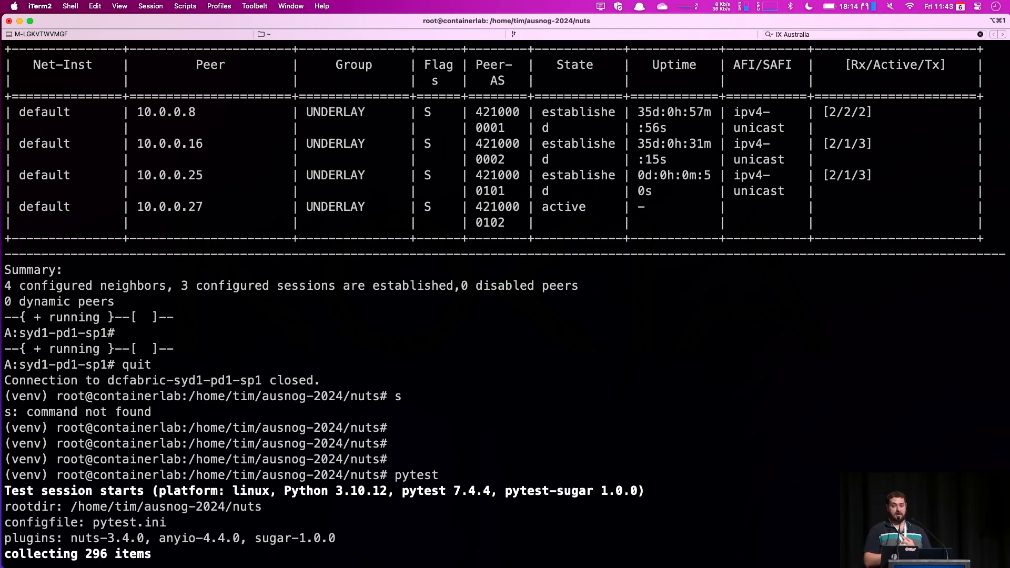
pyautogui.scroll(-3)
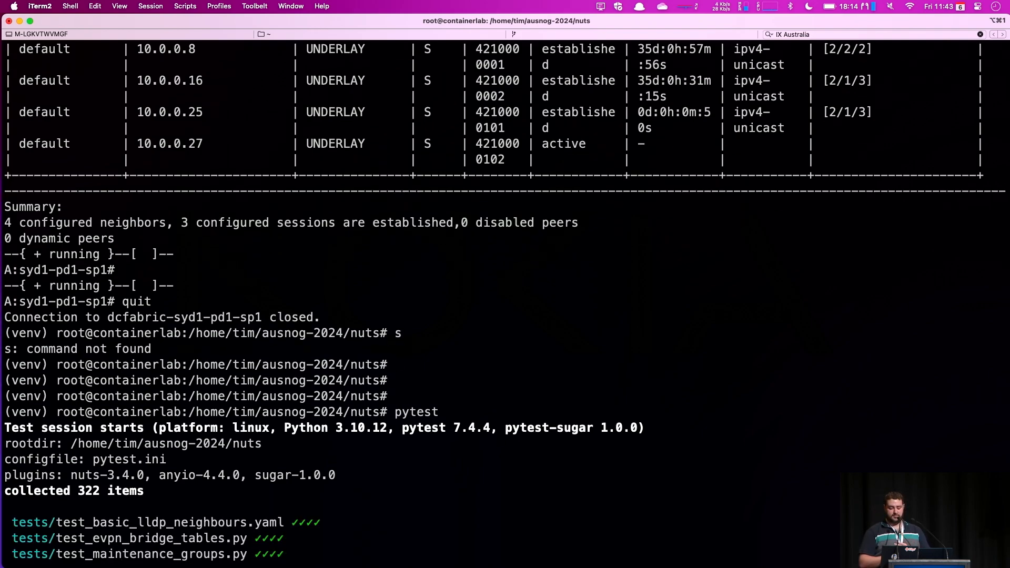
pyautogui.scroll(-3)
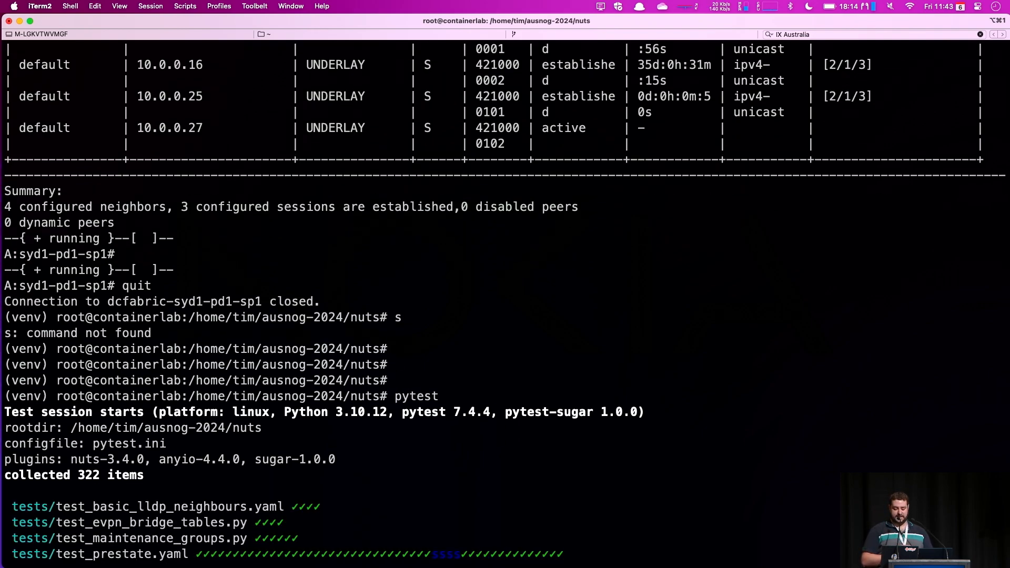
pyautogui.scroll(-3)
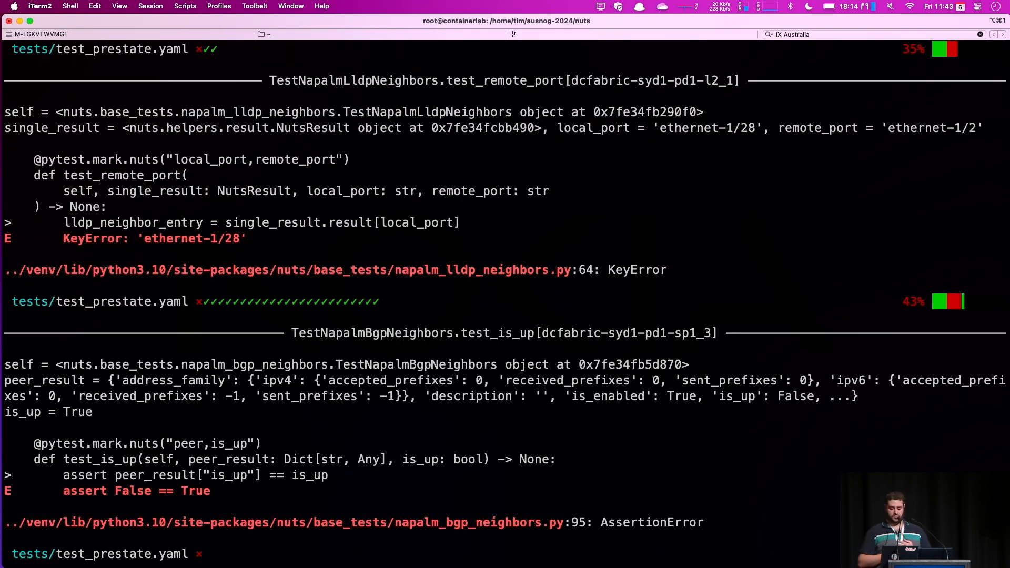
pyautogui.scroll(-3)
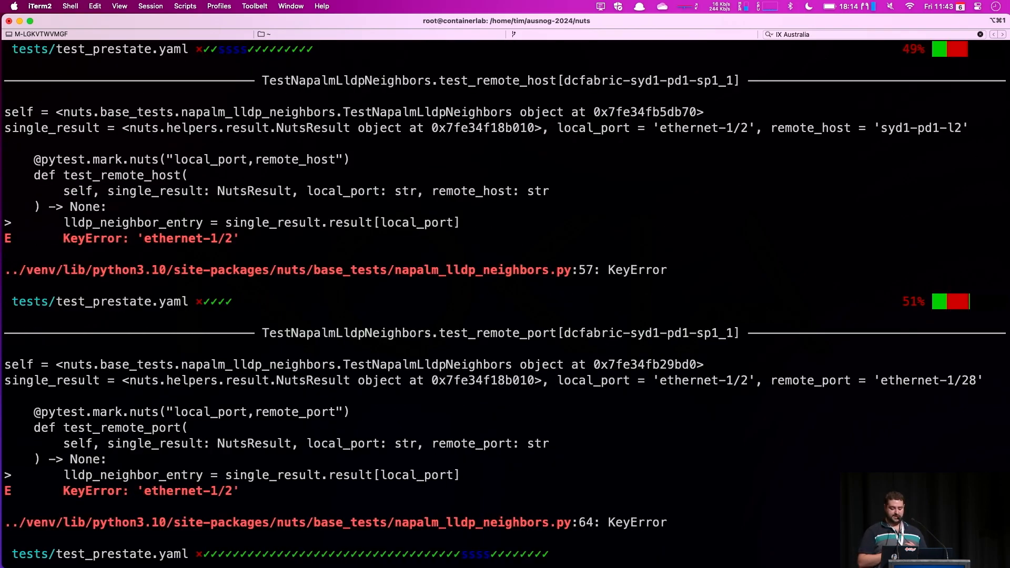
pyautogui.scroll(-3)
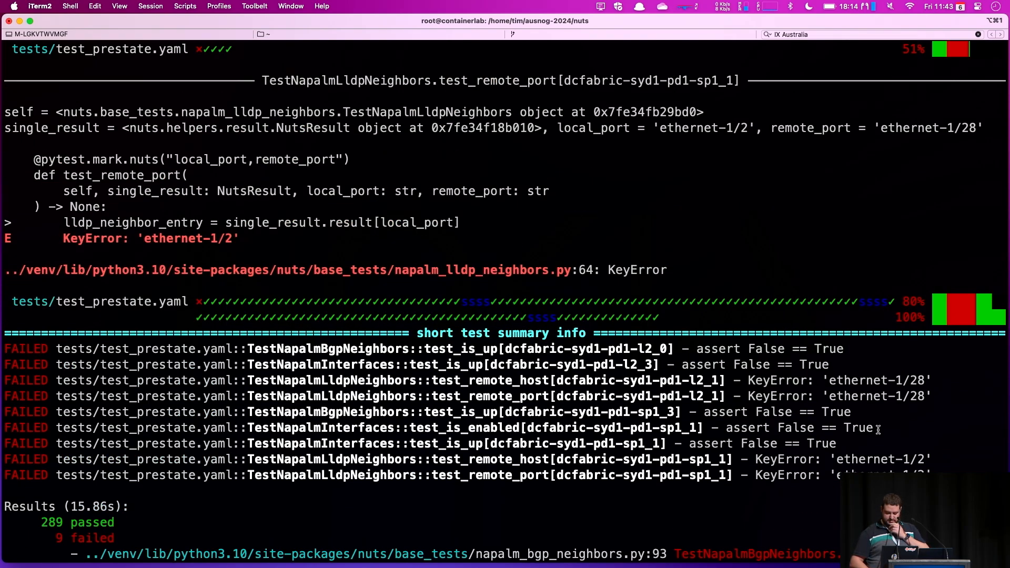
# - Mark the failing interface names in the summary, including ethernet-1/28
pyautogui.doubleClick(878, 380)
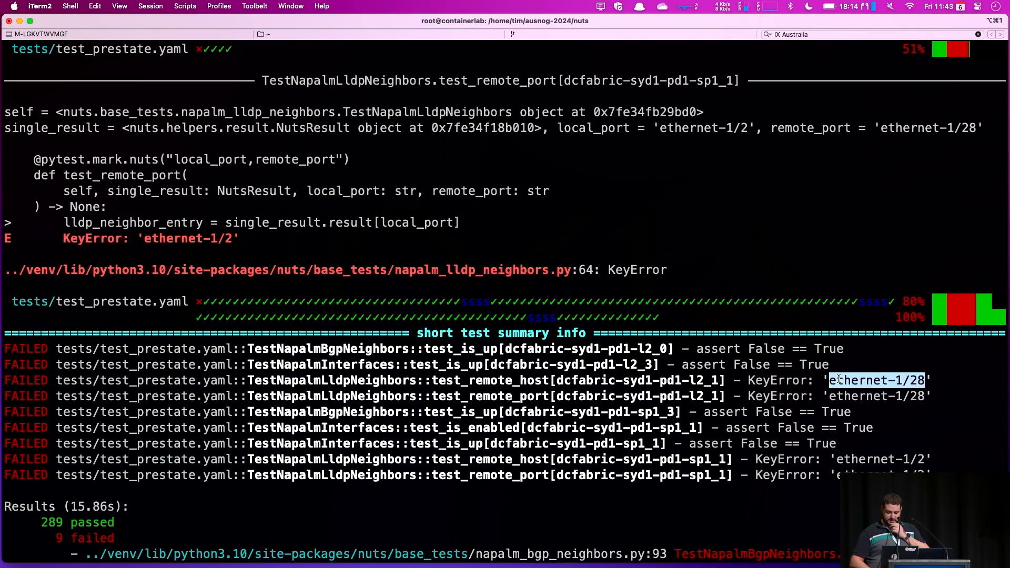
pyautogui.doubleClick(784, 459)
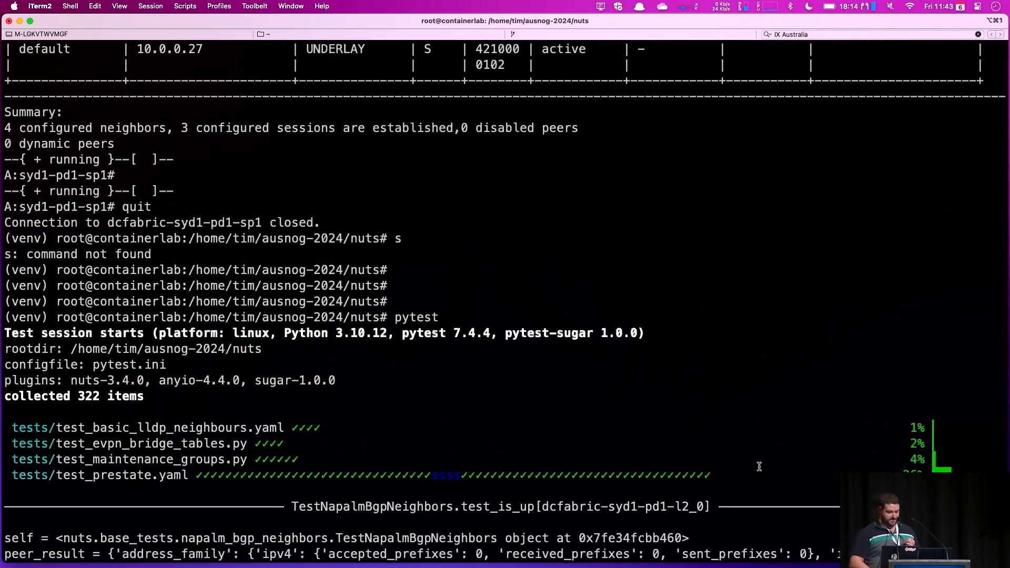
pyautogui.scroll(-3)
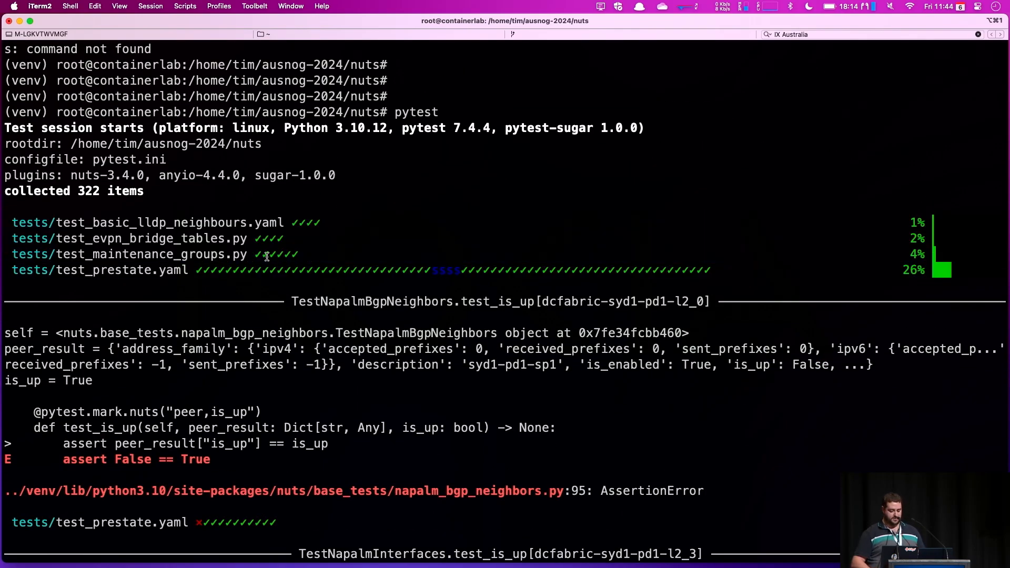
pyautogui.write('s')
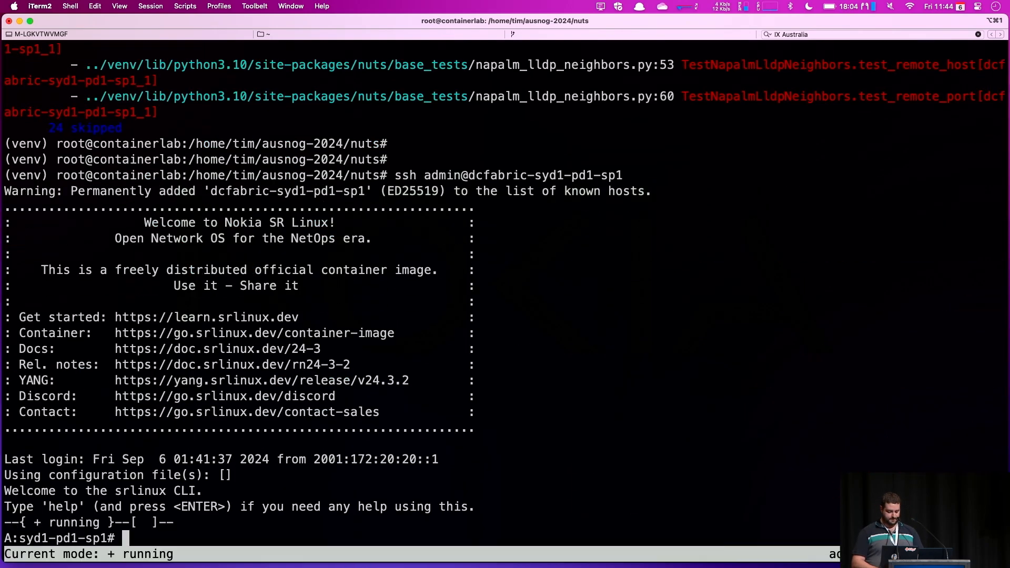
# - Show the spine's interface brief, highlighting ethernet-1/2 as admin-disabled, then quit
pyautogui.write('show interface brief')
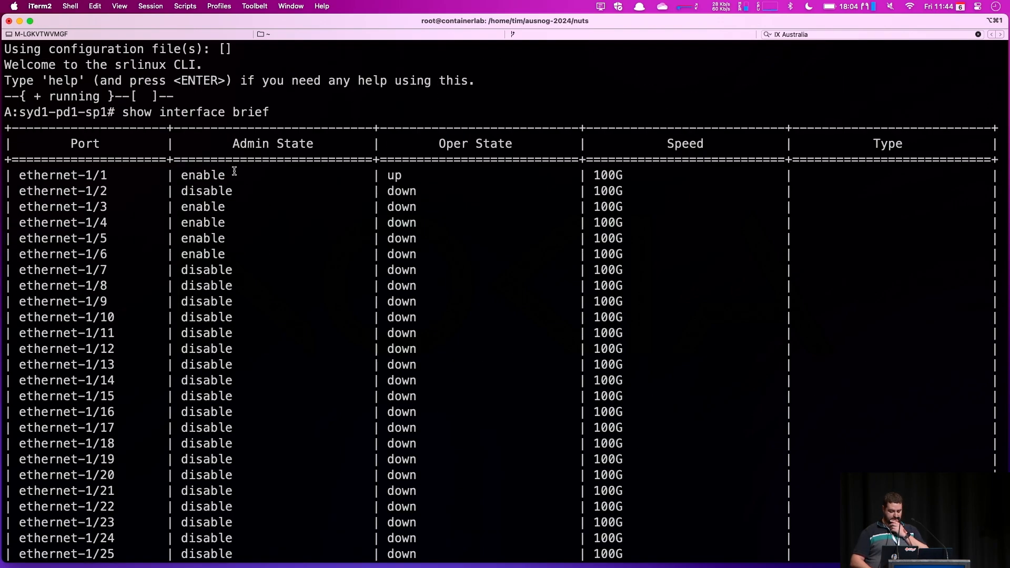
pyautogui.doubleClick(206, 191)
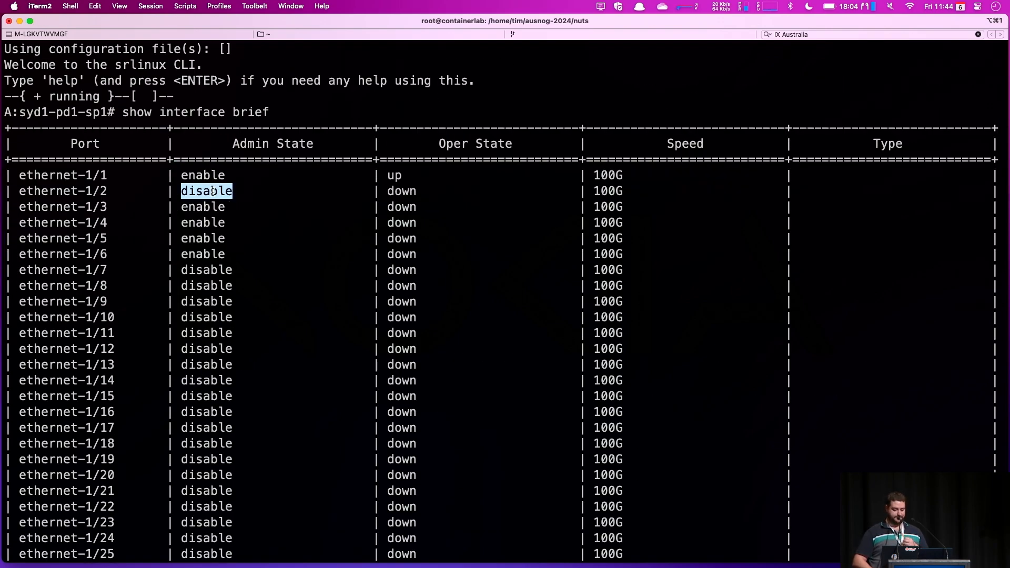
pyautogui.moveTo(290, 271)
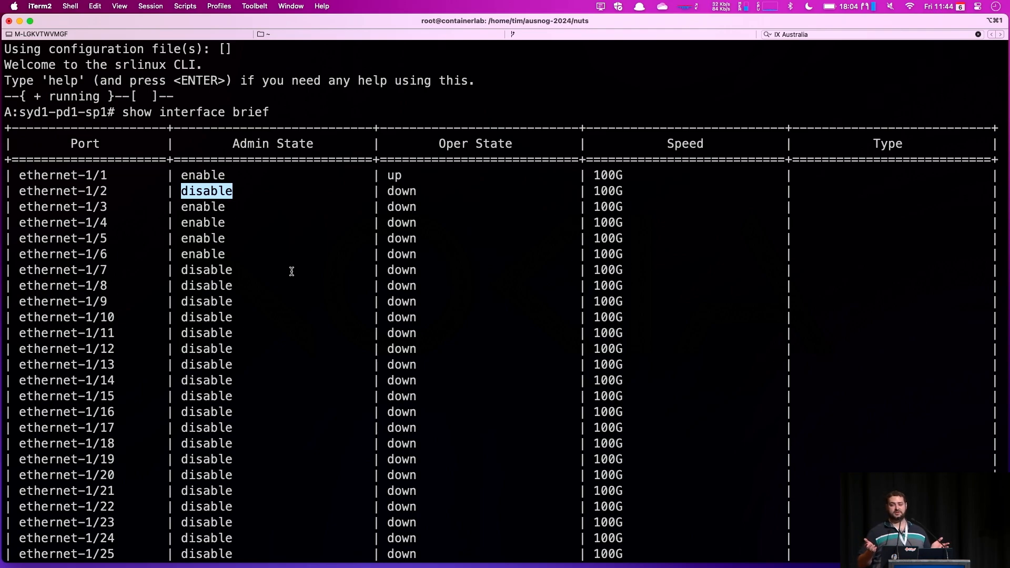
pyautogui.scroll(-3)
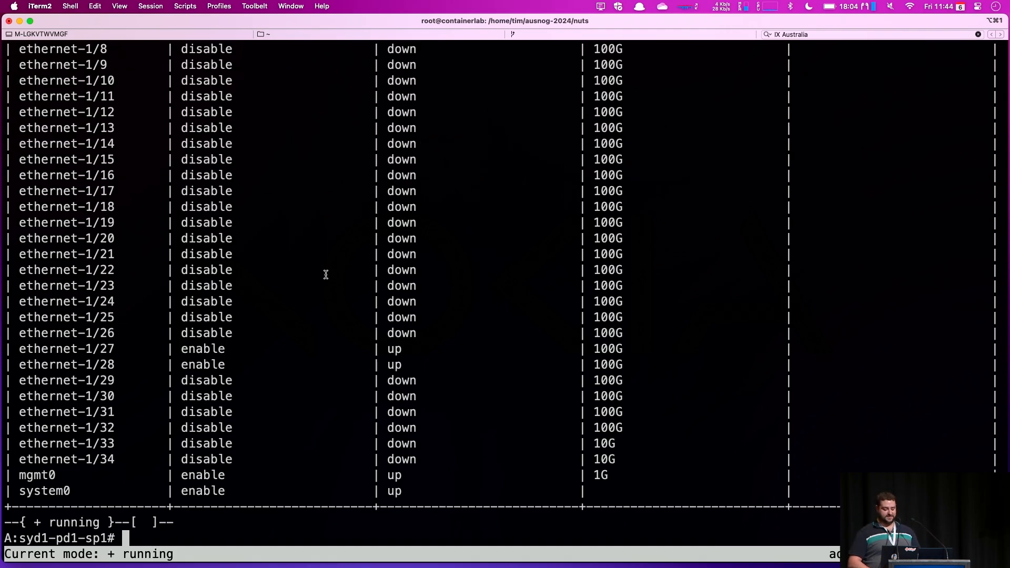
pyautogui.write('e')
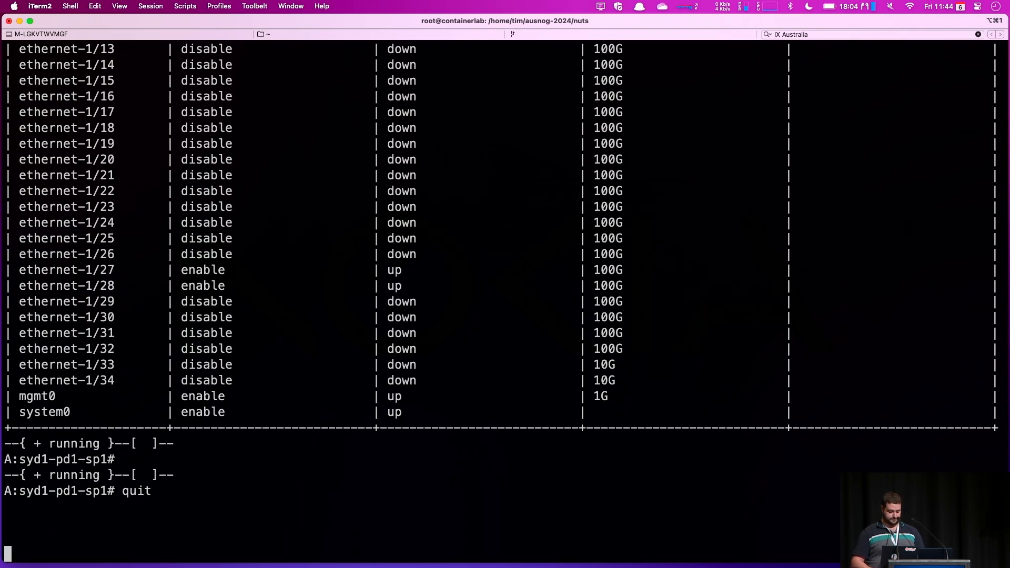
# - Close the spine session and rerun pytest over 322 collected items
pyautogui.write('pytest')
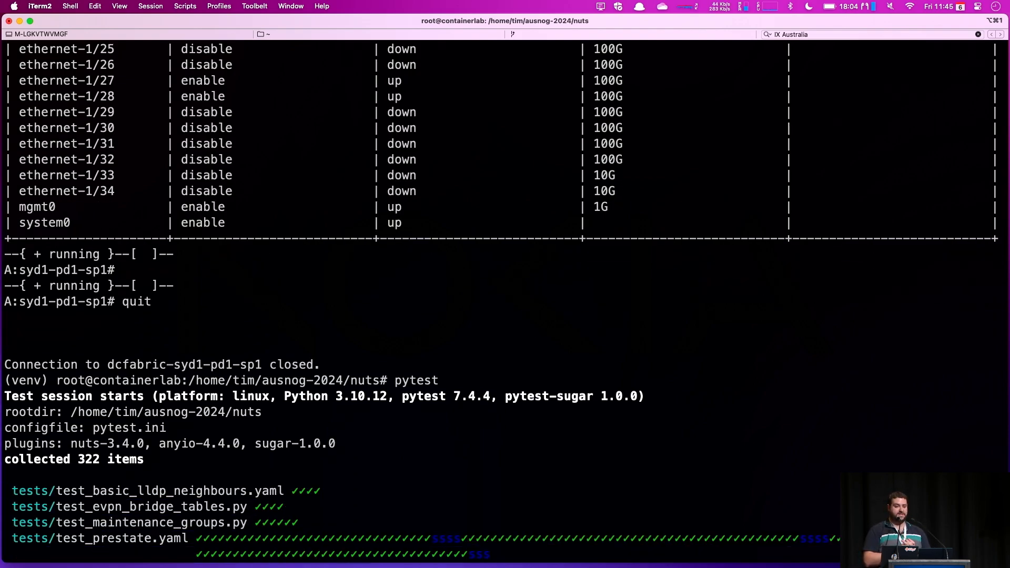
pyautogui.scroll(-3)
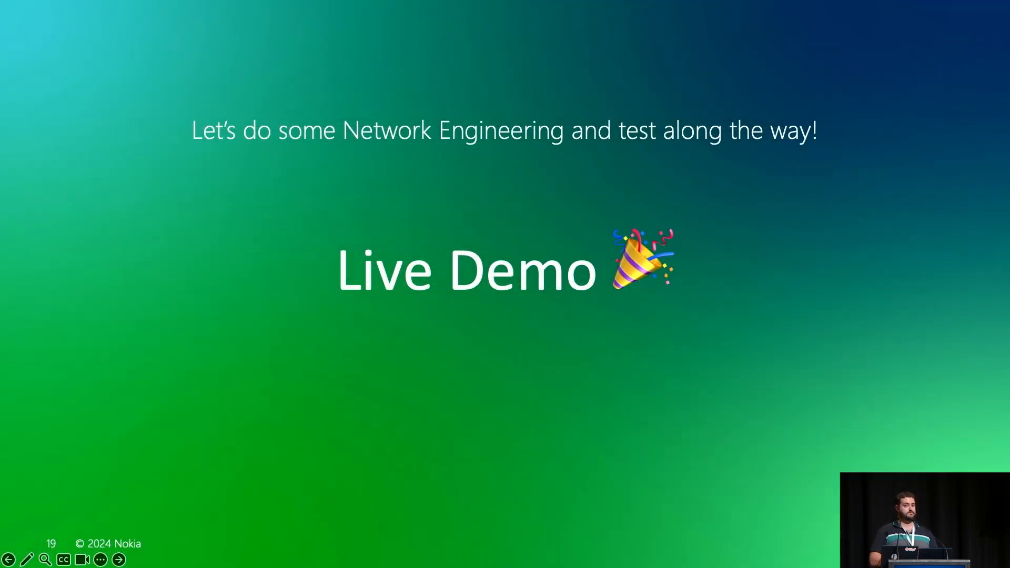
pyautogui.moveTo(986, 411)
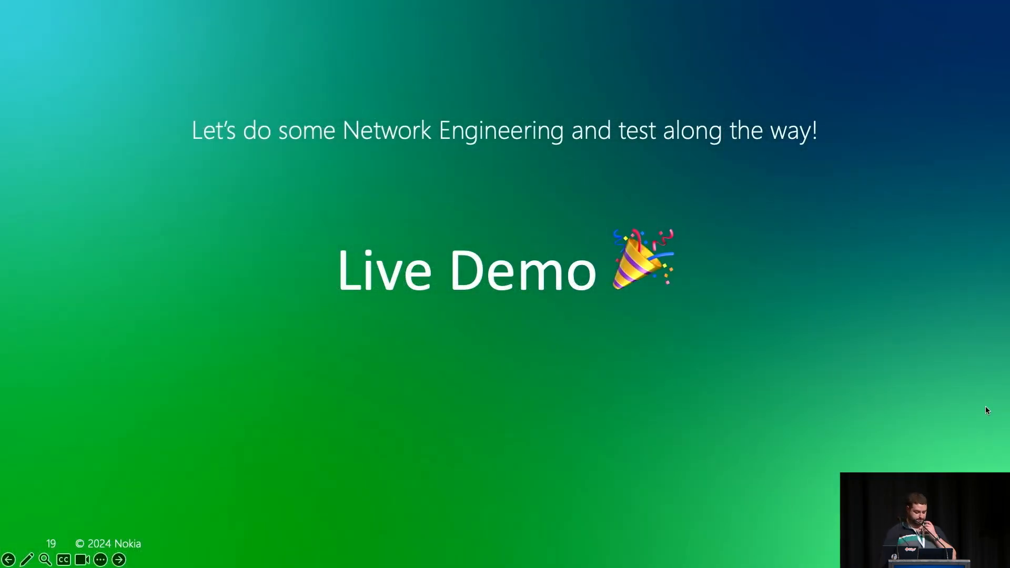
# - Advance the slideshow from Live Demo to slide 20, Takeaways
pyautogui.click(118, 559)
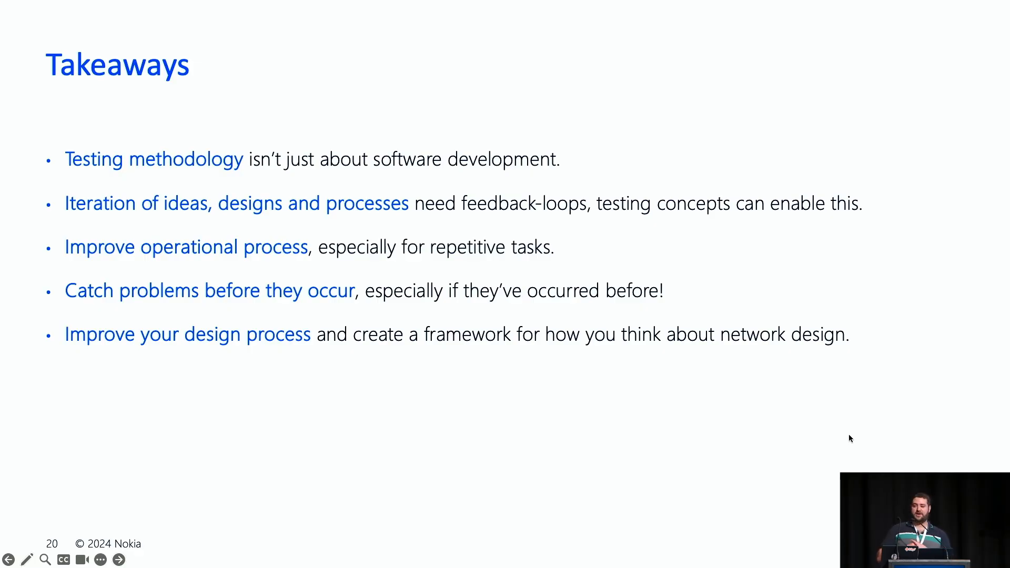